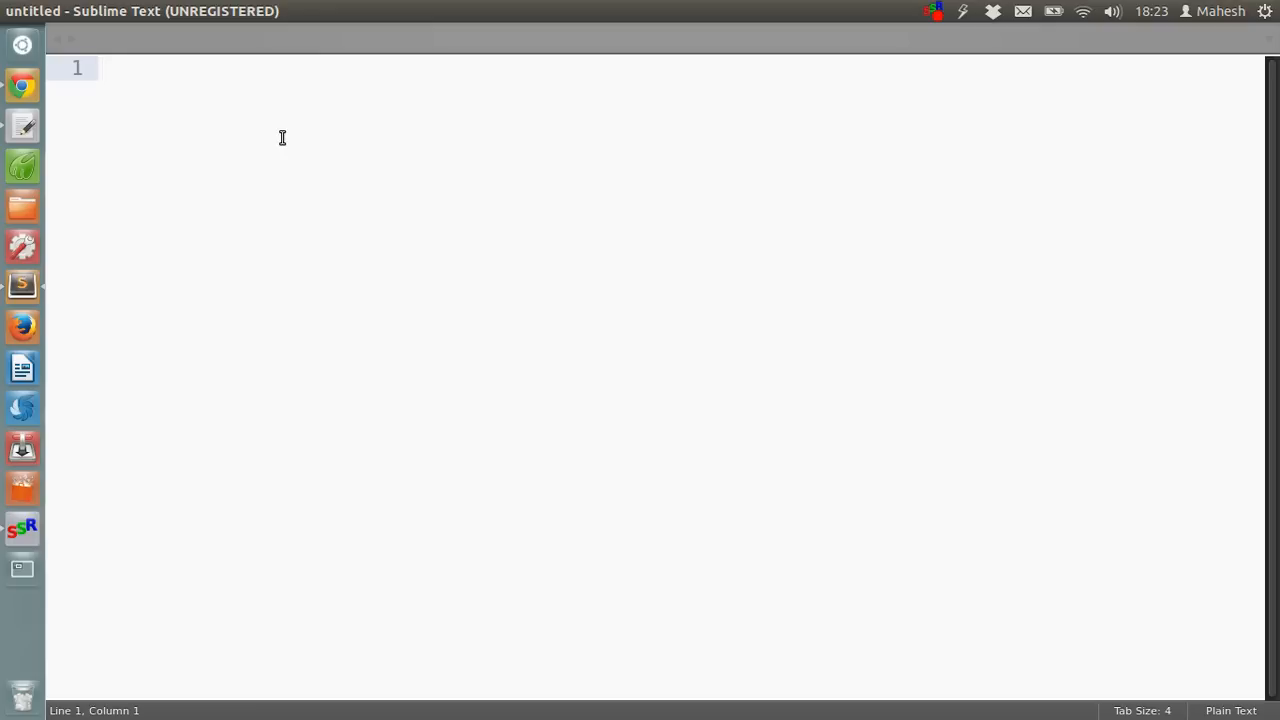
Add 'import webbrowser' followed by a blank line.
click(103, 67)
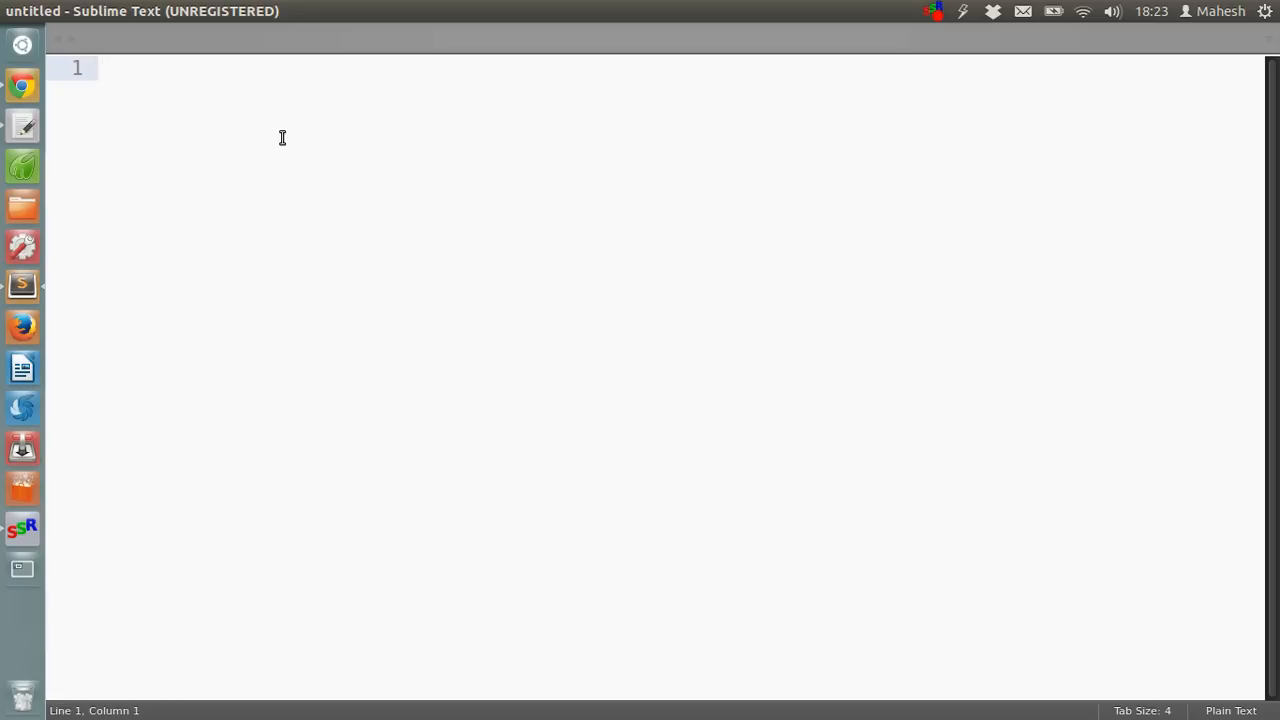
click(103, 67)
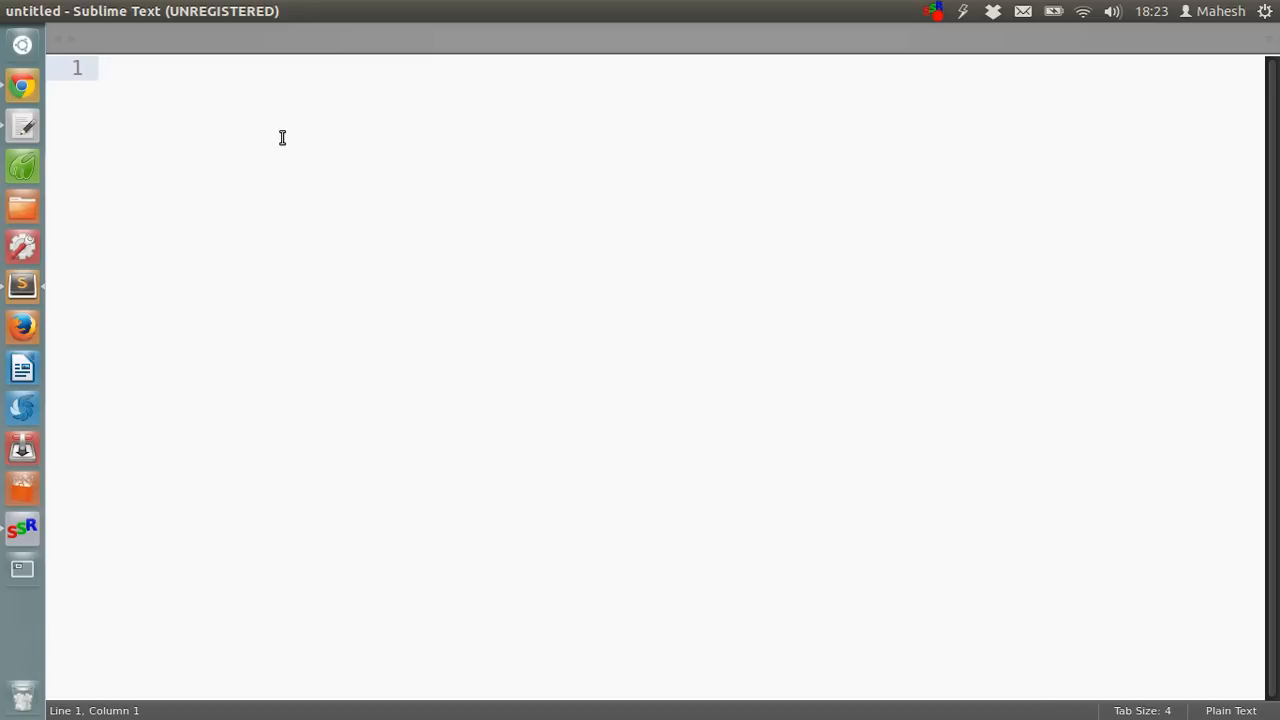
text(import)
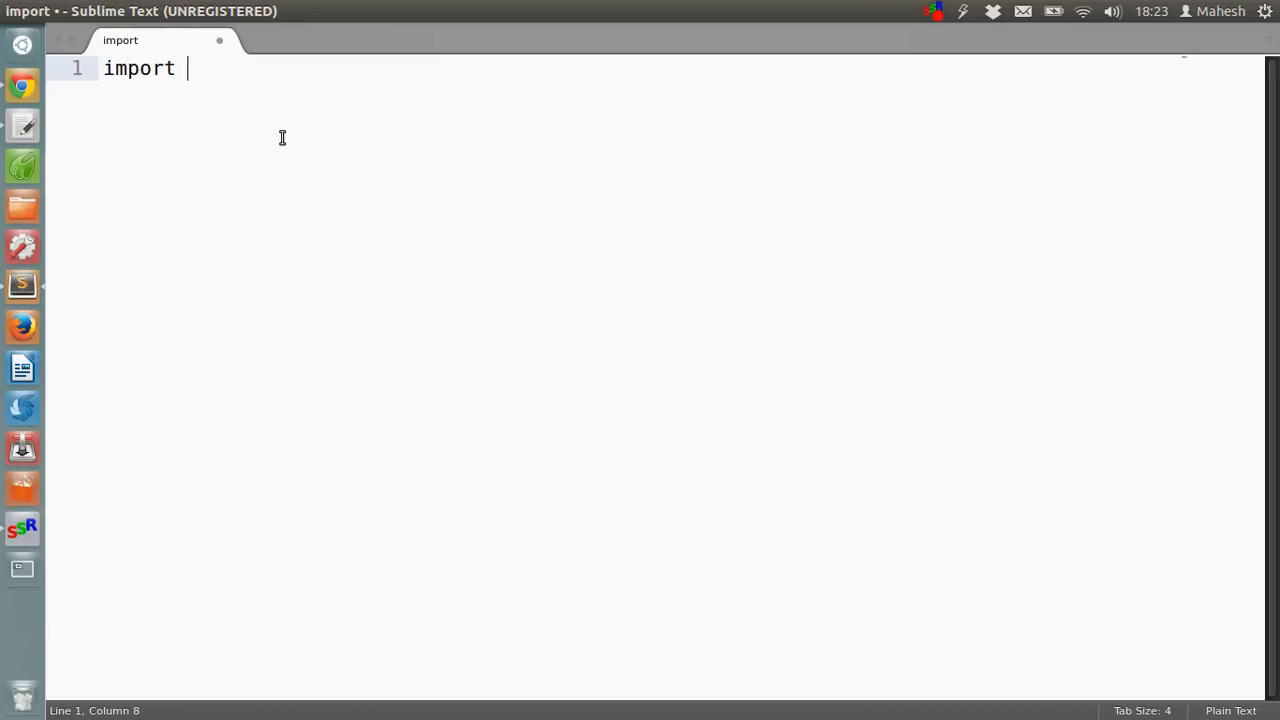
text(web)
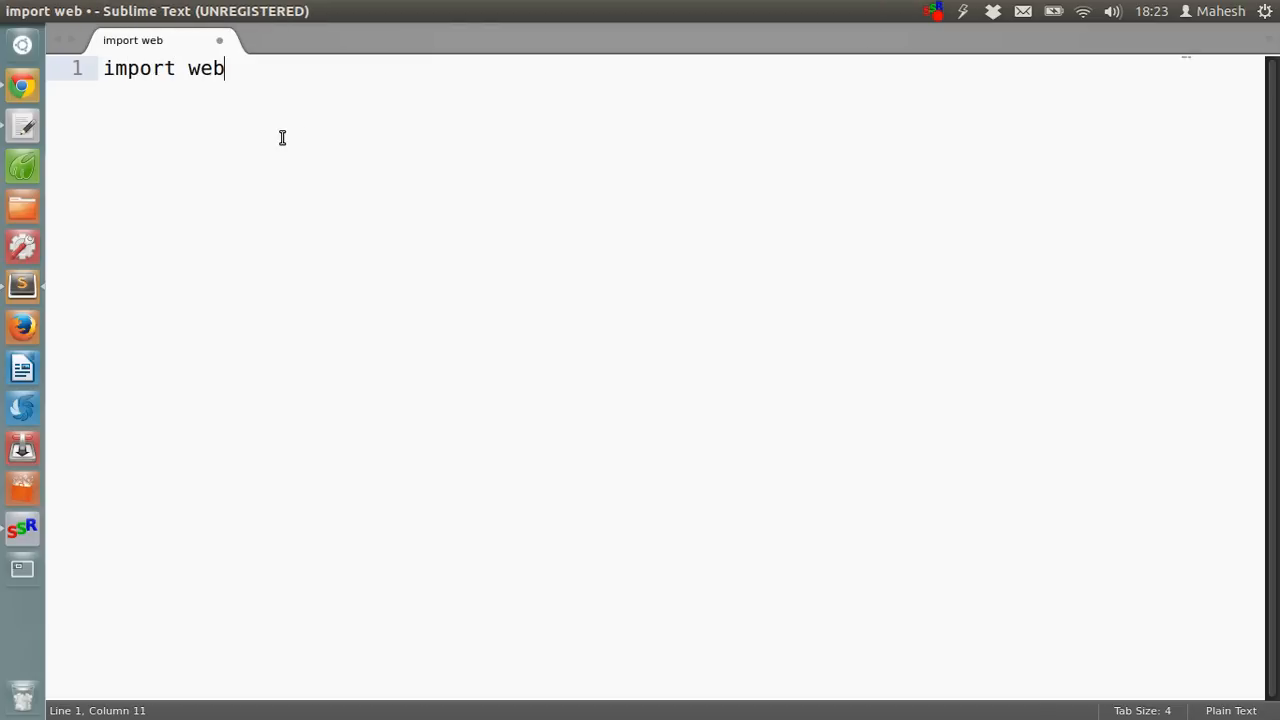
text(browser)
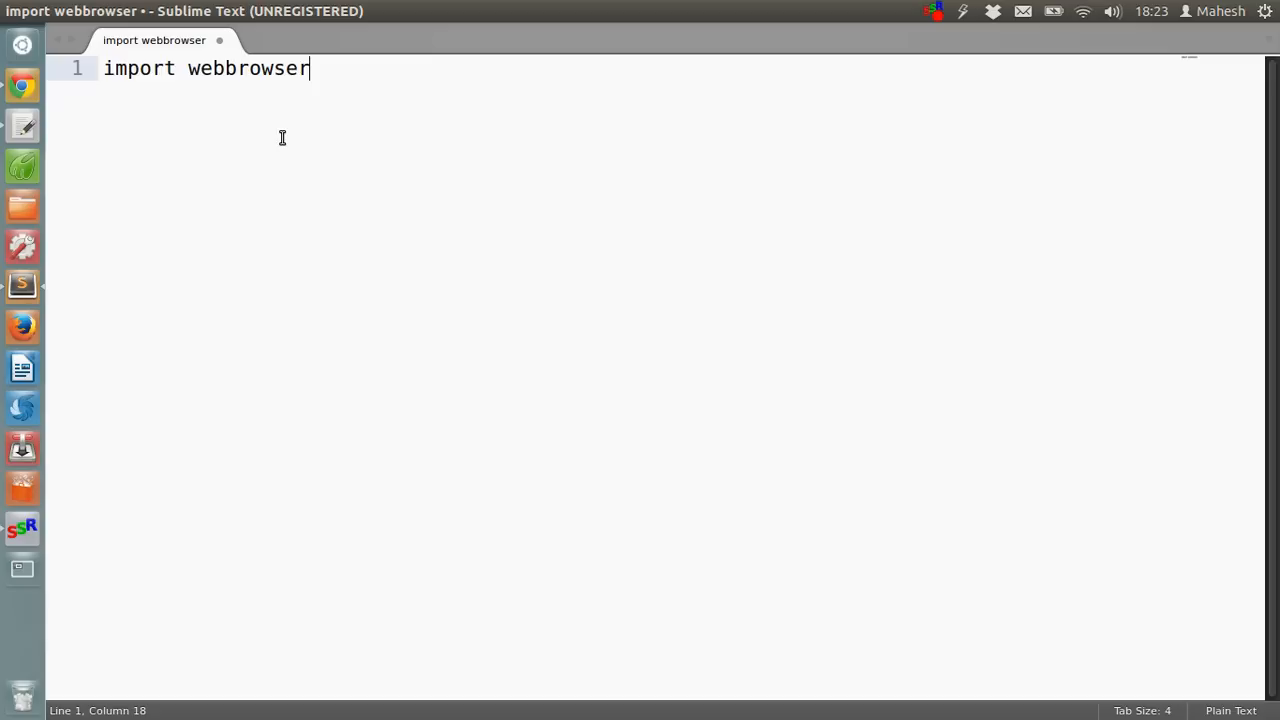
key(Enter)
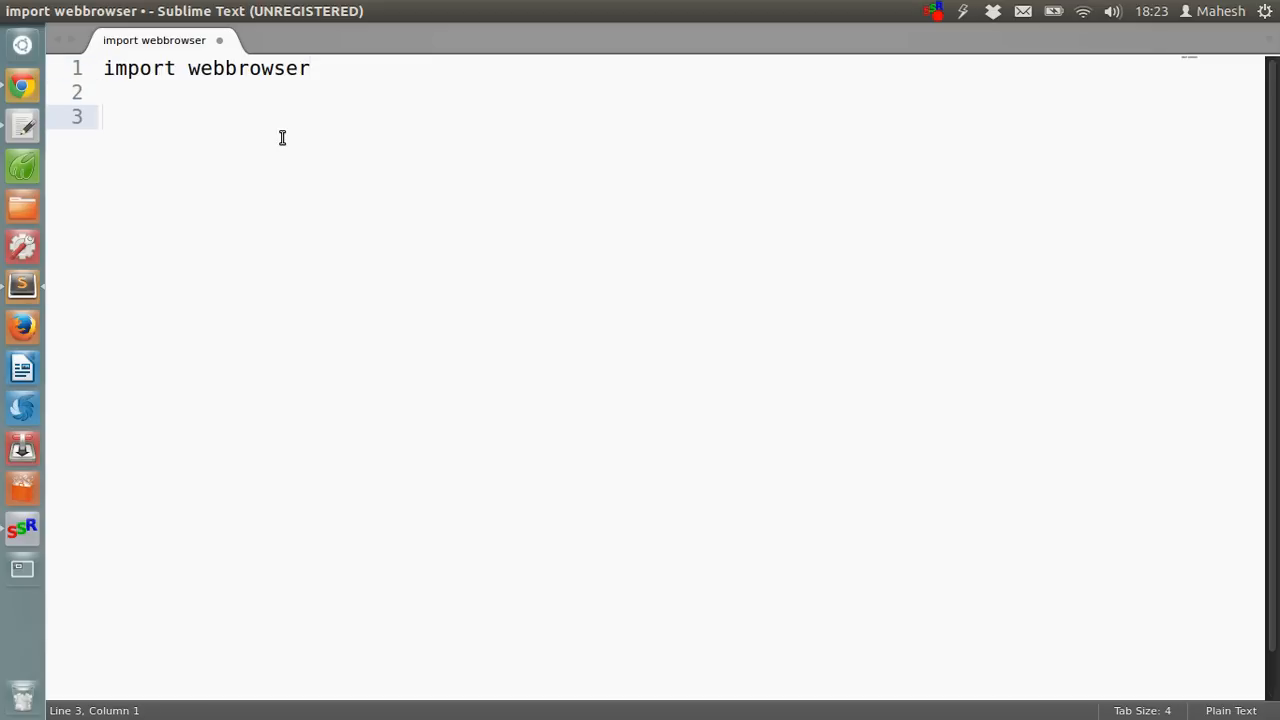
text(new=)
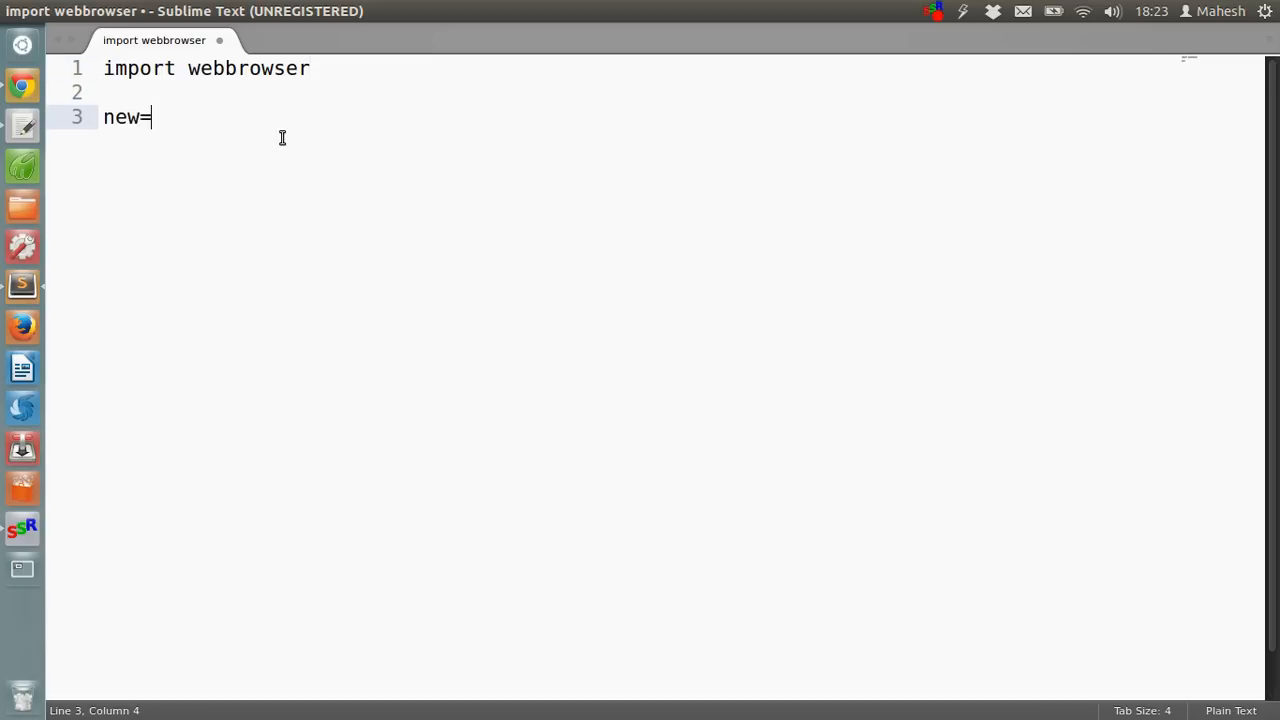
text(2)
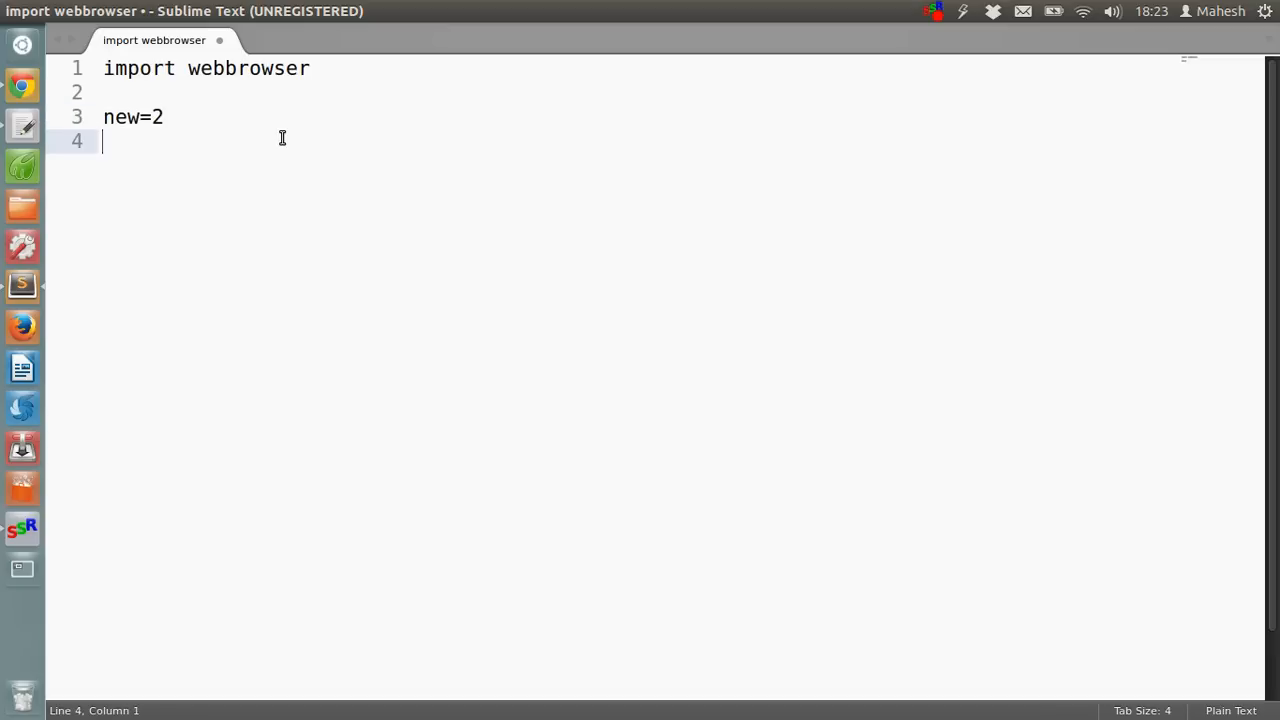
text(tab)
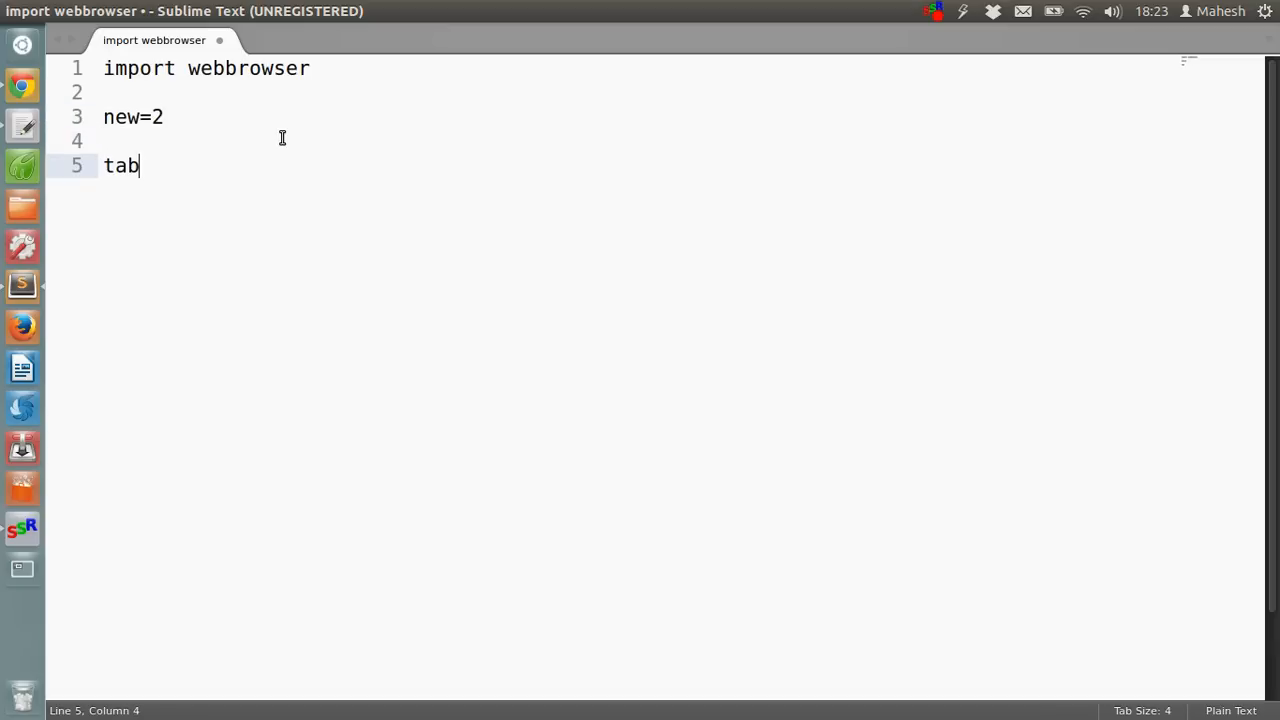
text(Url)
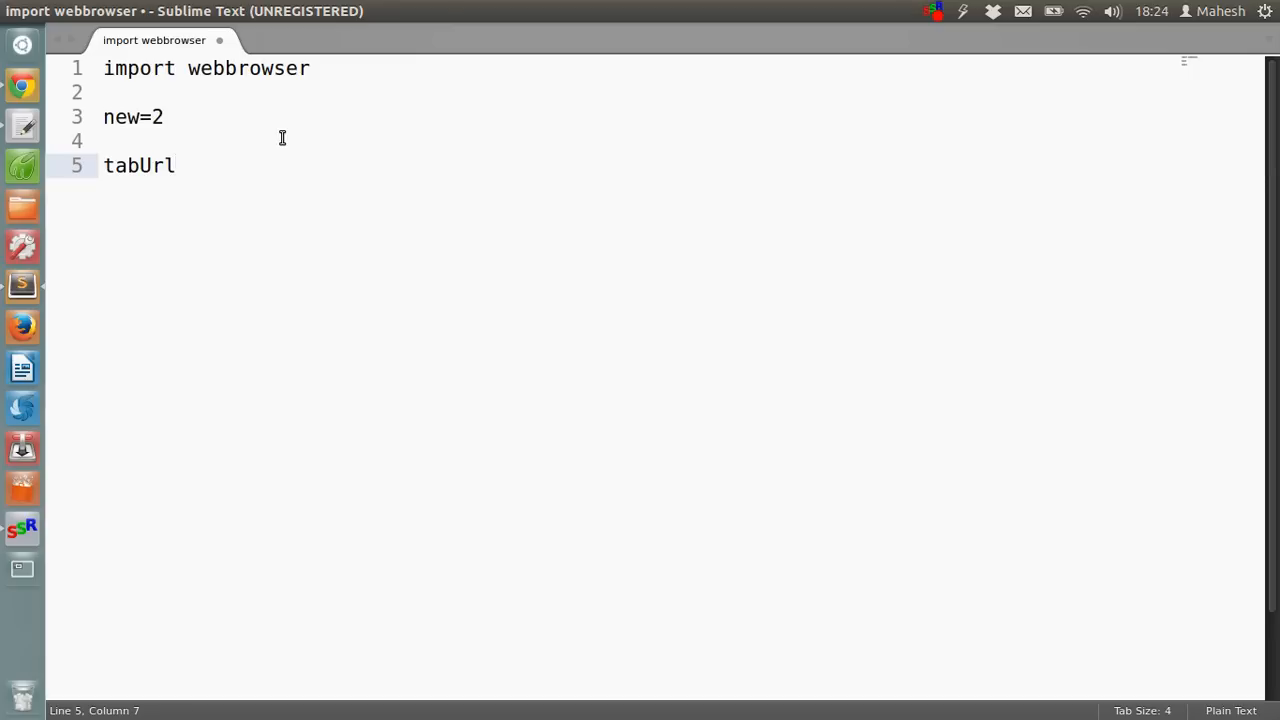
text(=)
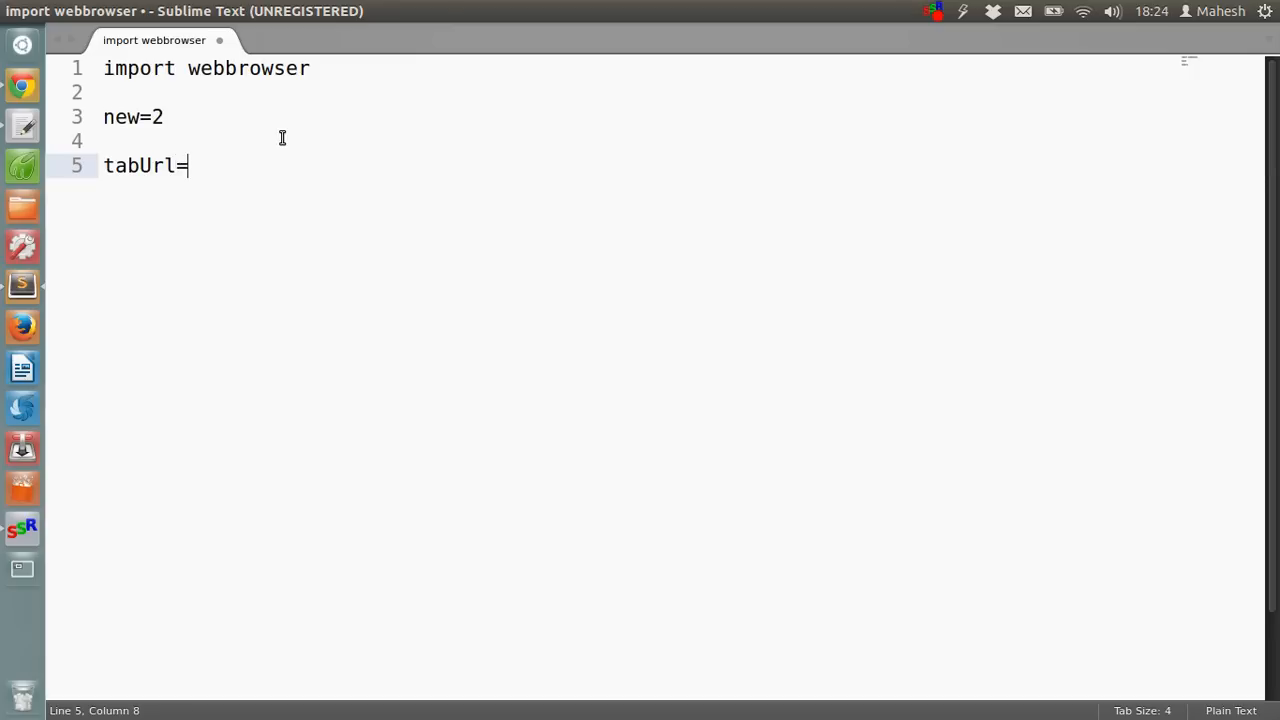
text("http:")
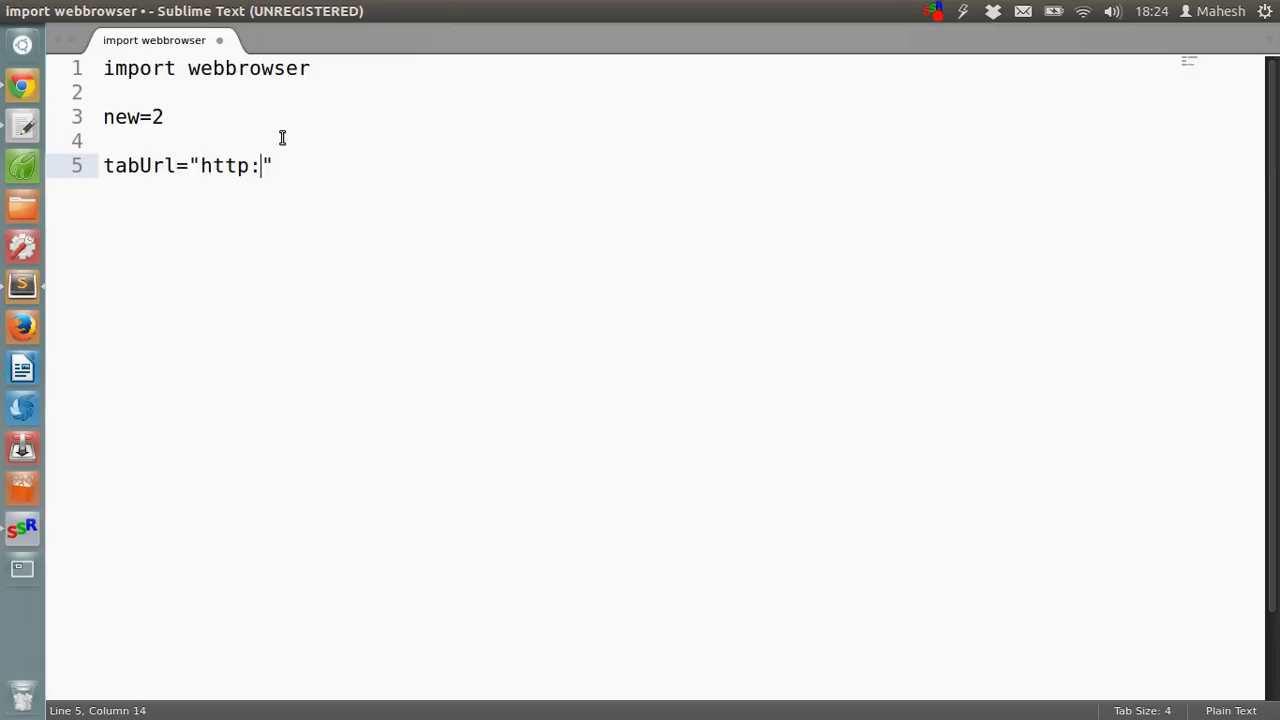
text(//google.com)
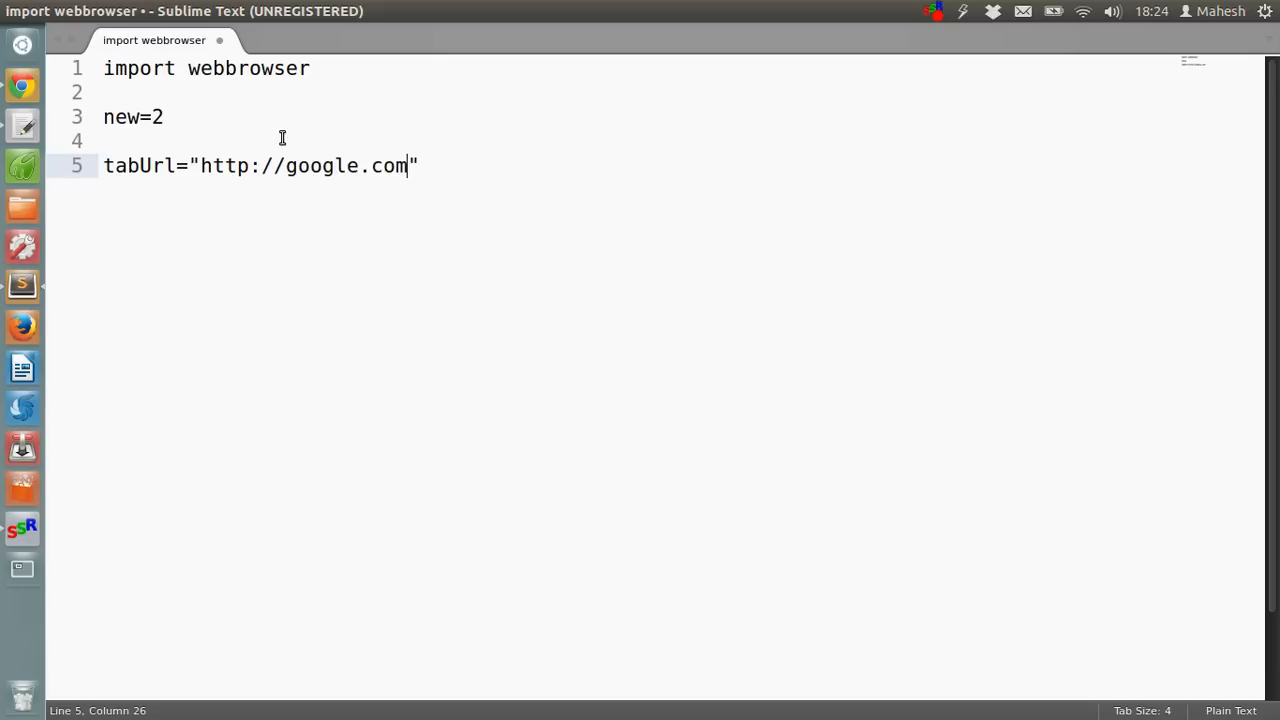
text(/)
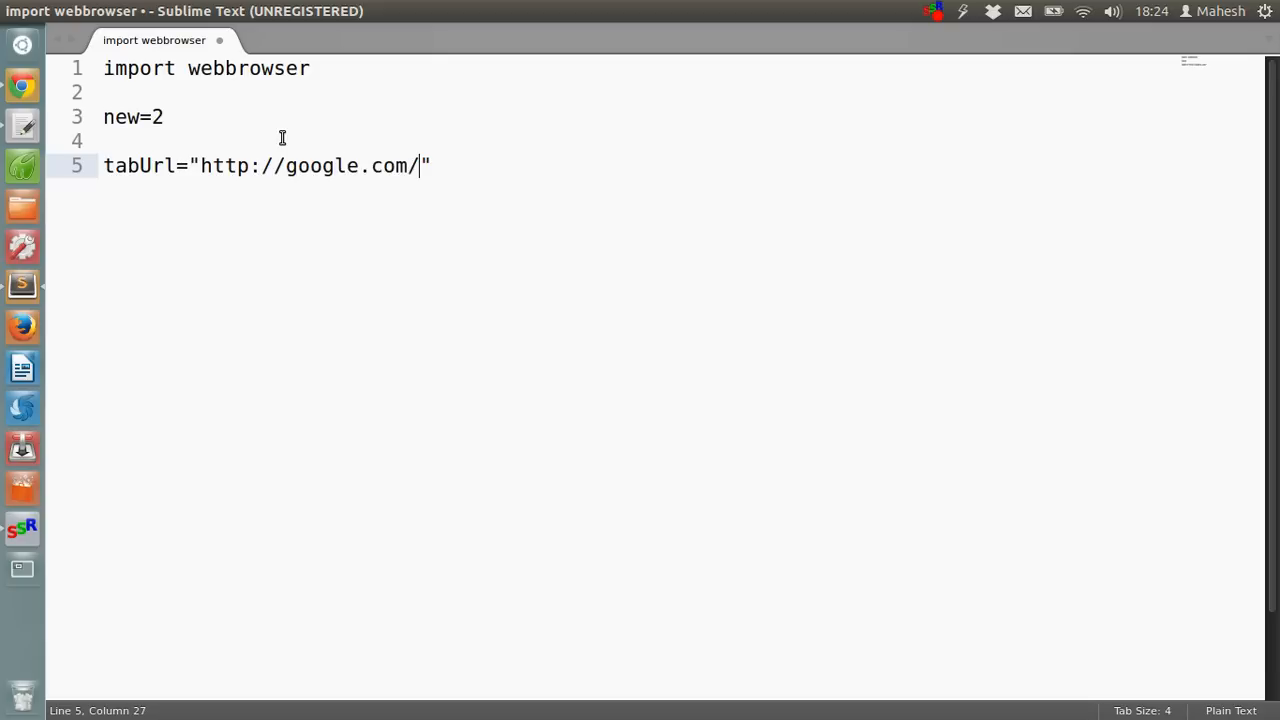
text(?)
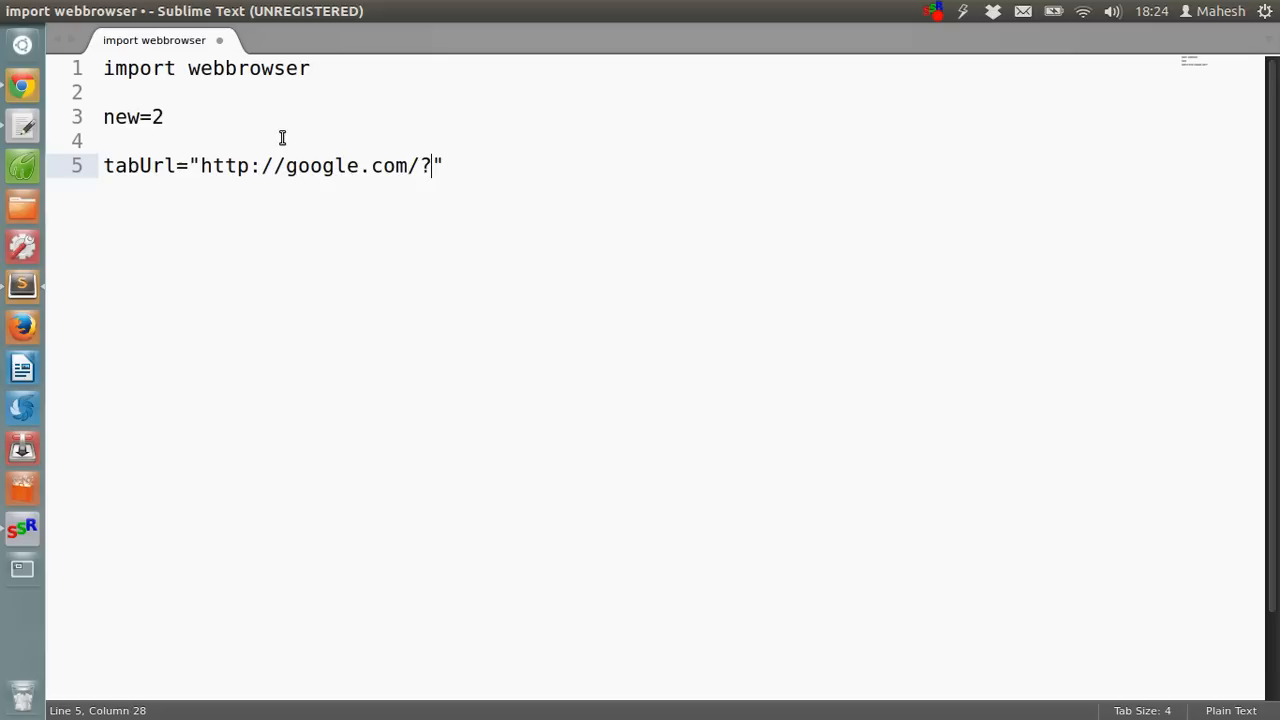
text(#q)
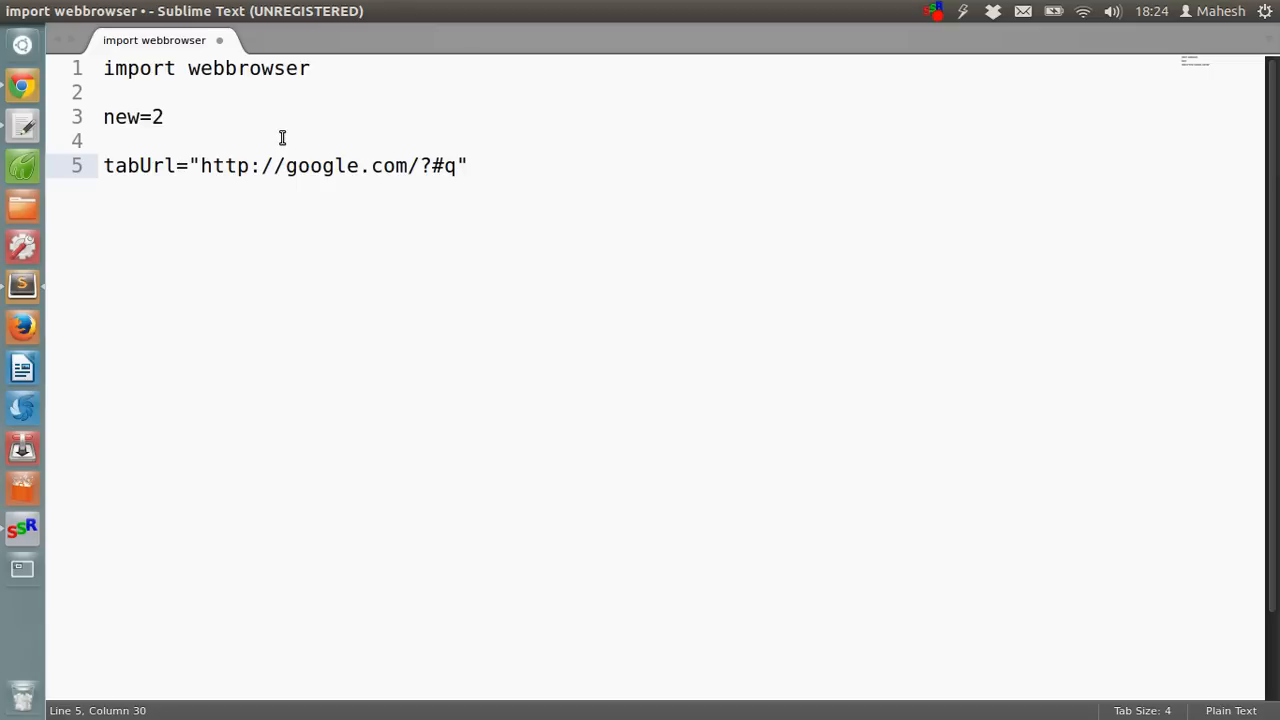
End tabUrl with a semicolon and add term= raw_input("Enter search query"); below it.
text(;)
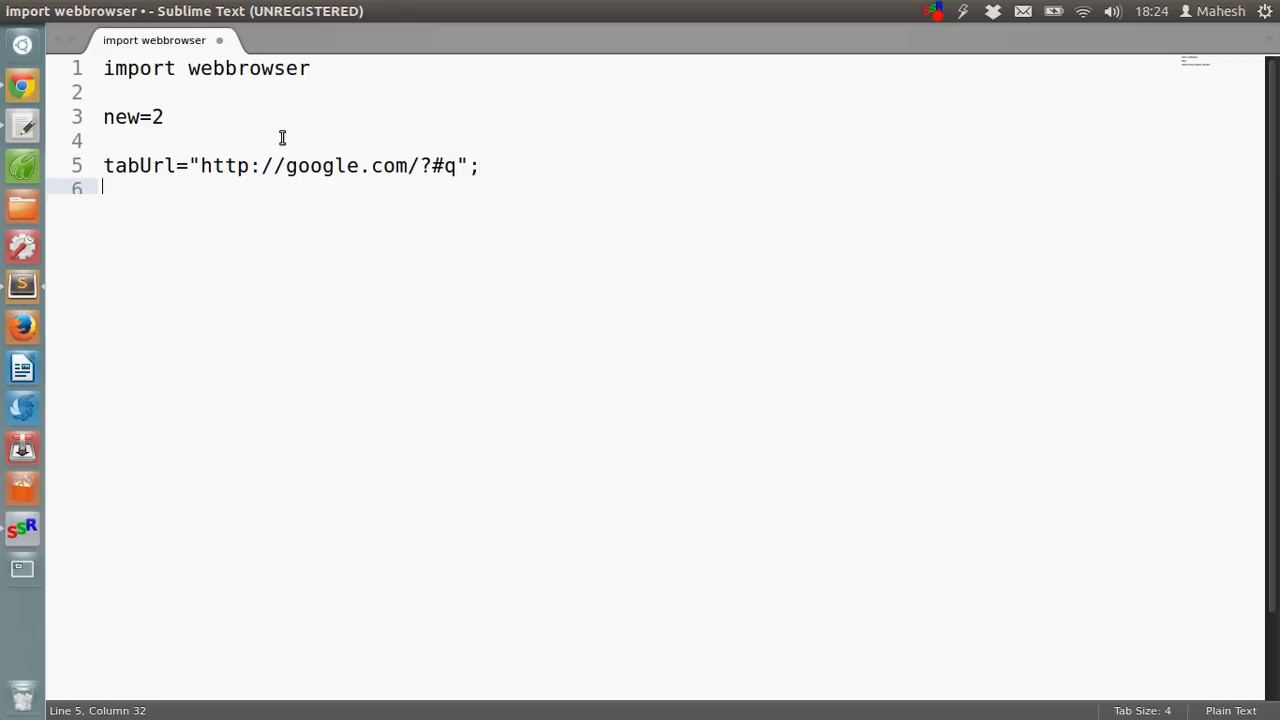
text(term)
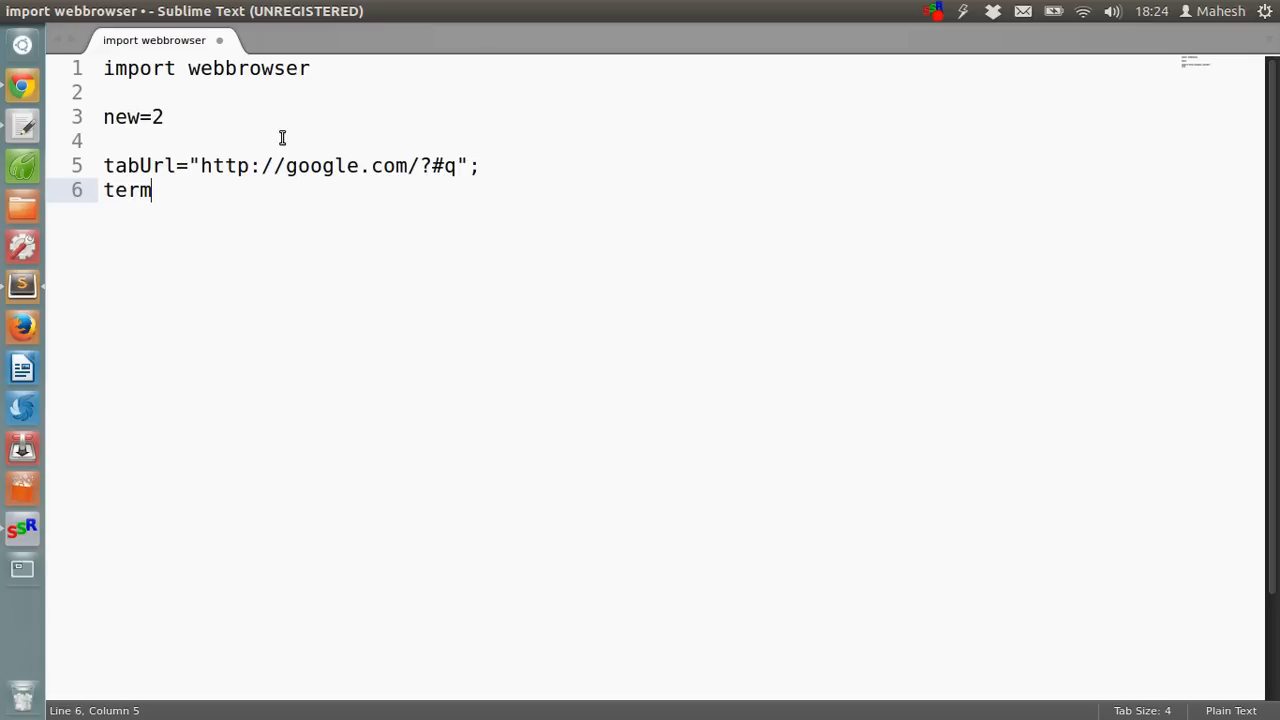
text(=)
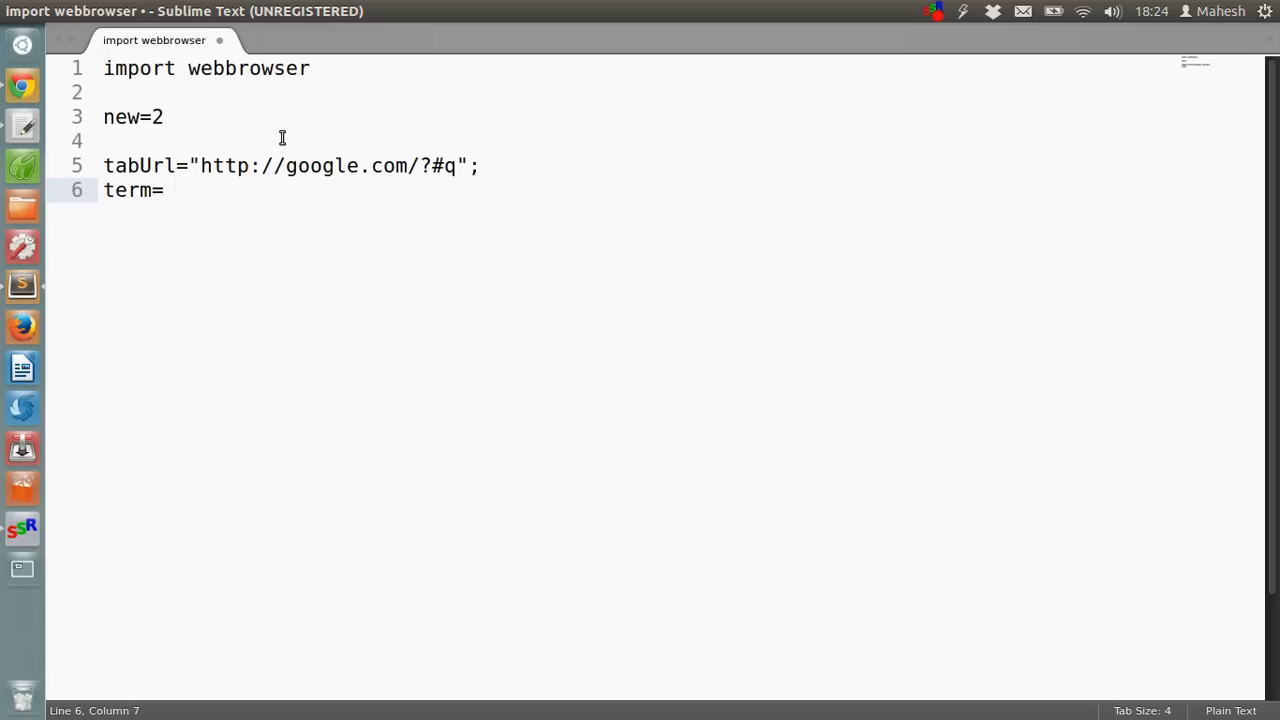
text(raw_i)
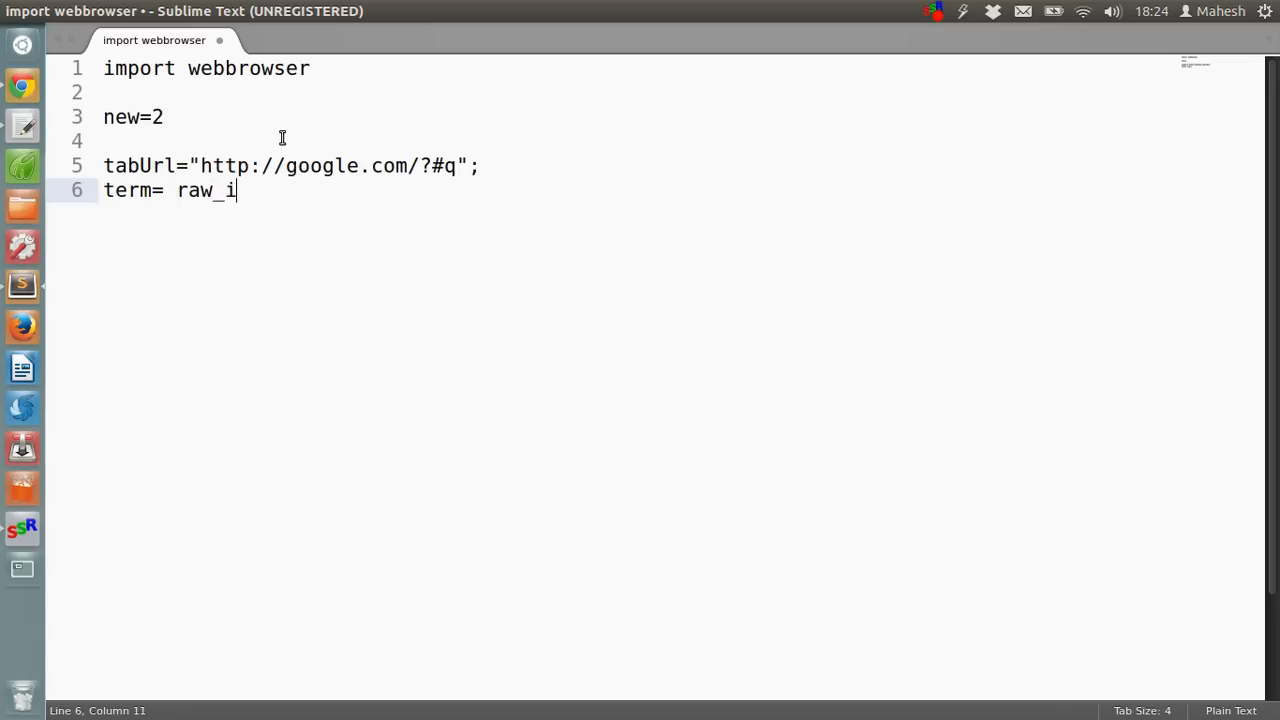
text(nput)
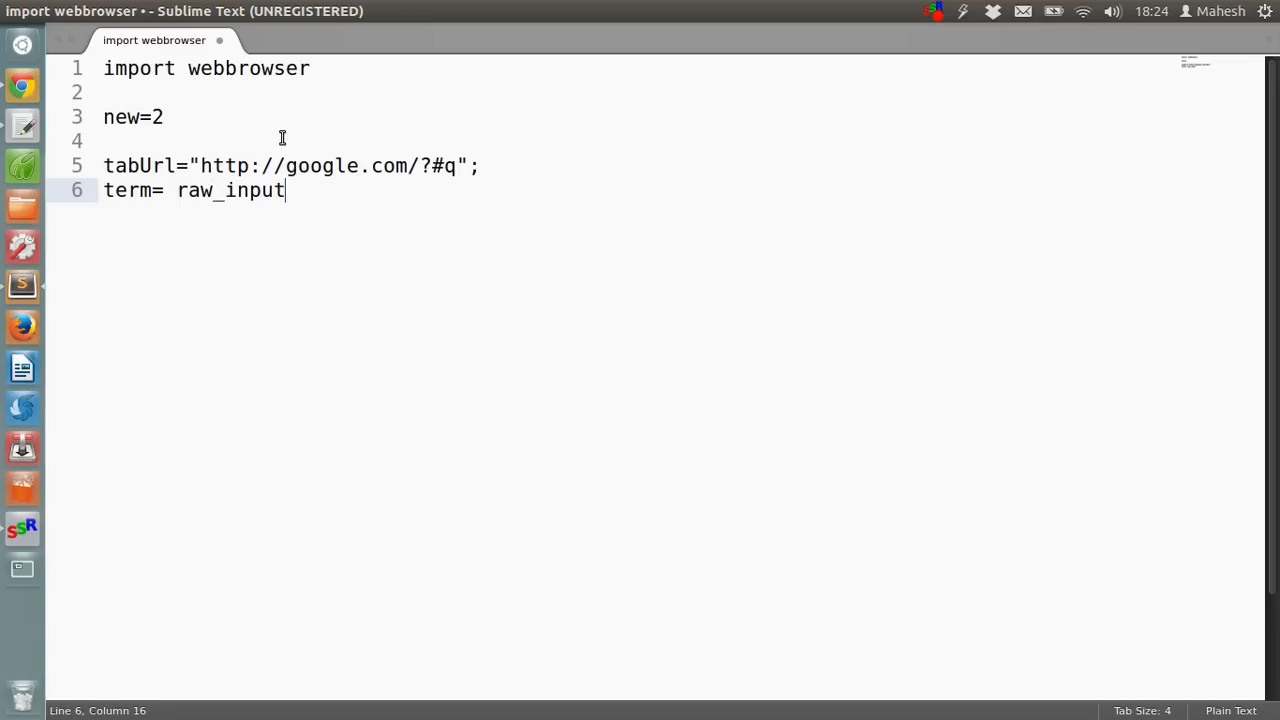
text(("Enter)
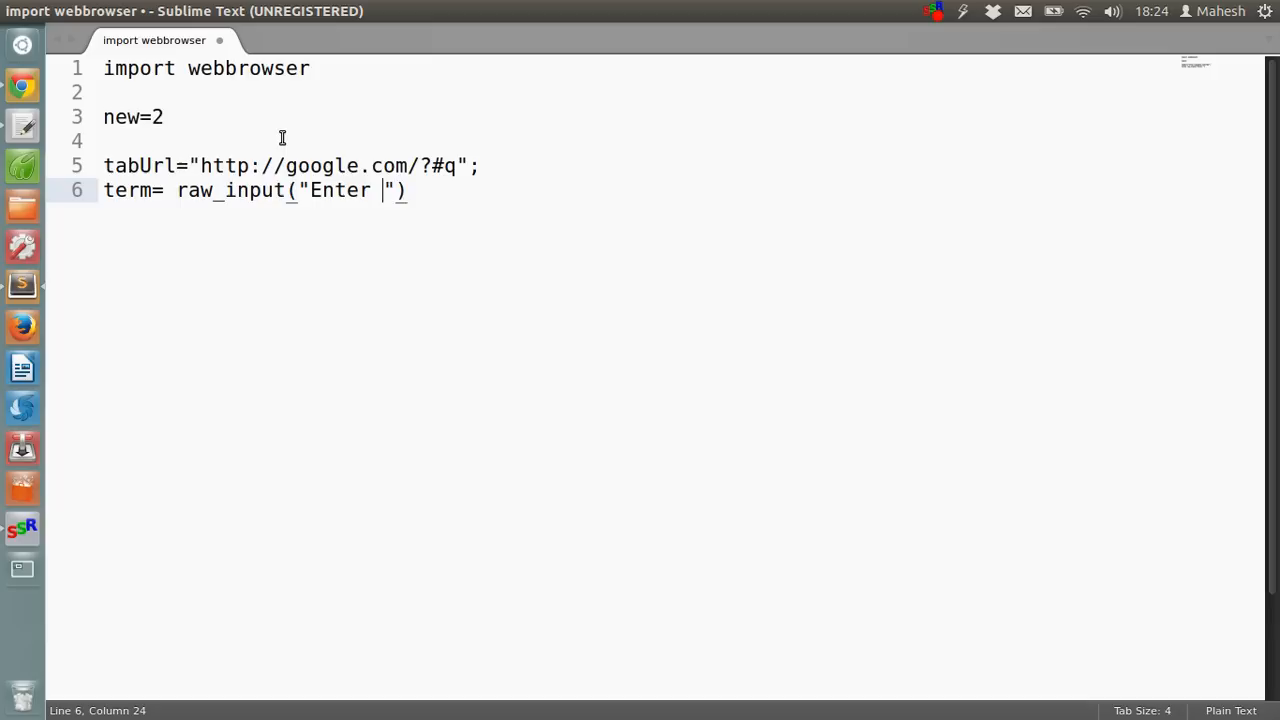
text(search)
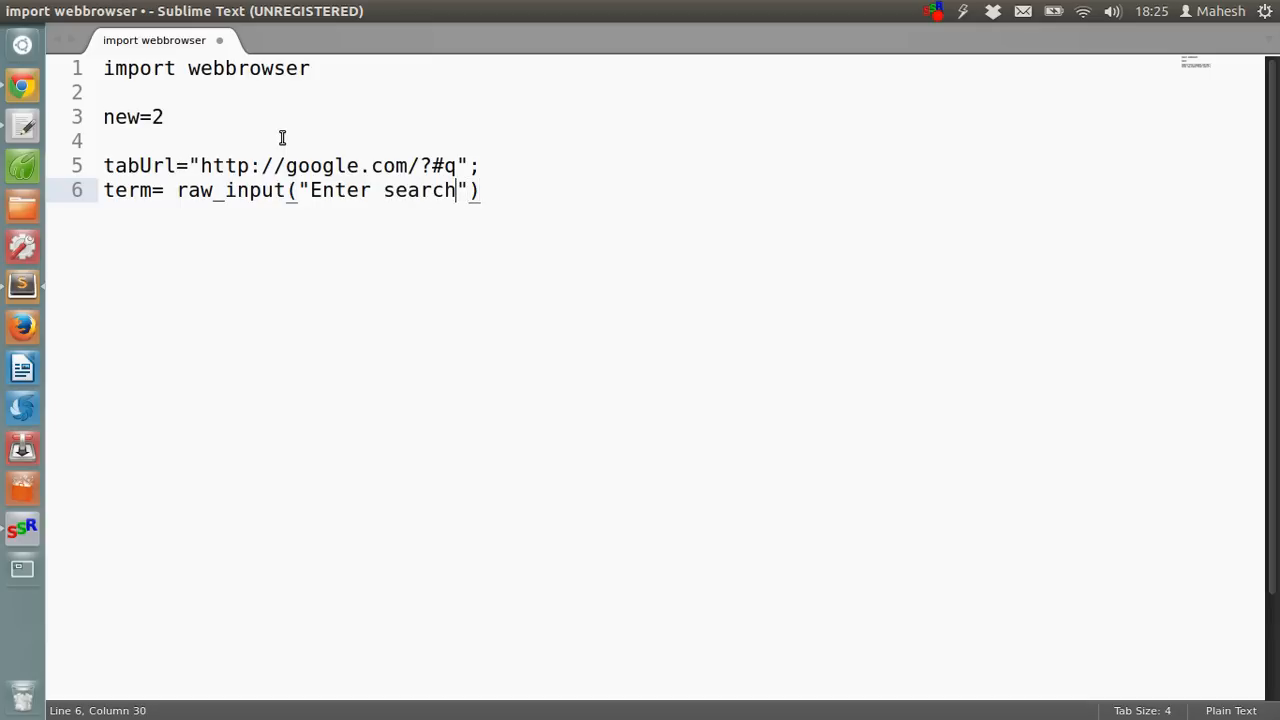
text(query)
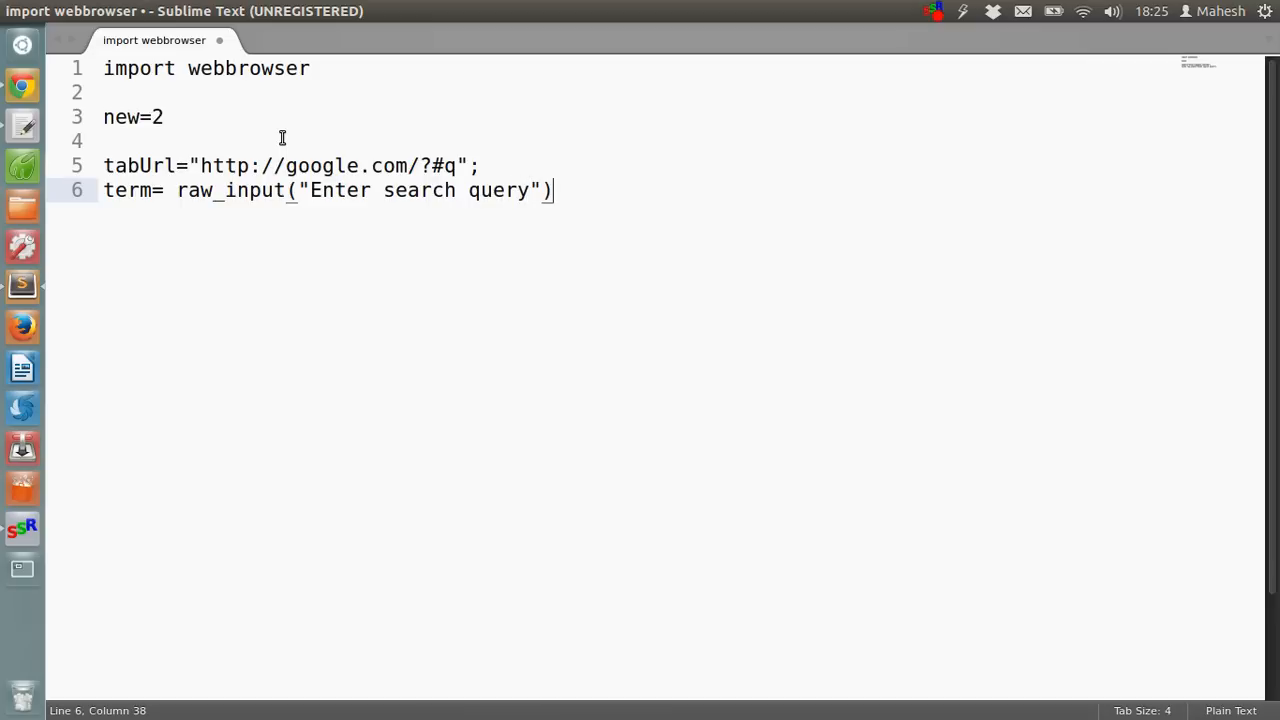
text(;)
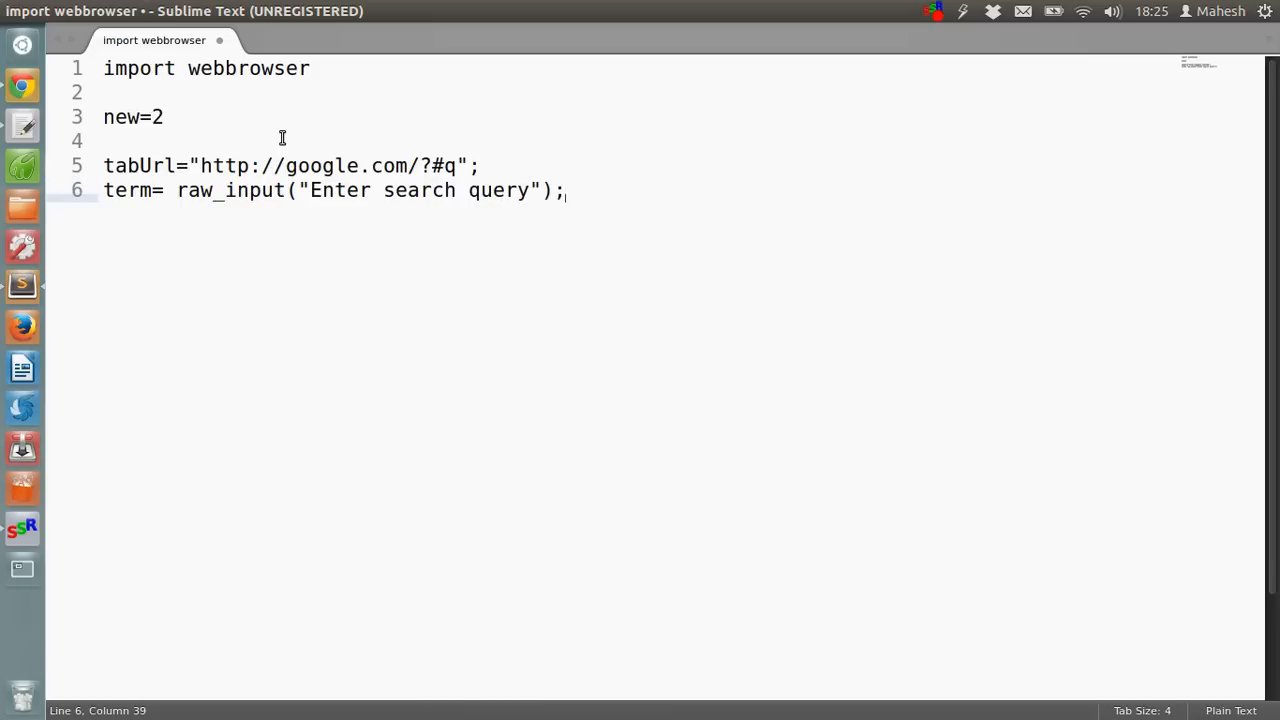
key(Enter)
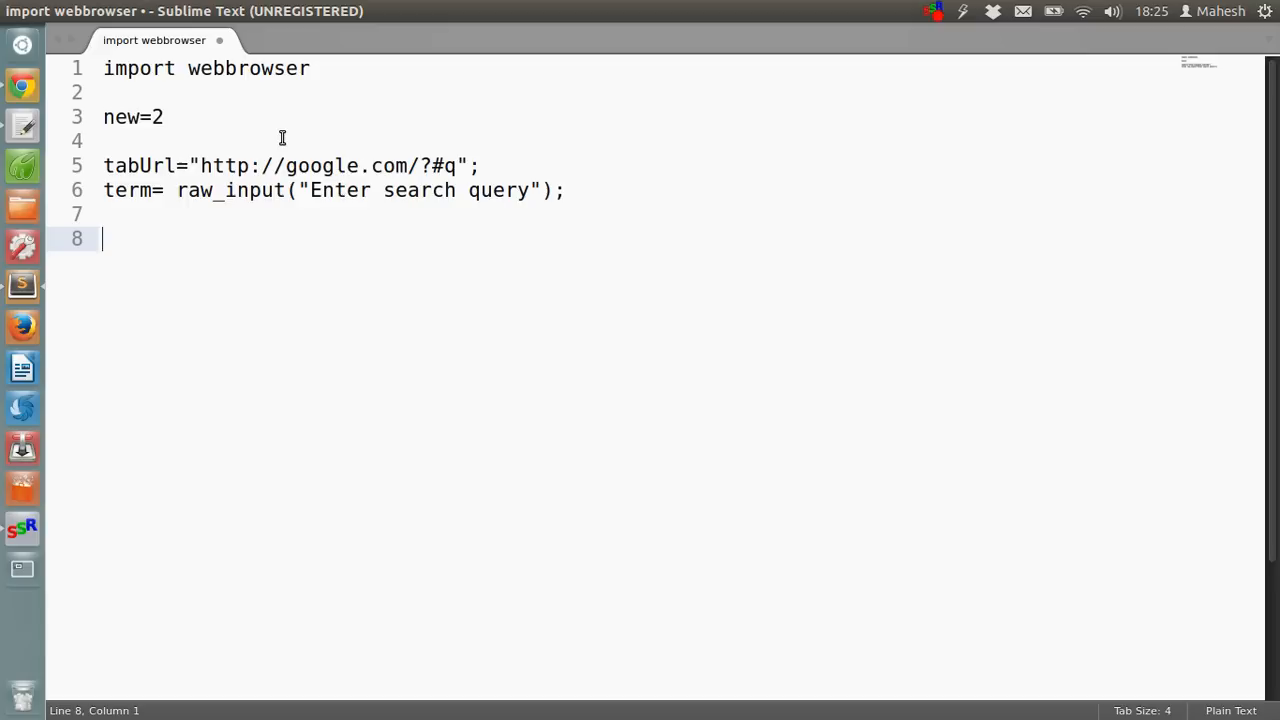
Start the final line with webbrowser.open, briefly checking the browser.
text(webrbows)
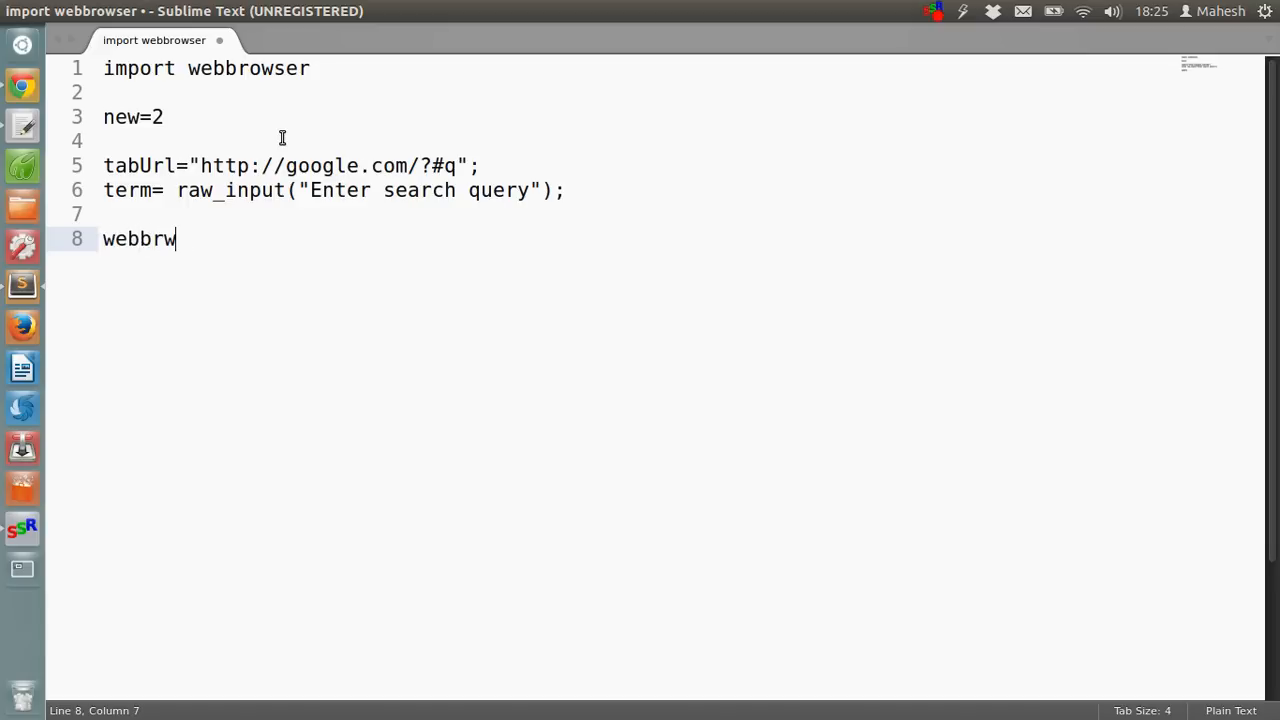
text(owser)
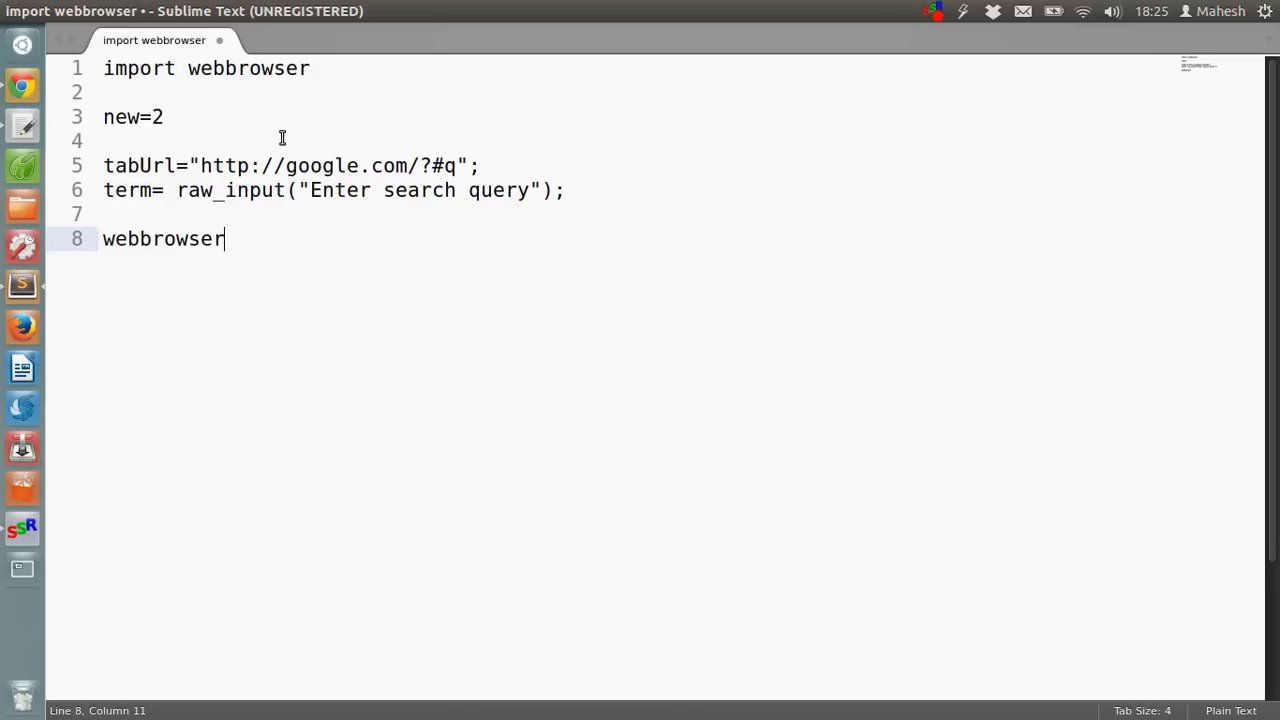
text(.)
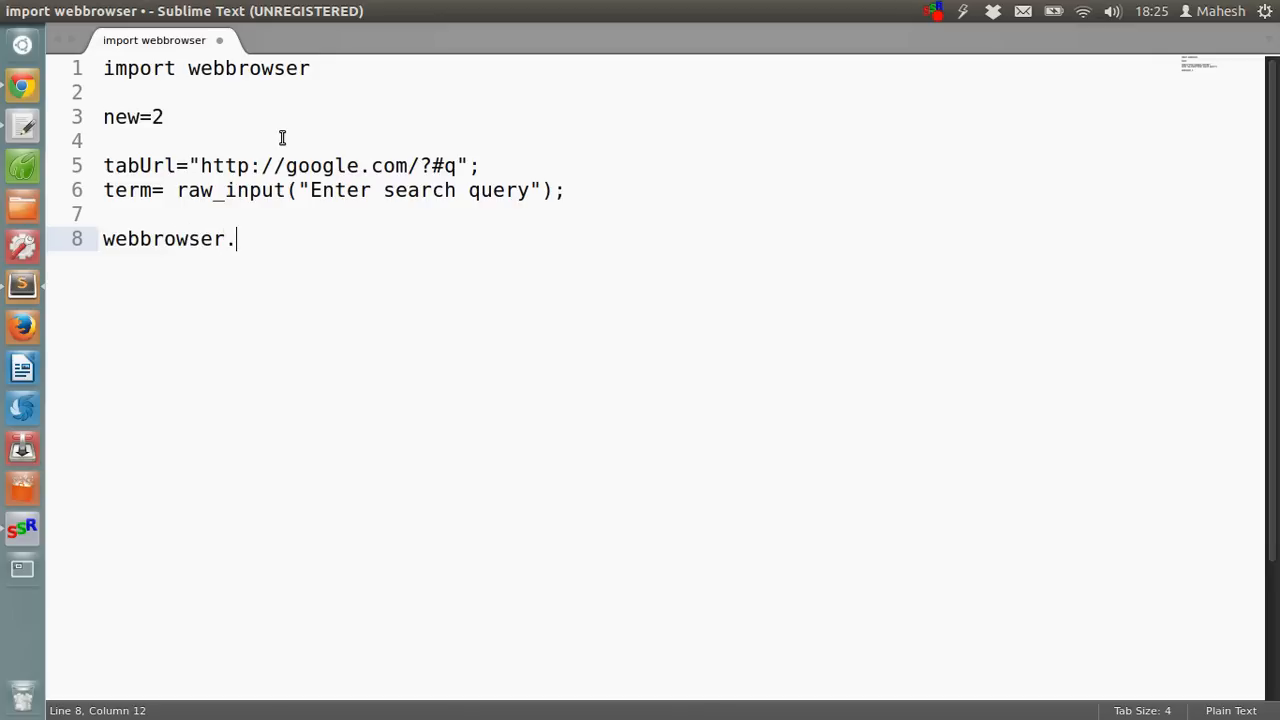
text(open)
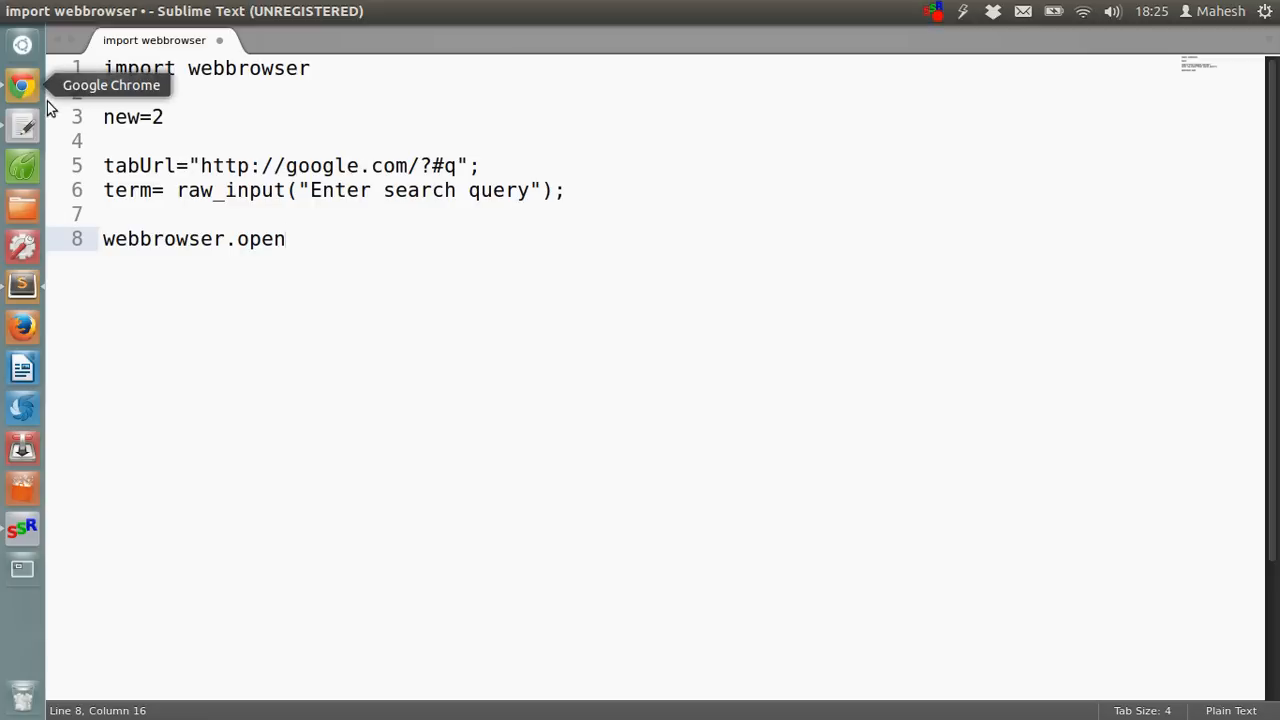
click(22, 85)
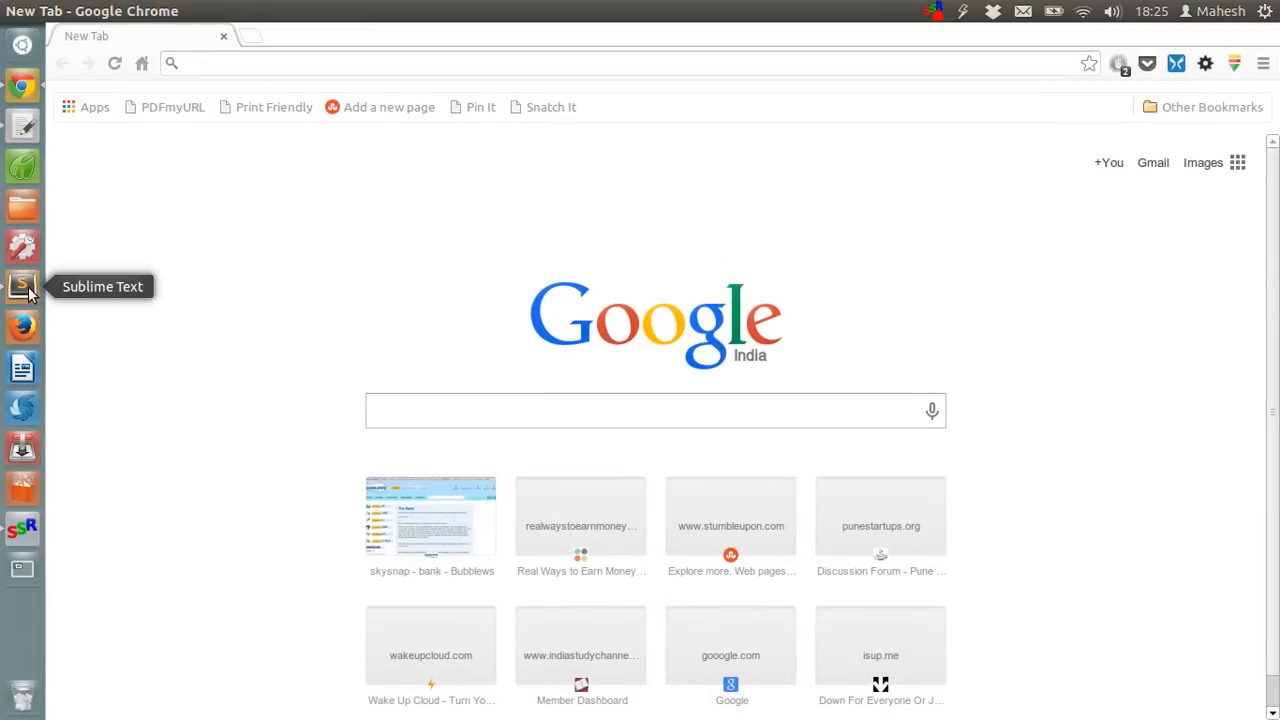
click(22, 287)
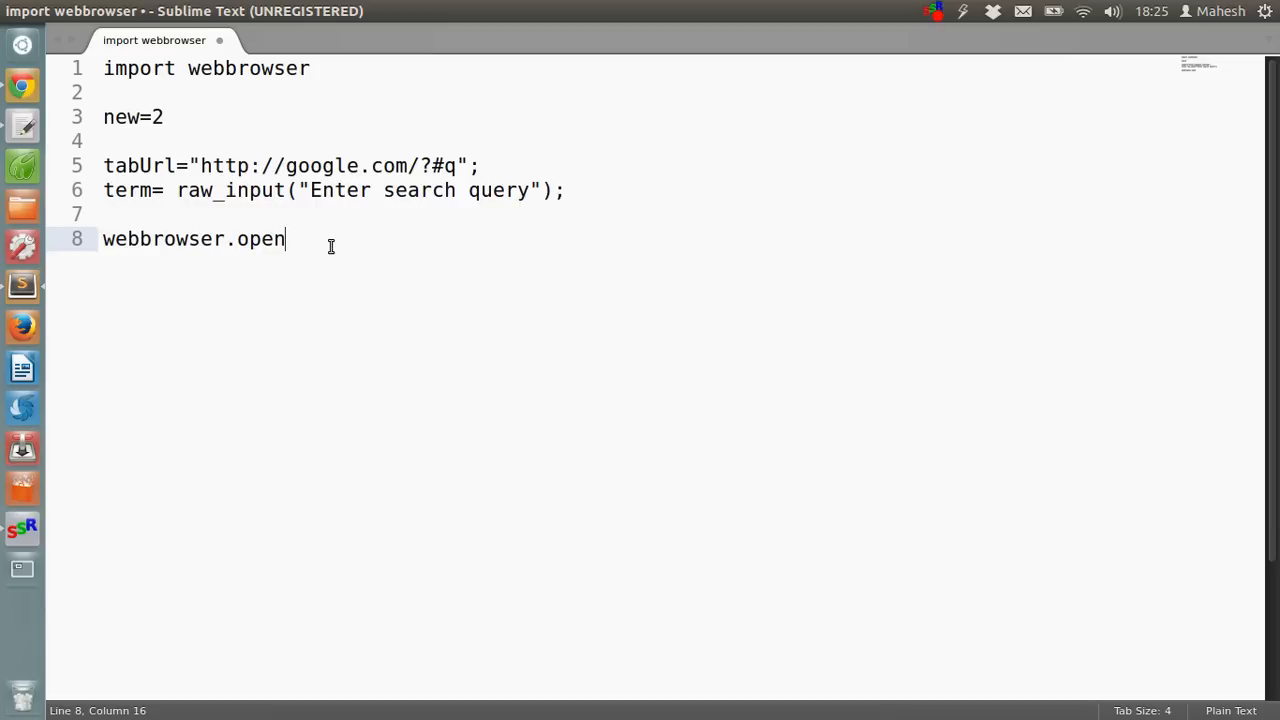
Complete the call as (tabUrl+term,new=new);, fix typos, and bring up the save dialog.
text((tab)
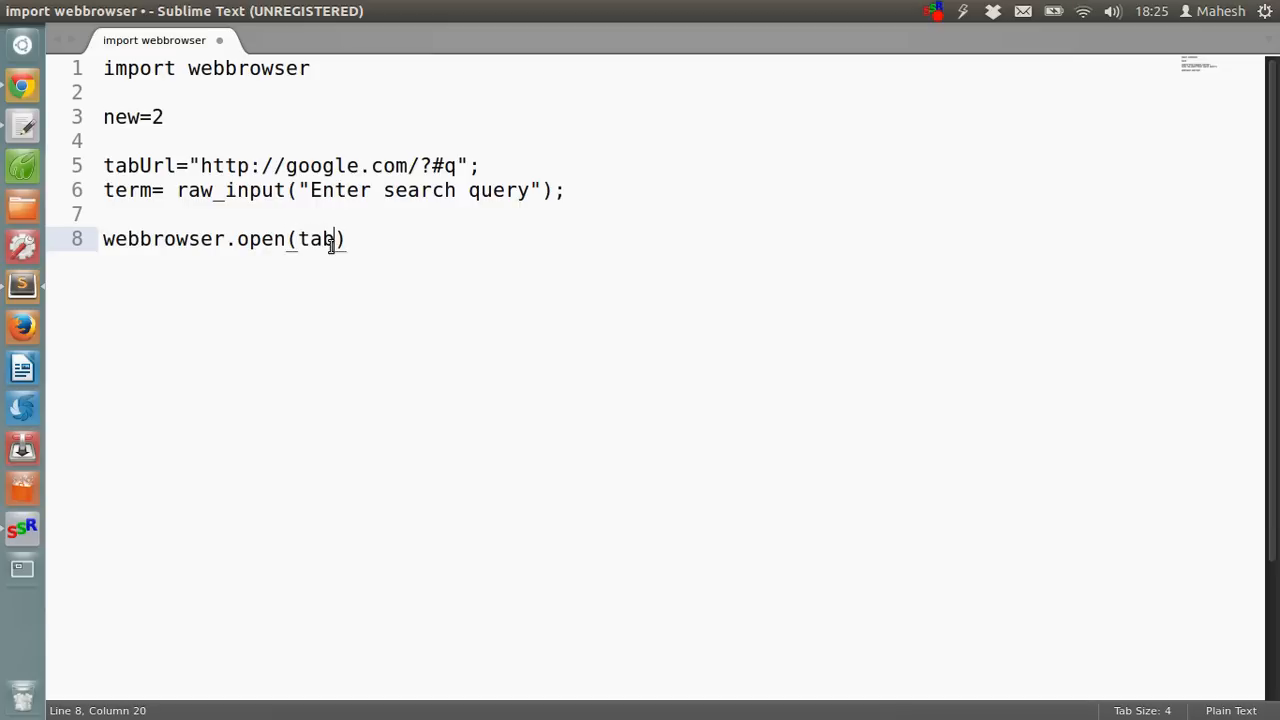
text(U)
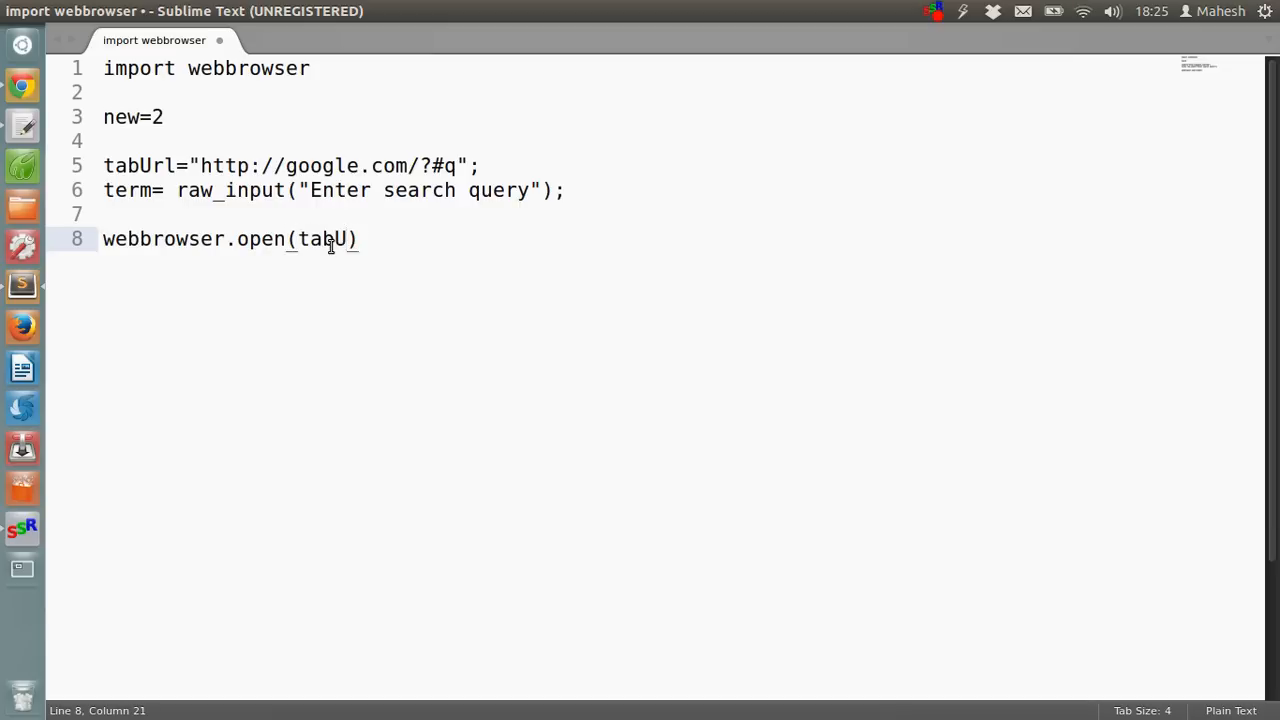
text(rl)
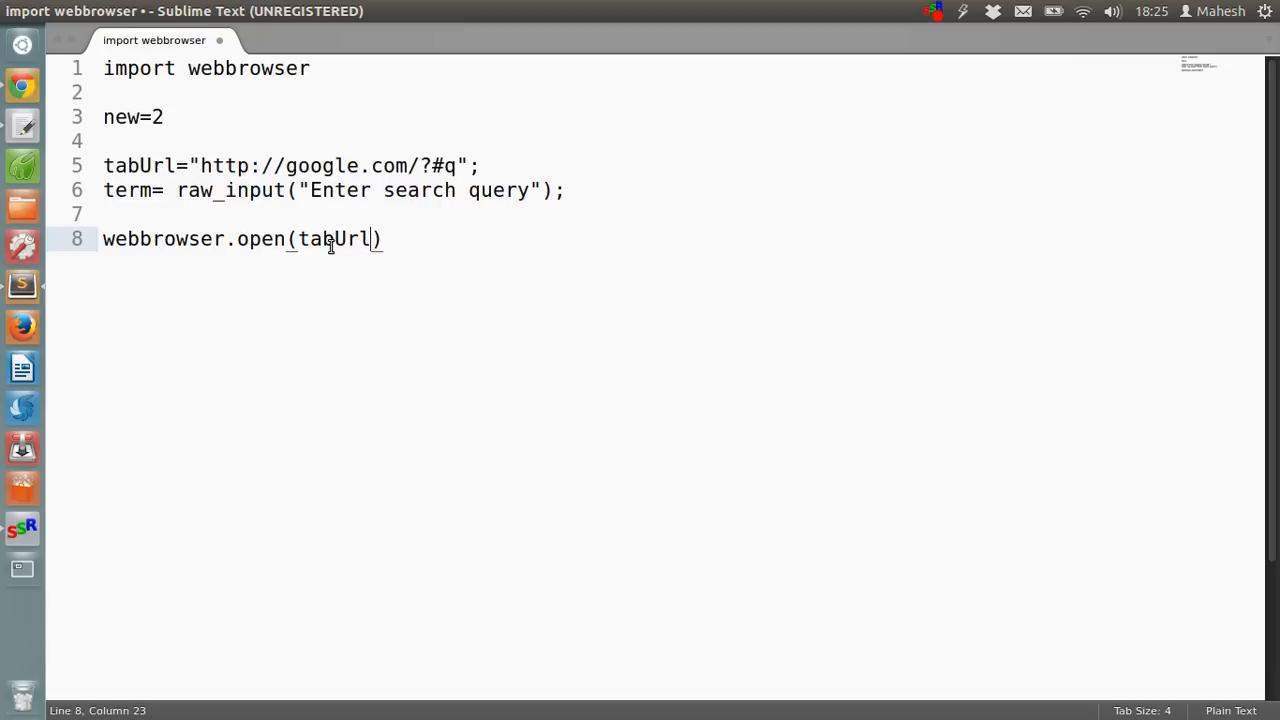
text(+terms)
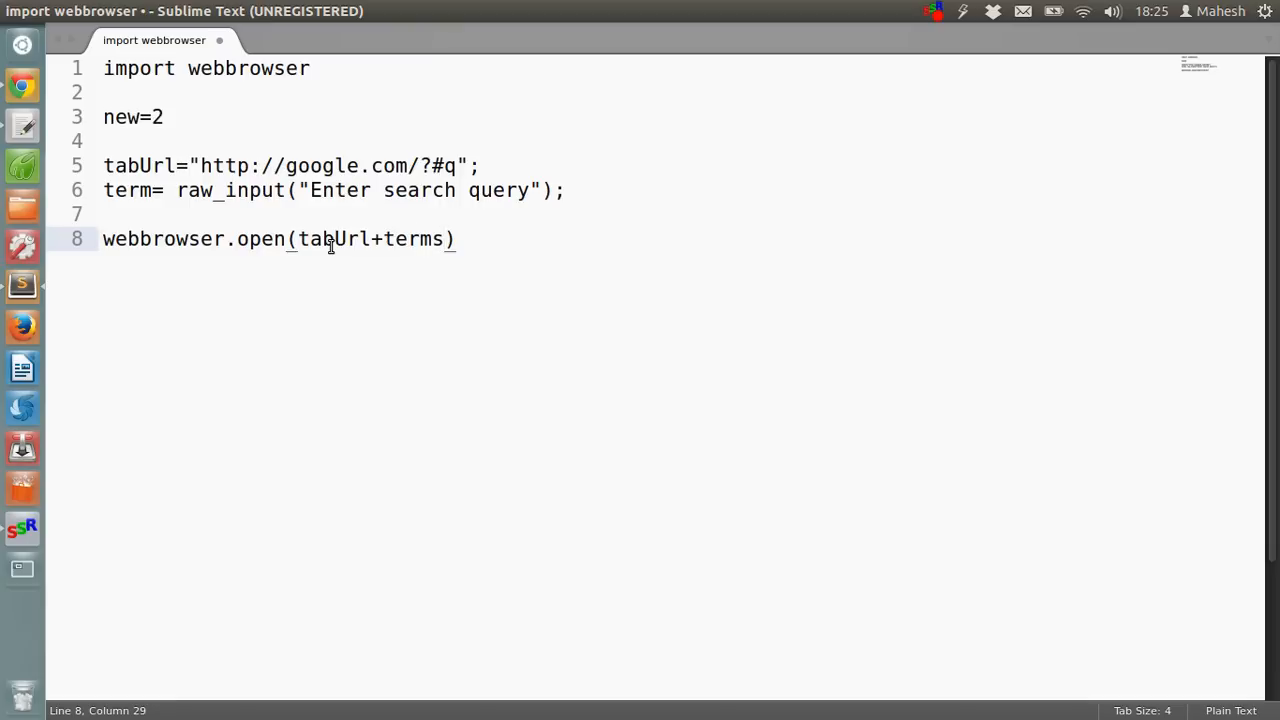
key(BackSpace)
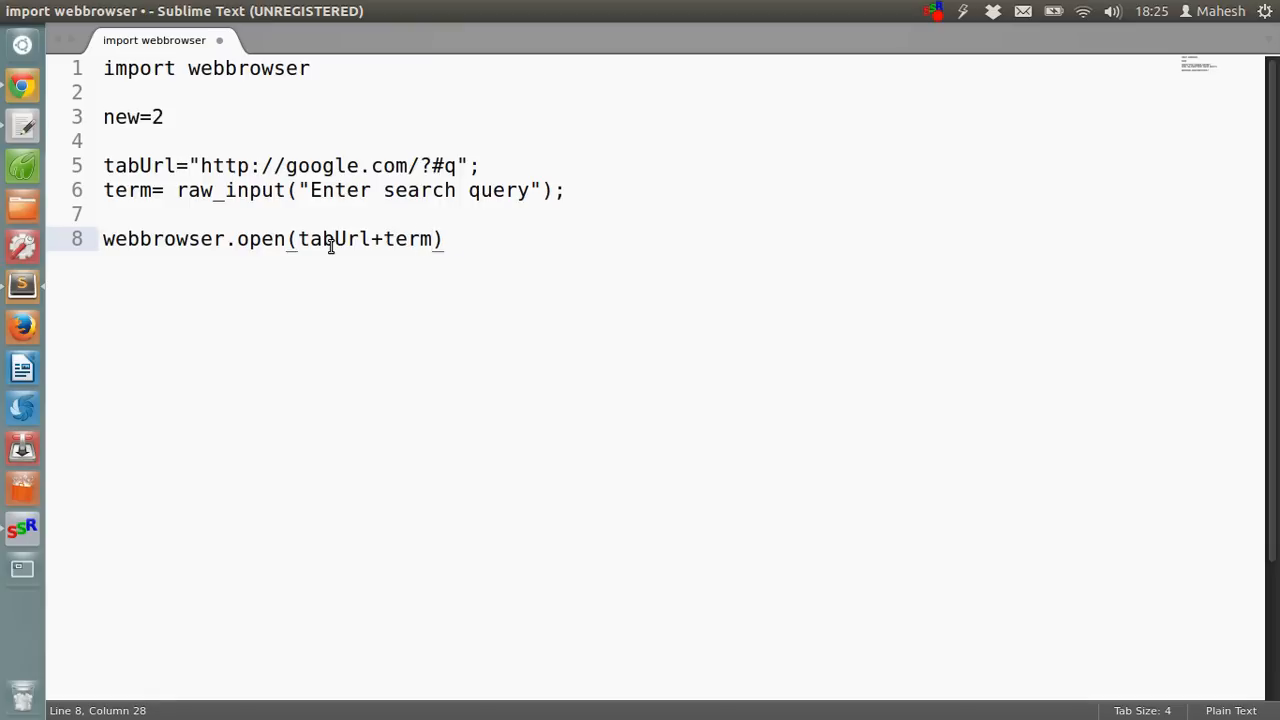
text(,n)
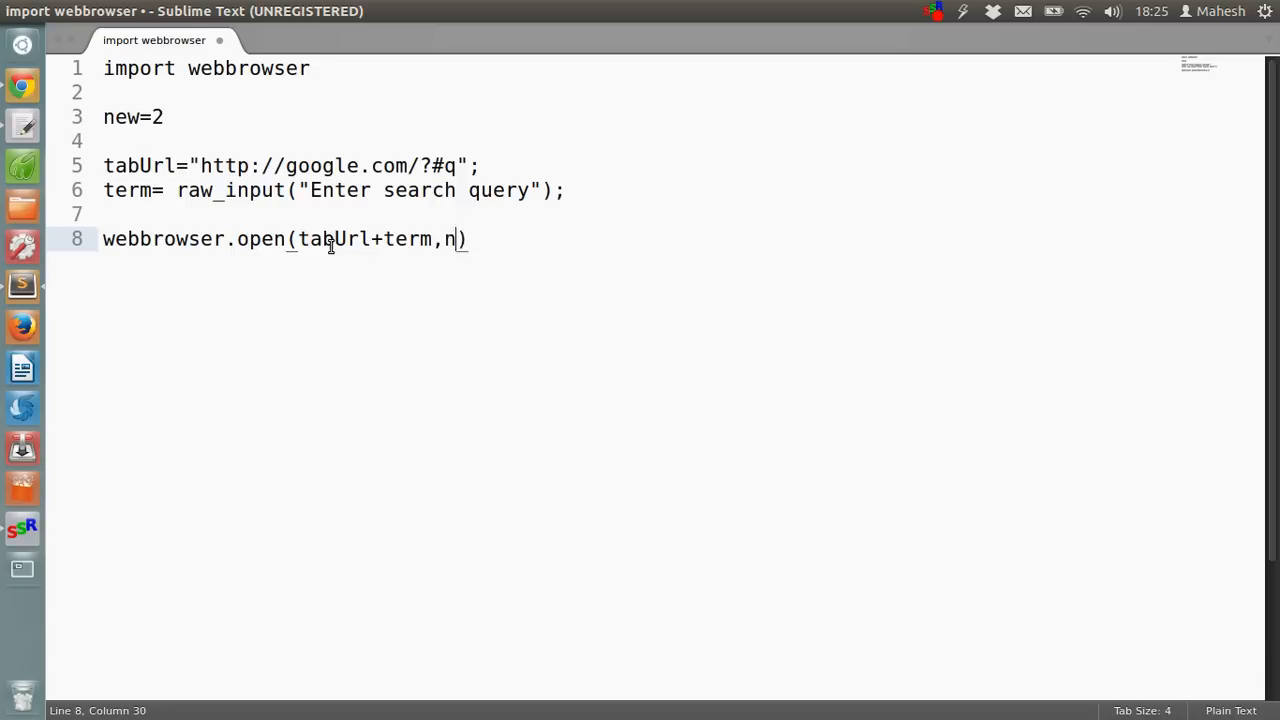
text(ew=new)
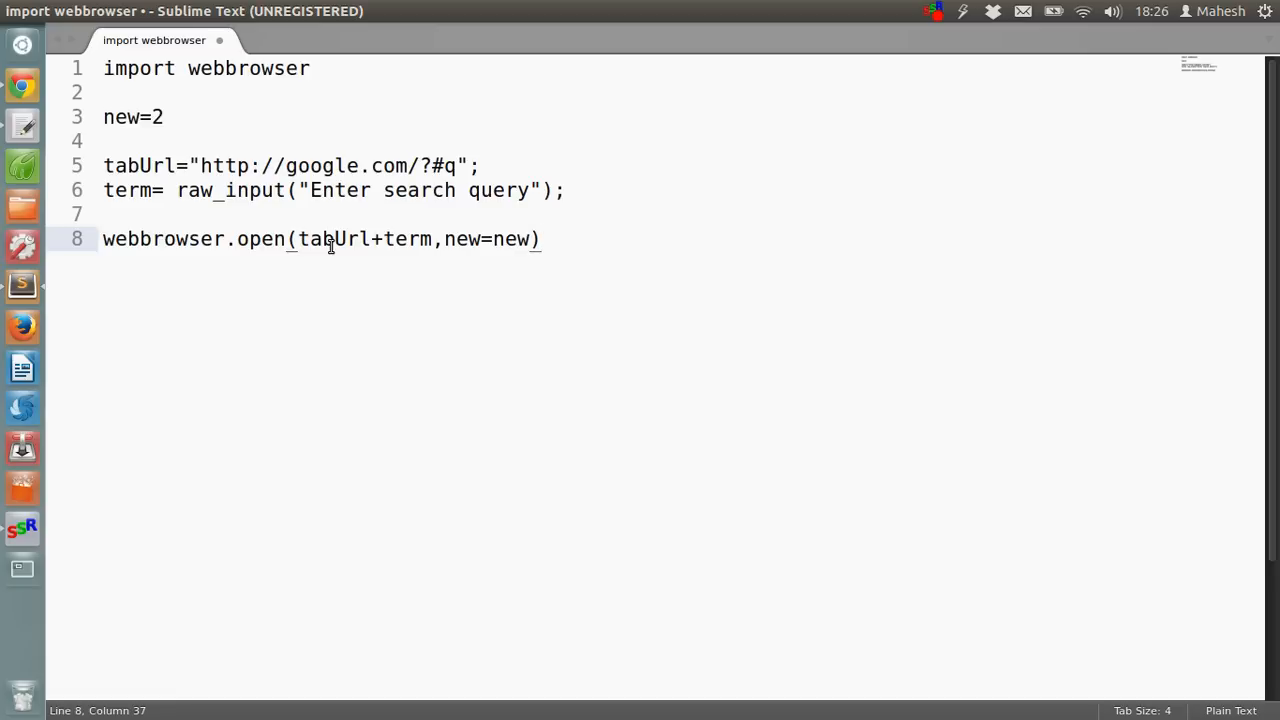
text(;)
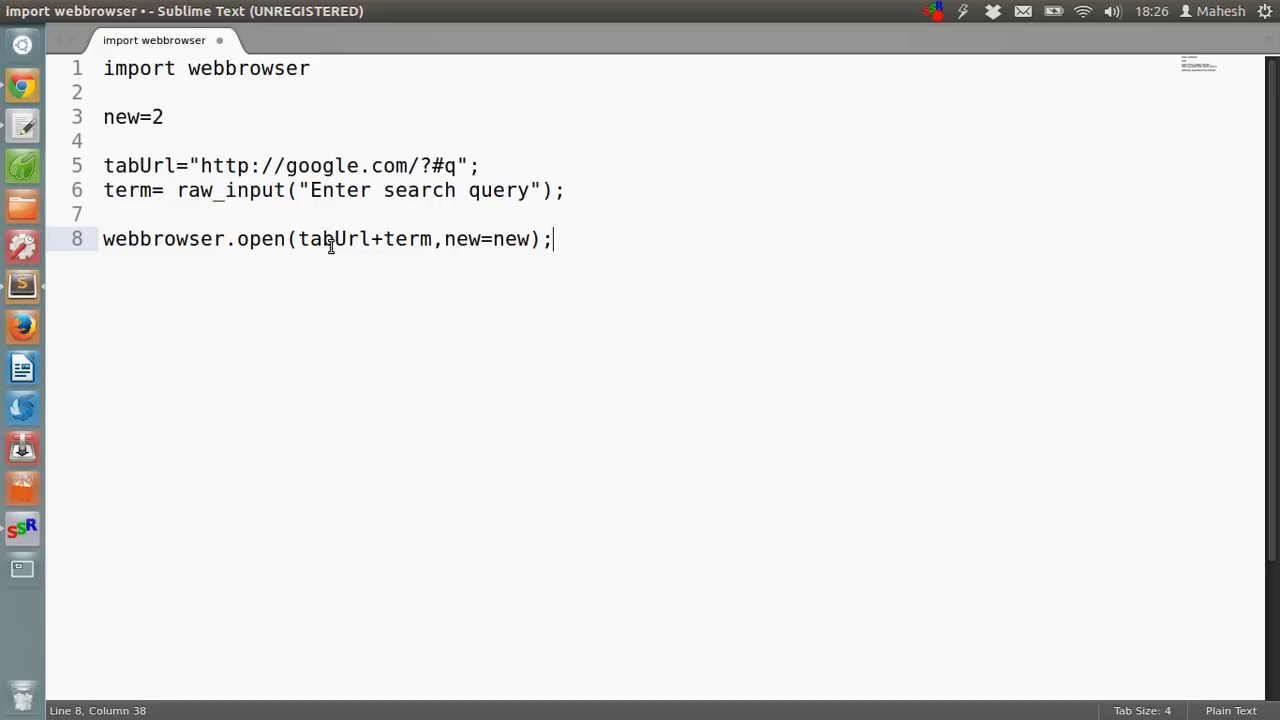
key(Backspace)
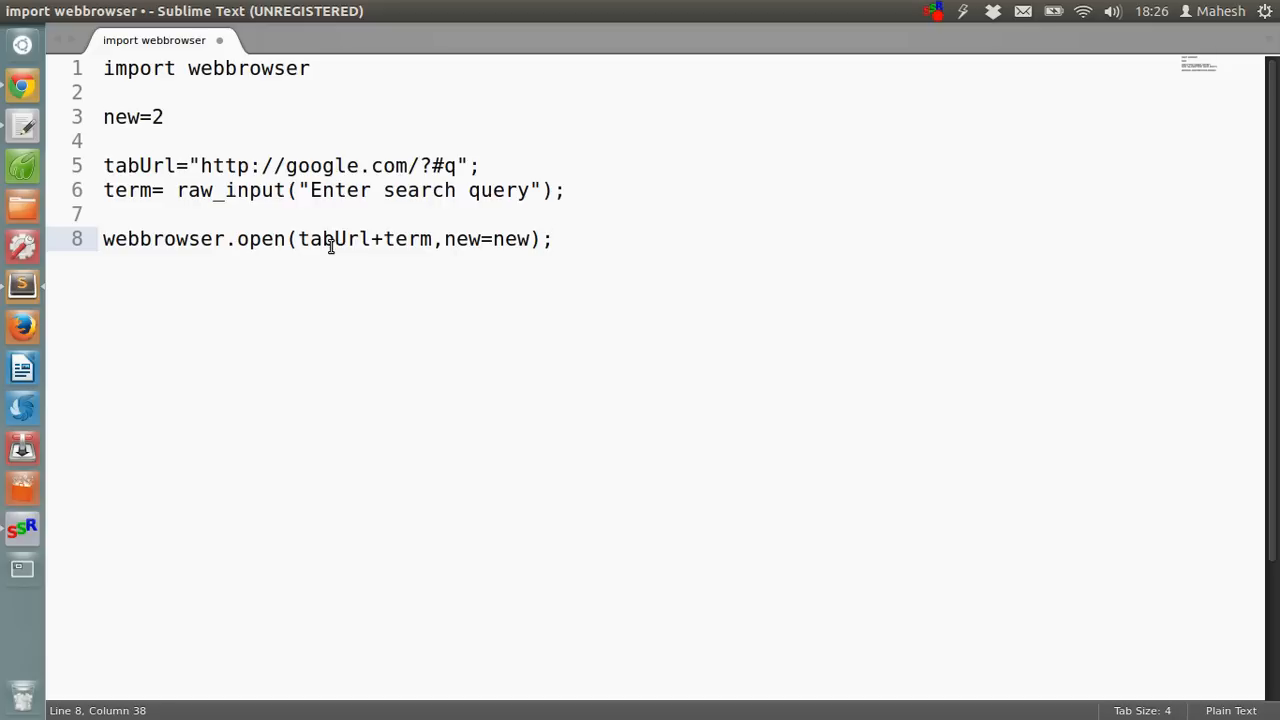
key(ctrl+s)
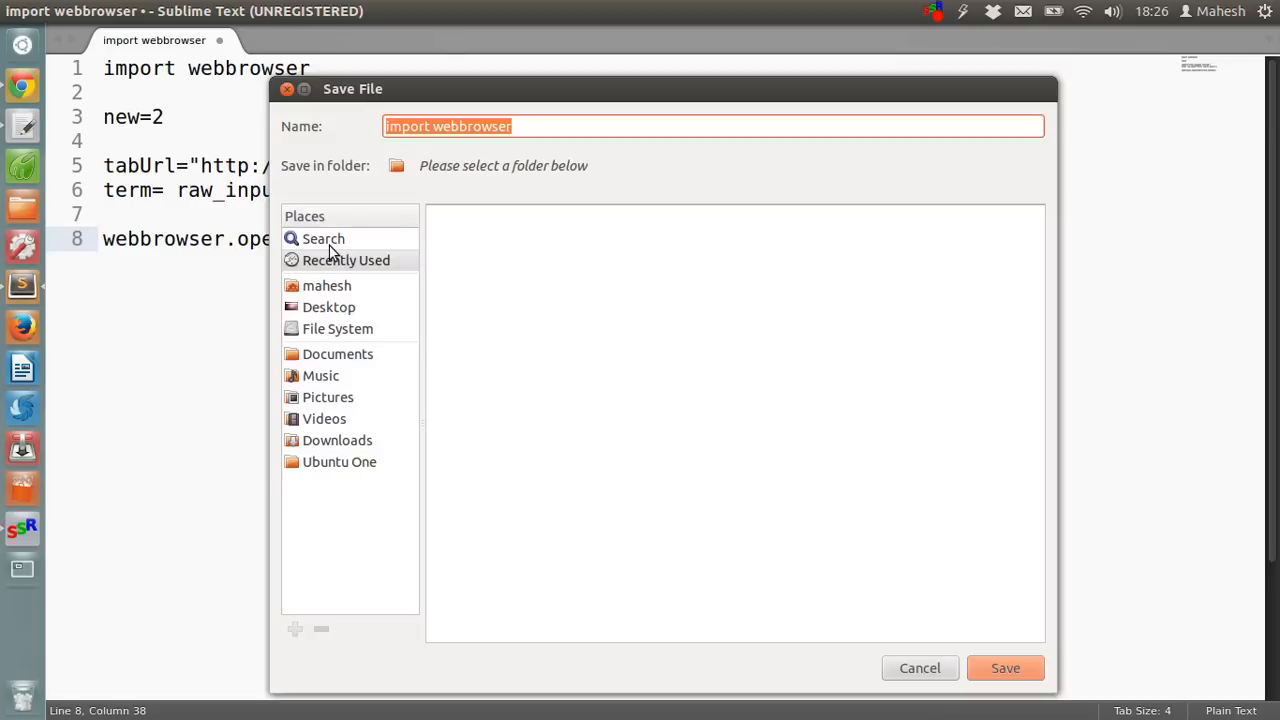
Save the script as gsearch.py in the Documents/projects folder.
click(328, 307)
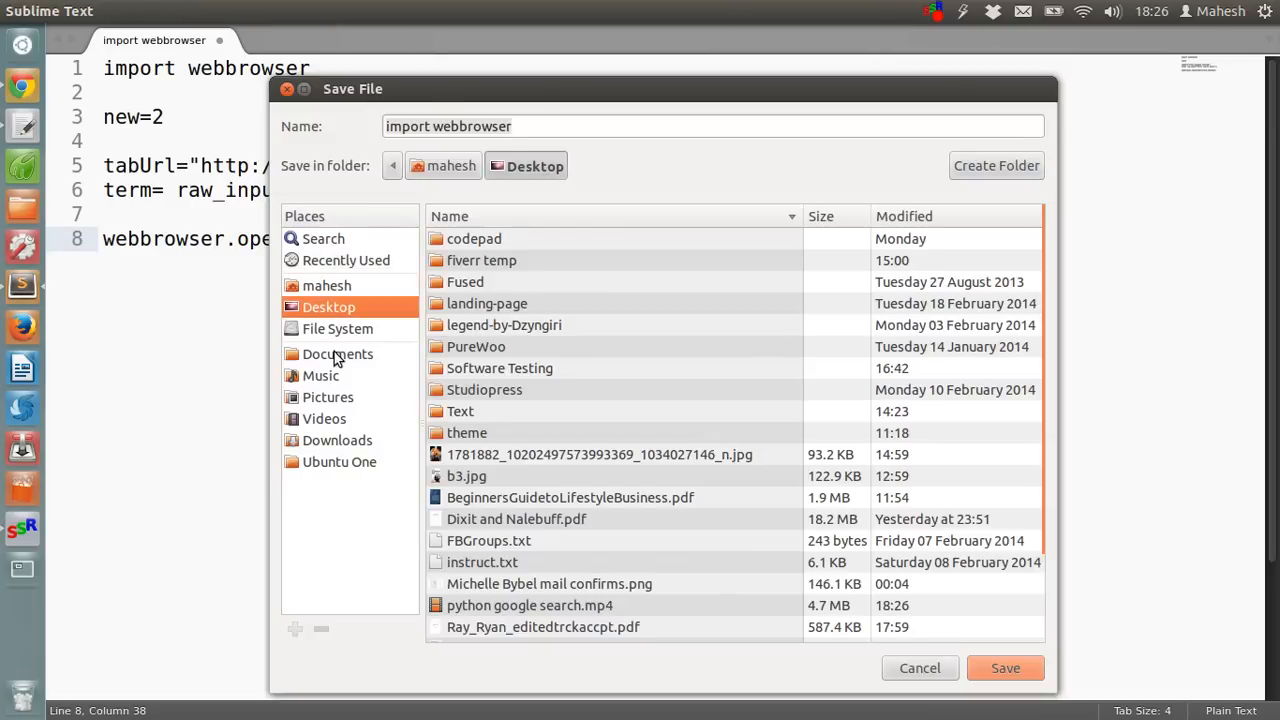
click(337, 353)
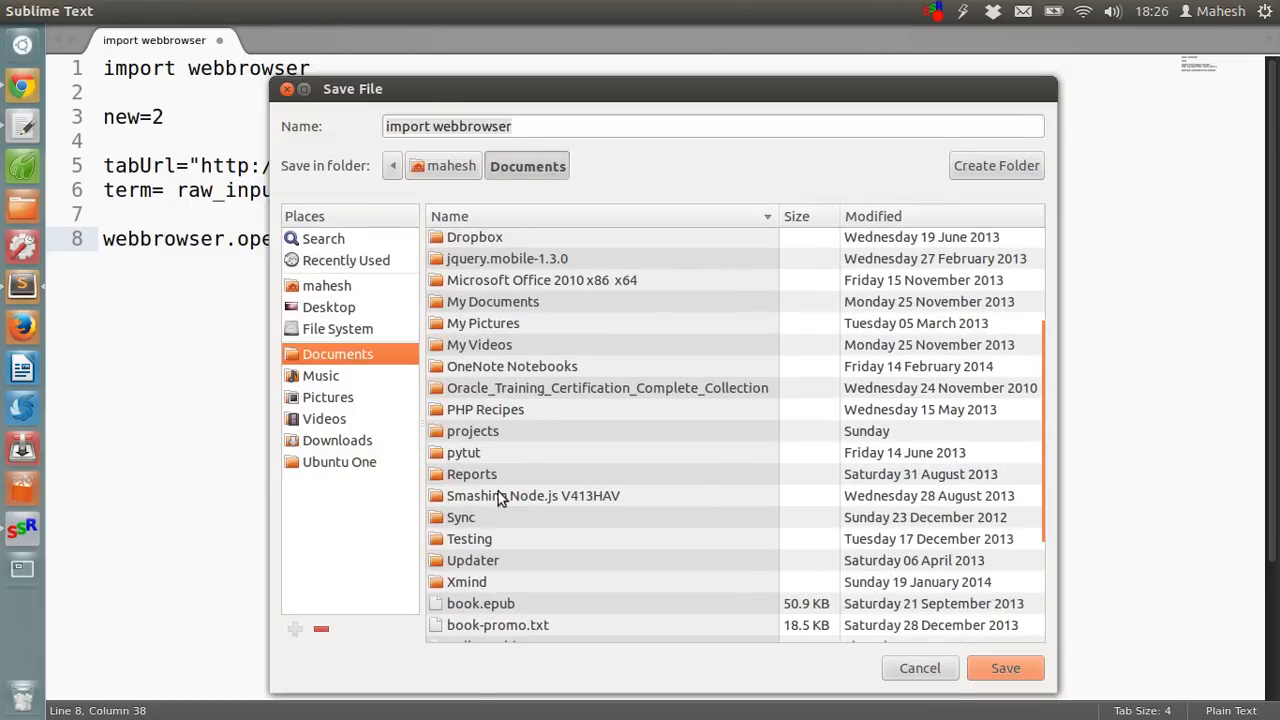
mouse_move(480, 442)
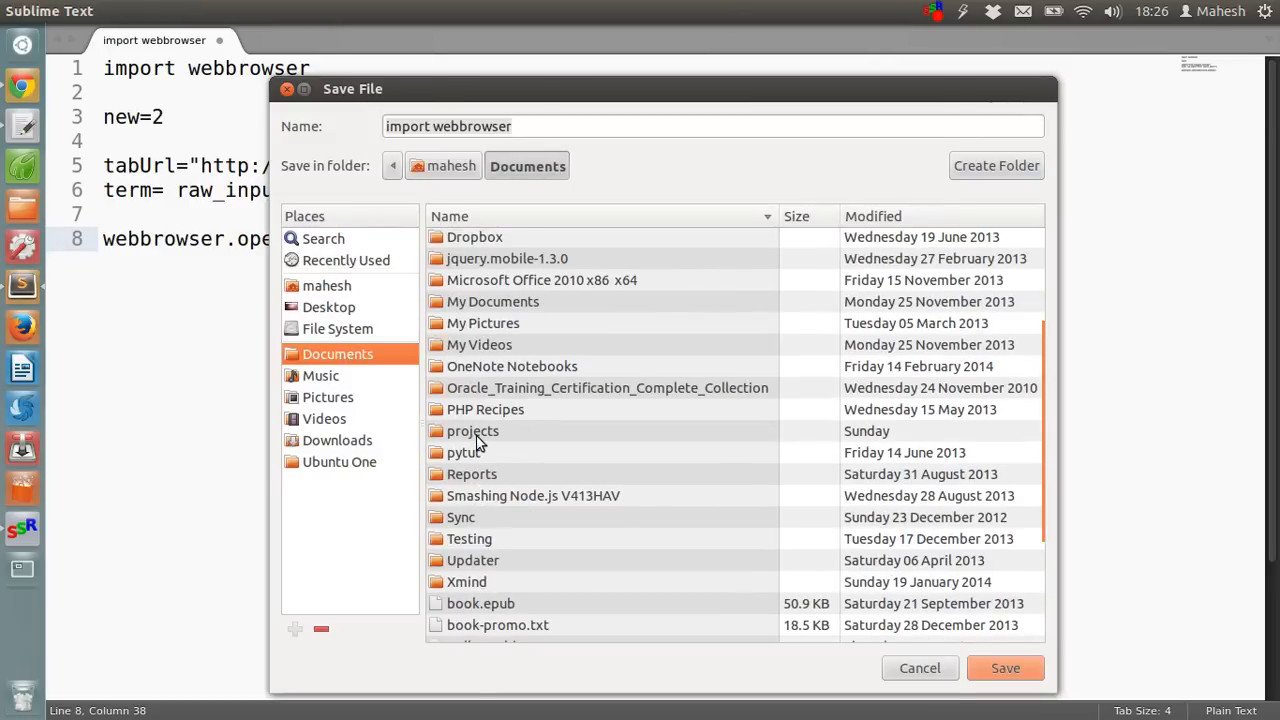
double_click(472, 430)
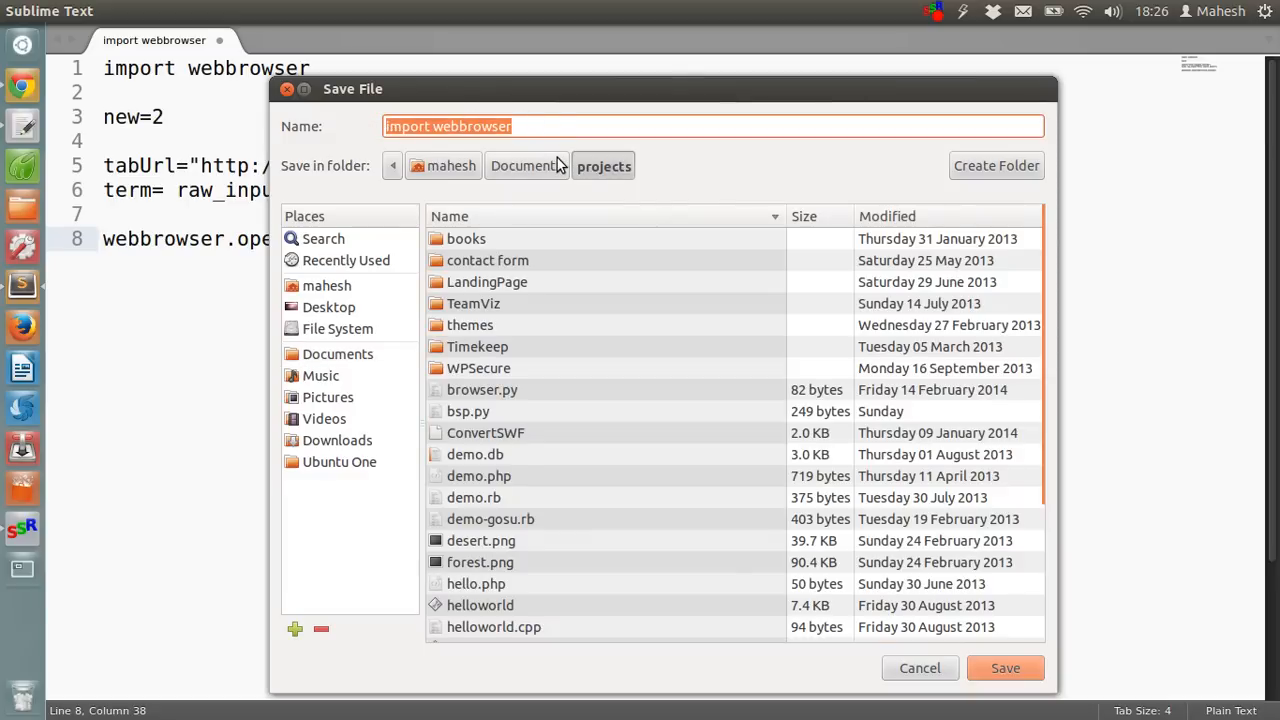
text(gsearch.py)
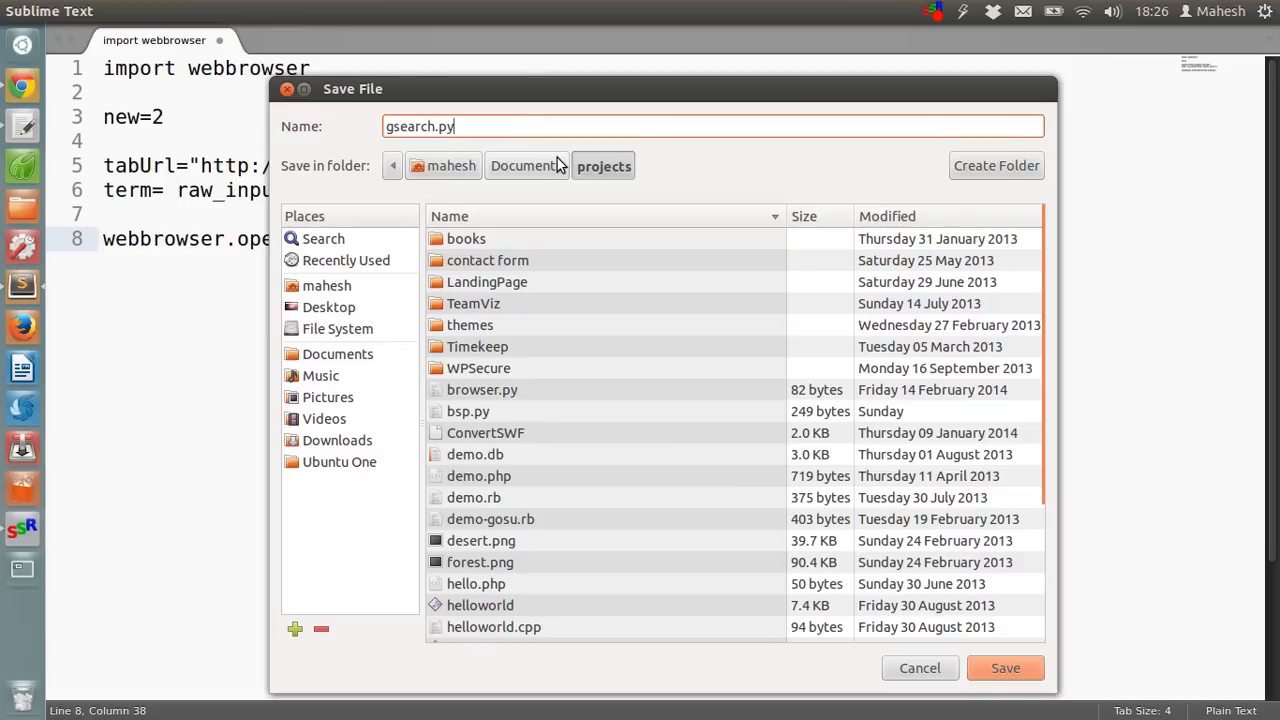
click(1005, 668)
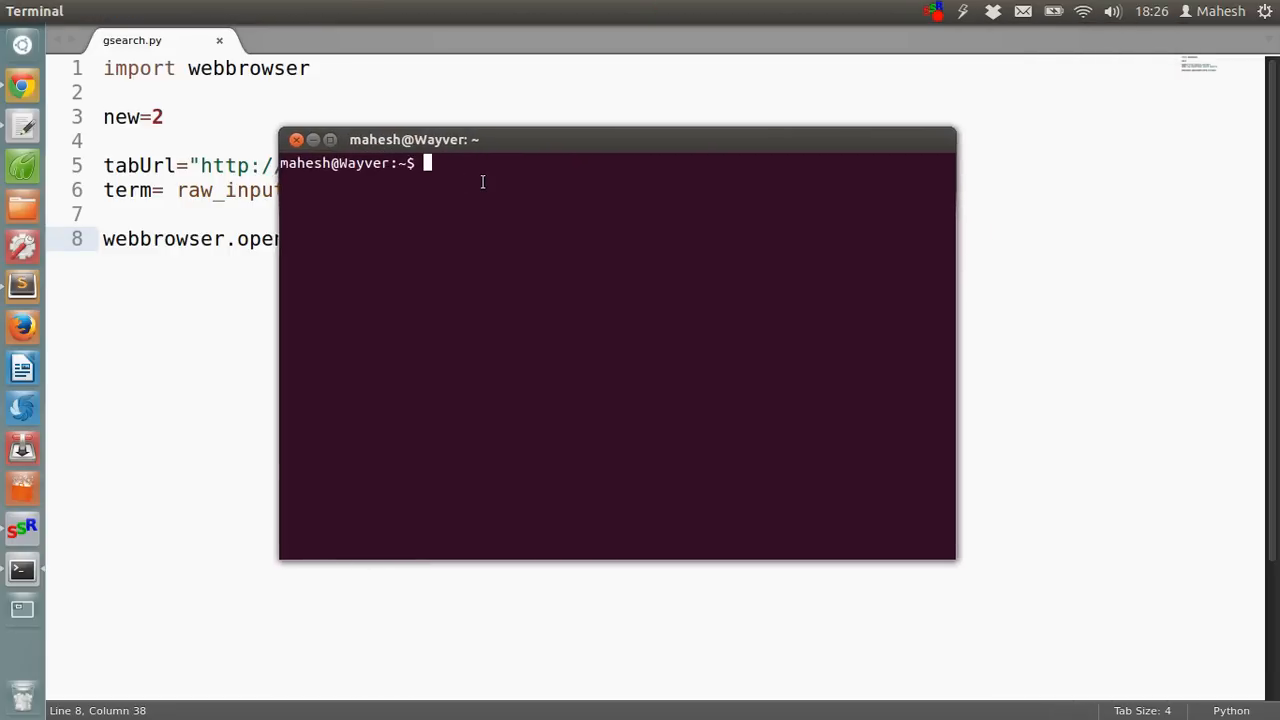
Change into the Documents/projects folder in Terminal.
text(cd)
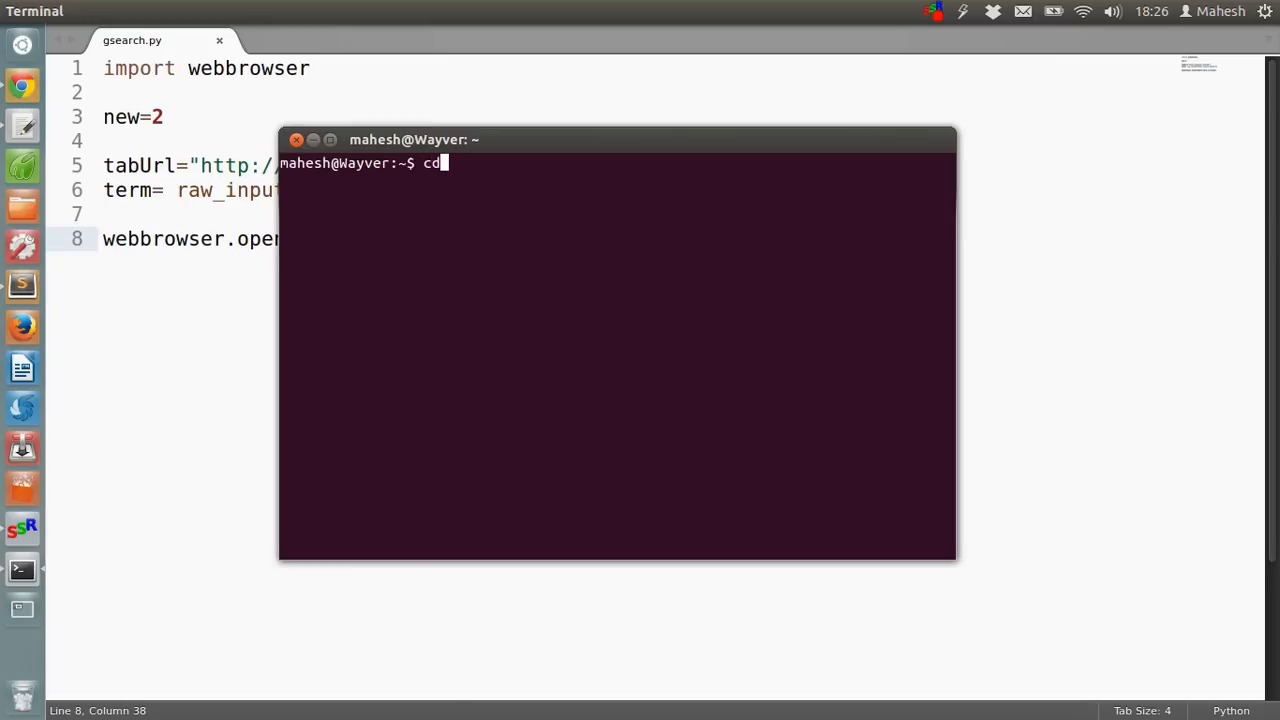
text(Documents)
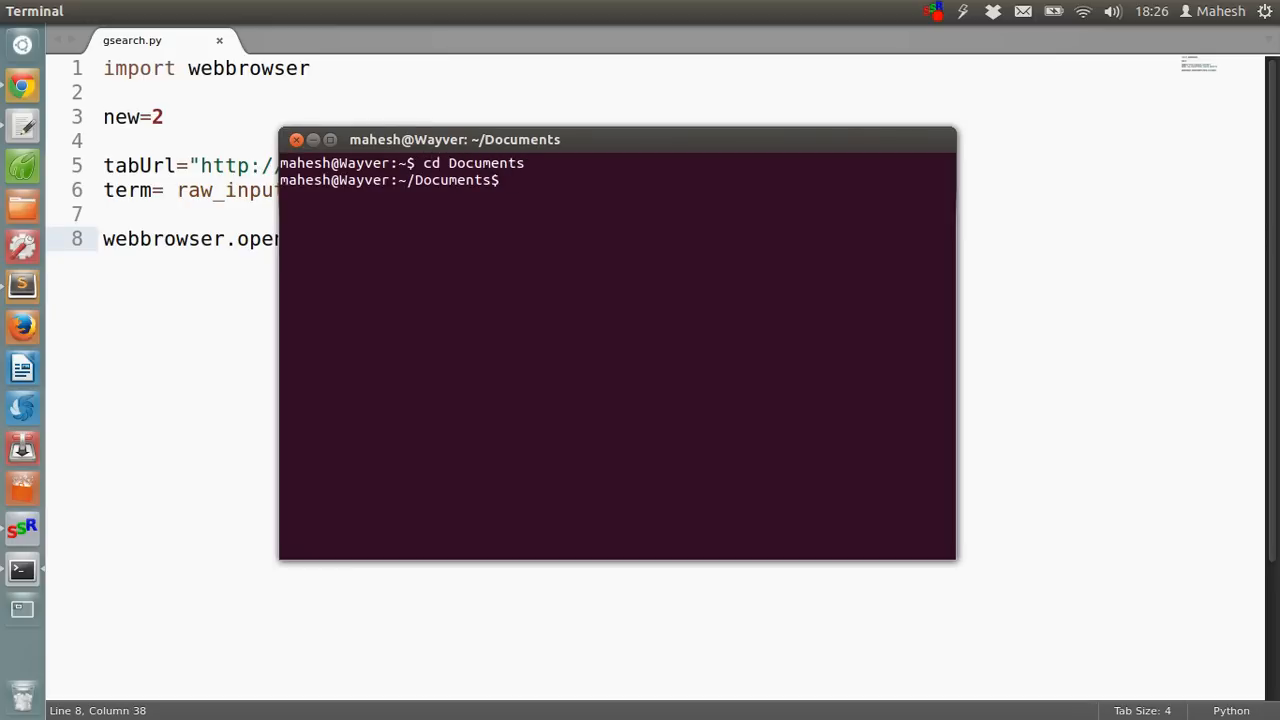
text(cd)
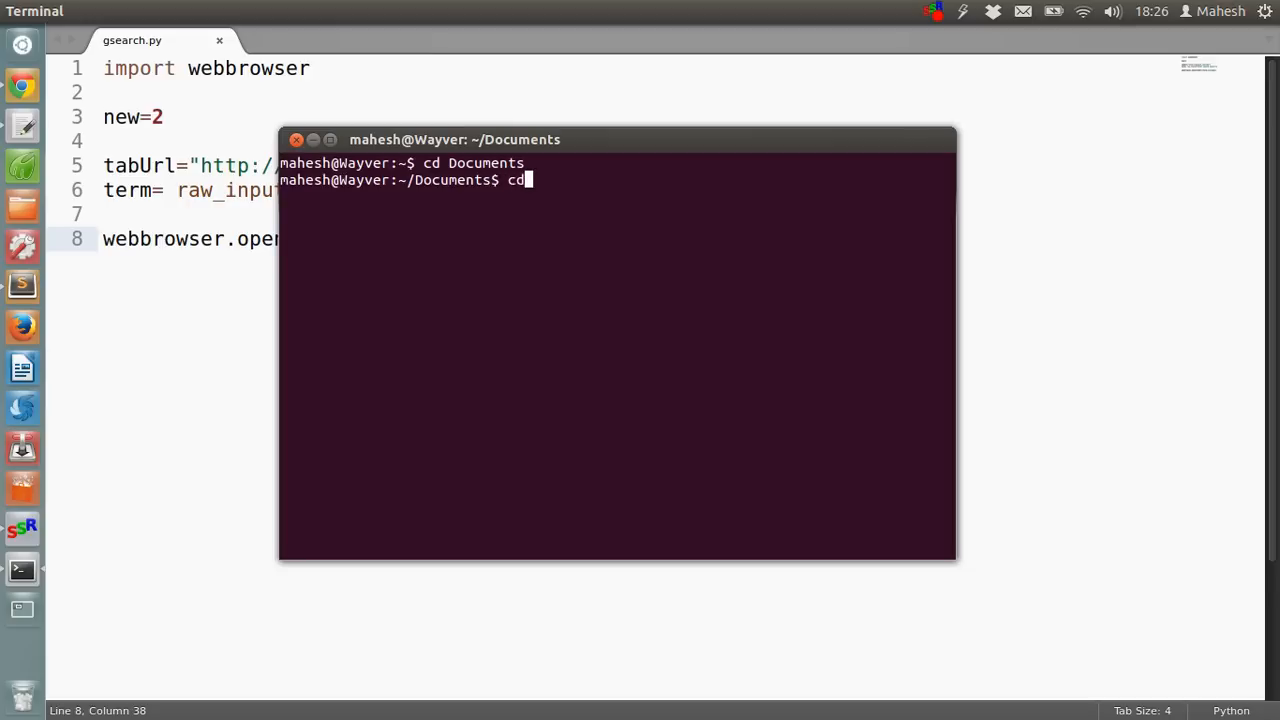
text(projects)
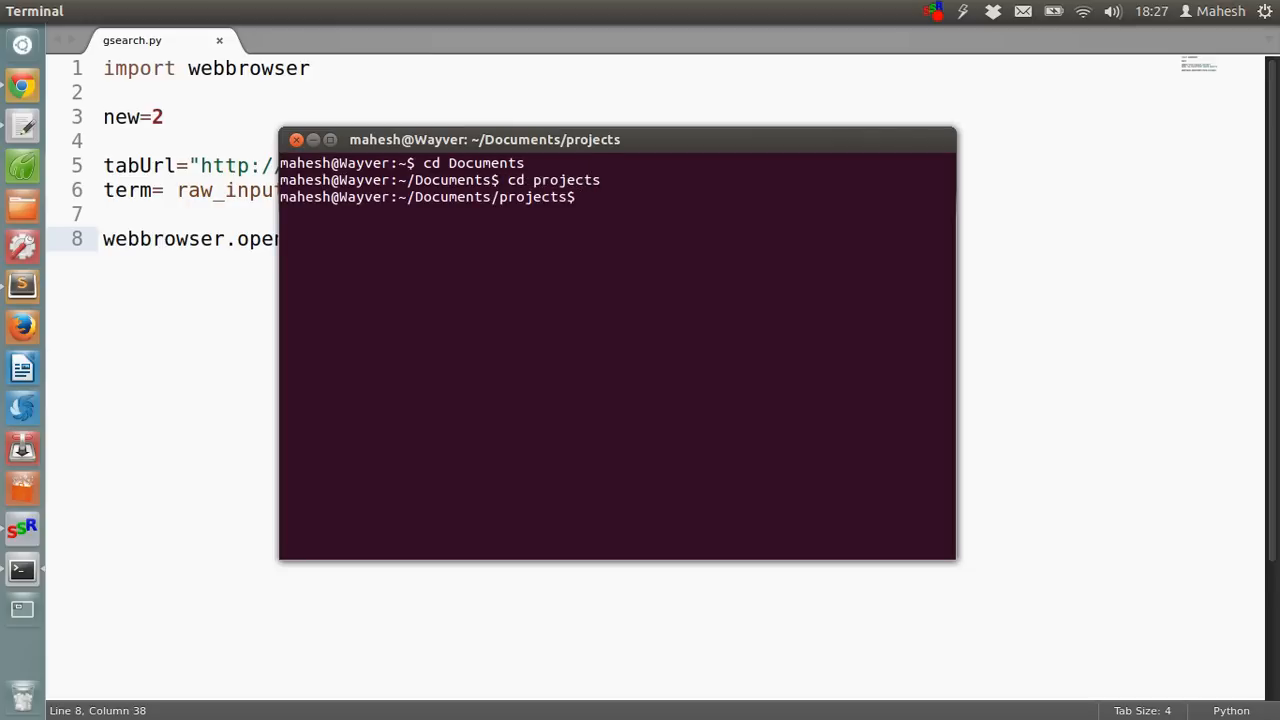
Run python gsearch.py and enter 'white elephant' as the query.
text(python)
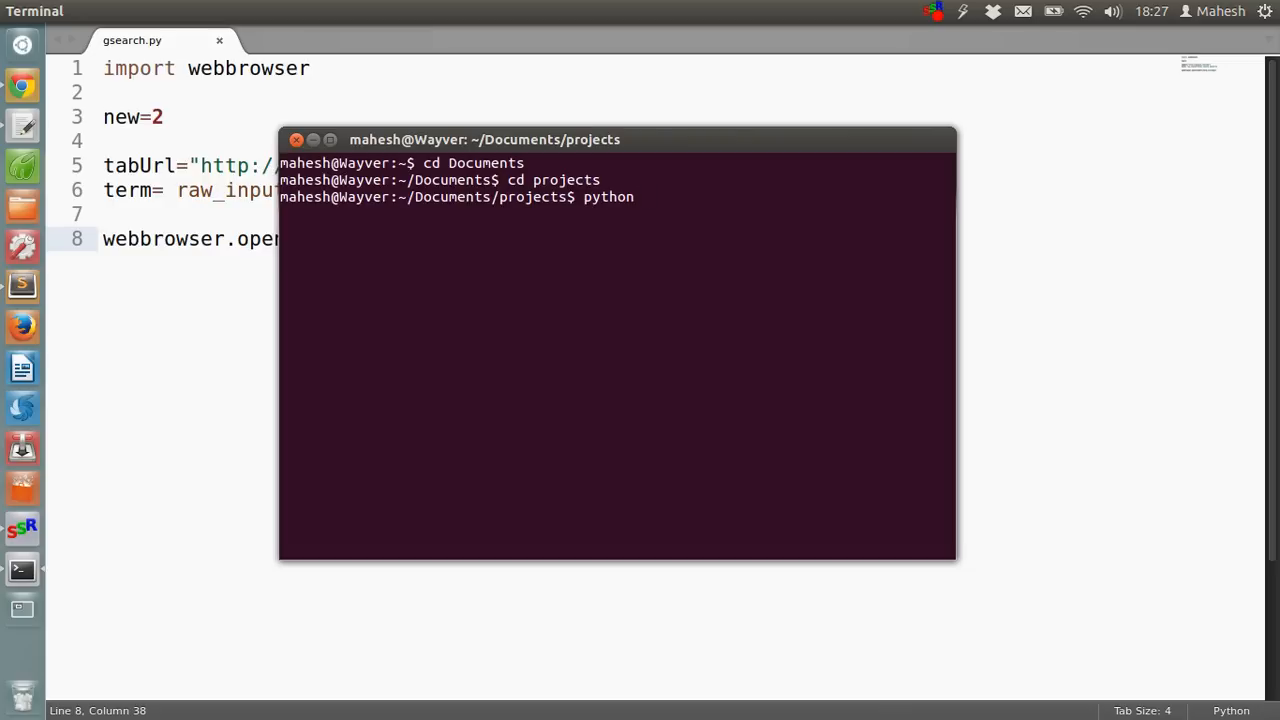
text(gsearch.)
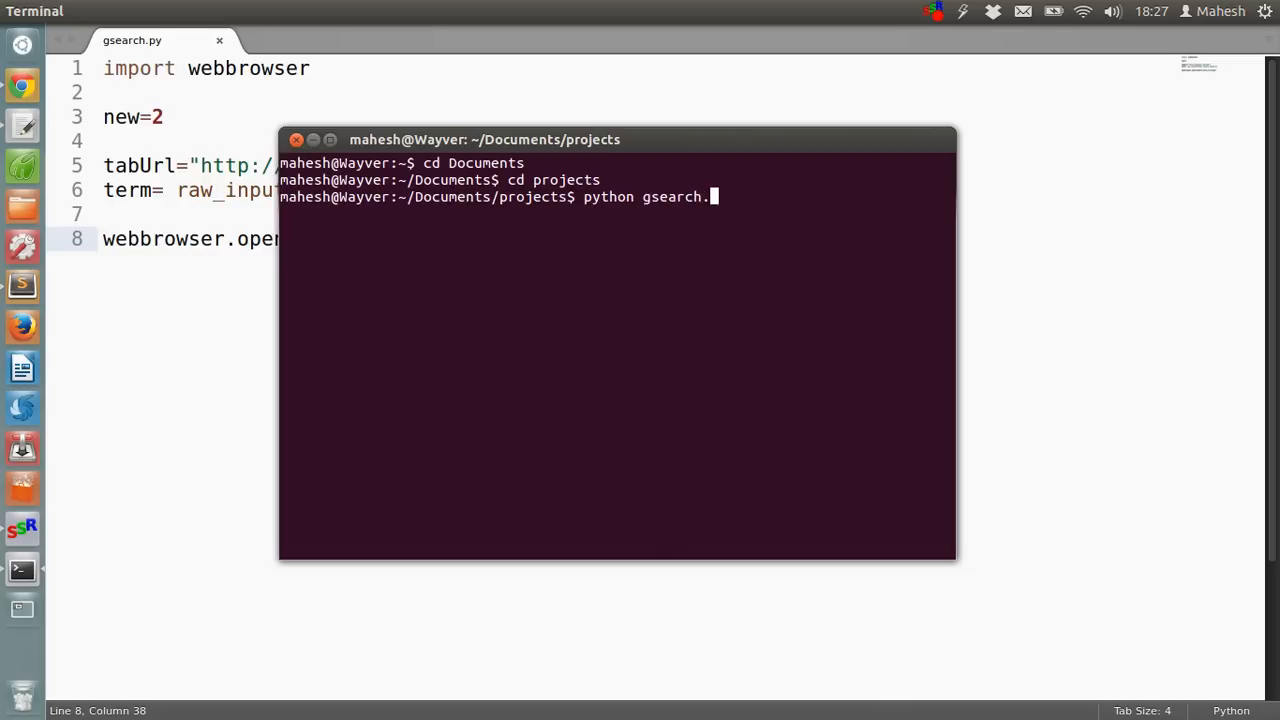
key(Return)
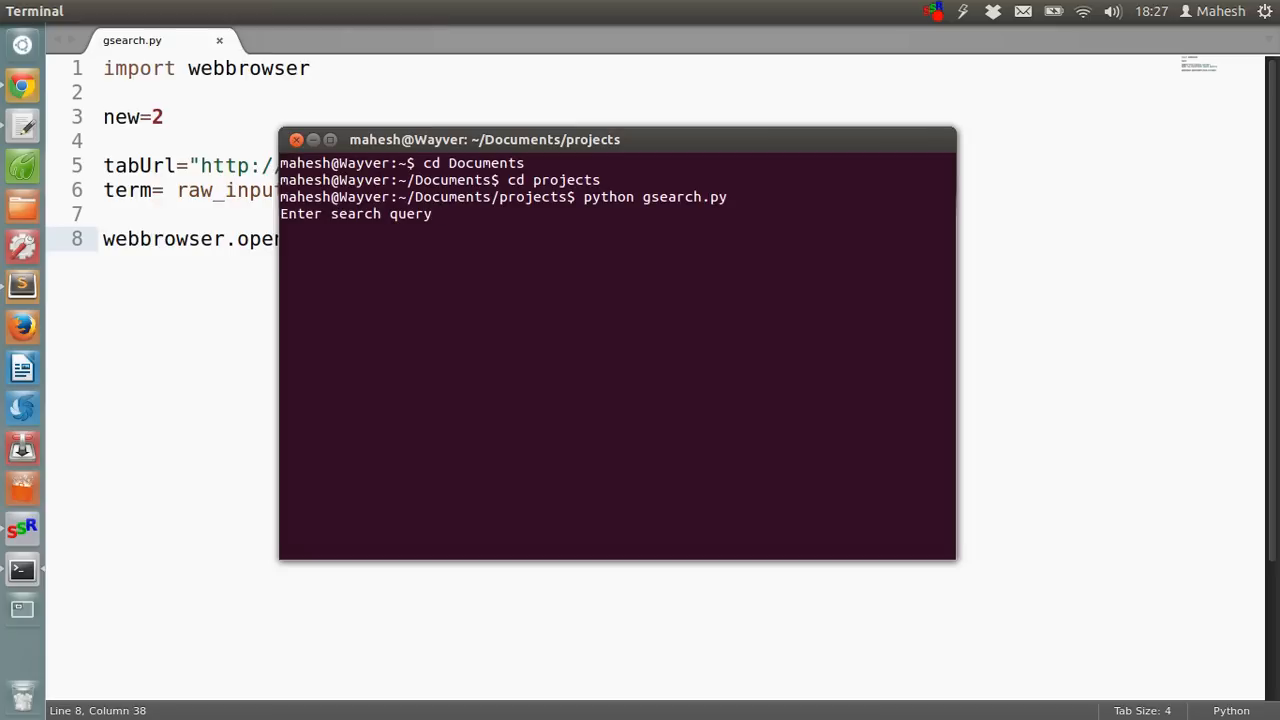
text(white ele)
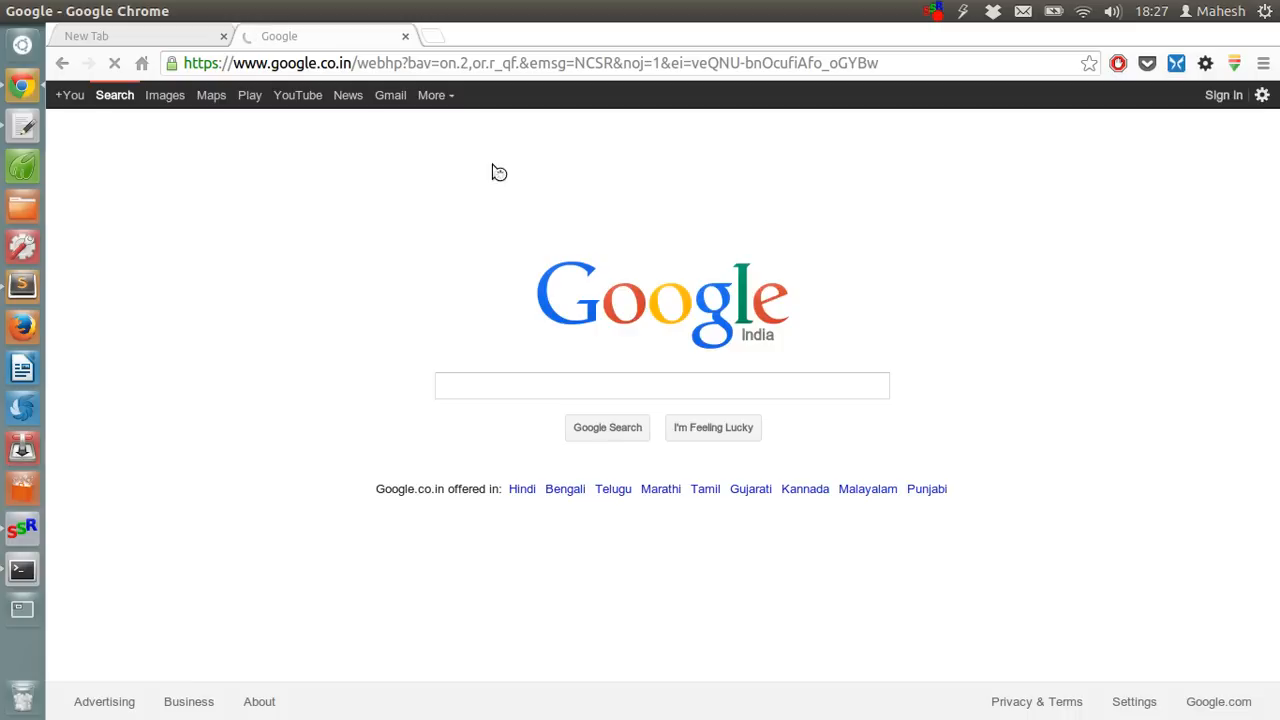
Start typing 'white elephant' into Google's search box to show suggestions.
click(662, 386)
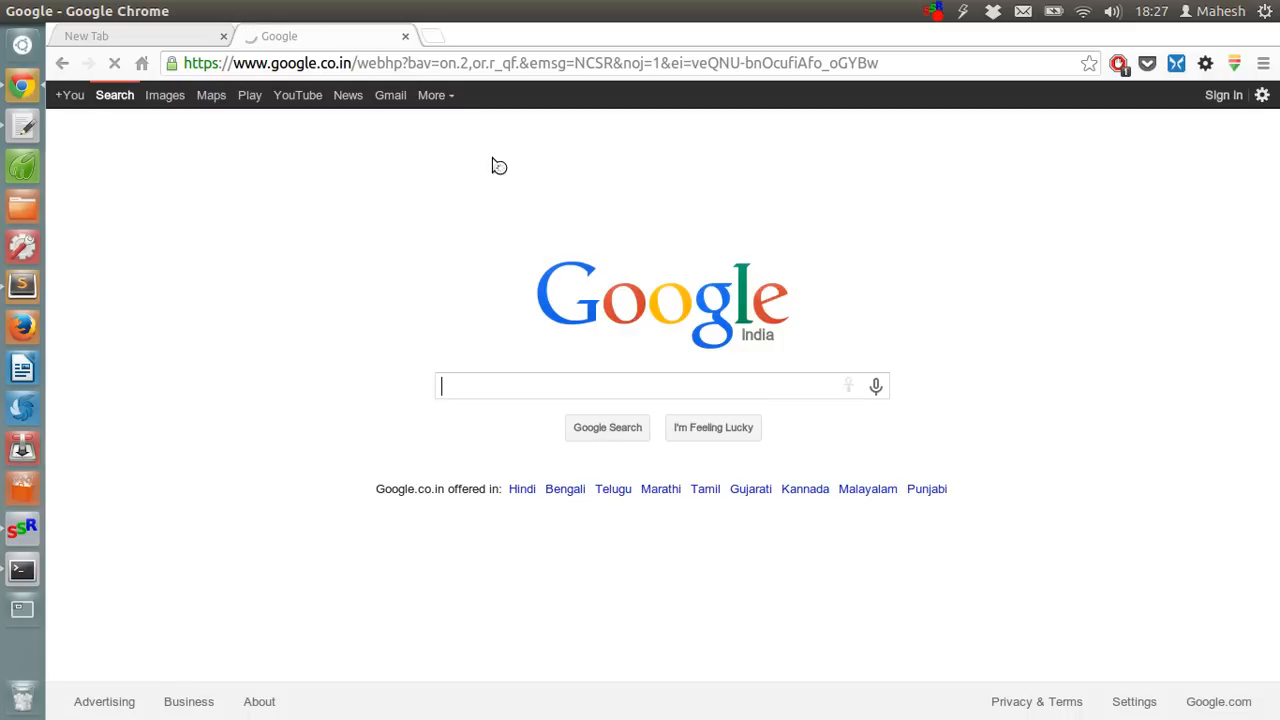
click(650, 386)
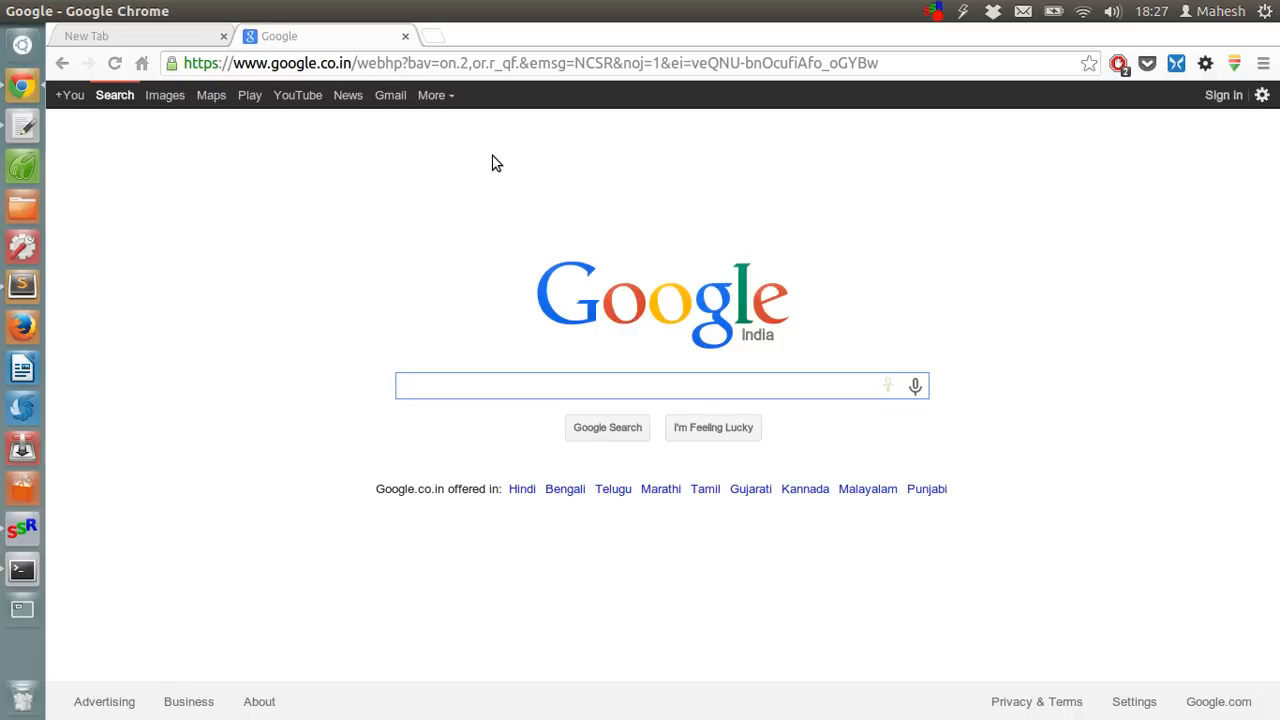
mouse_move(378, 254)
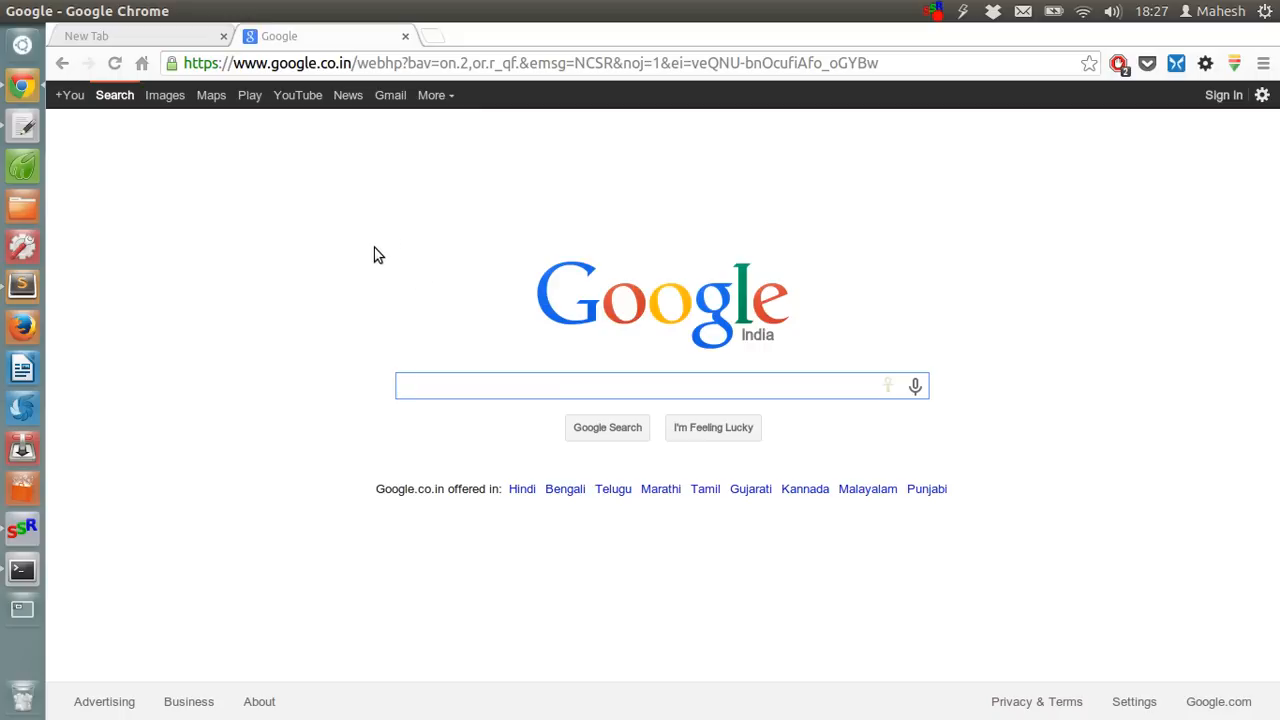
click(650, 386)
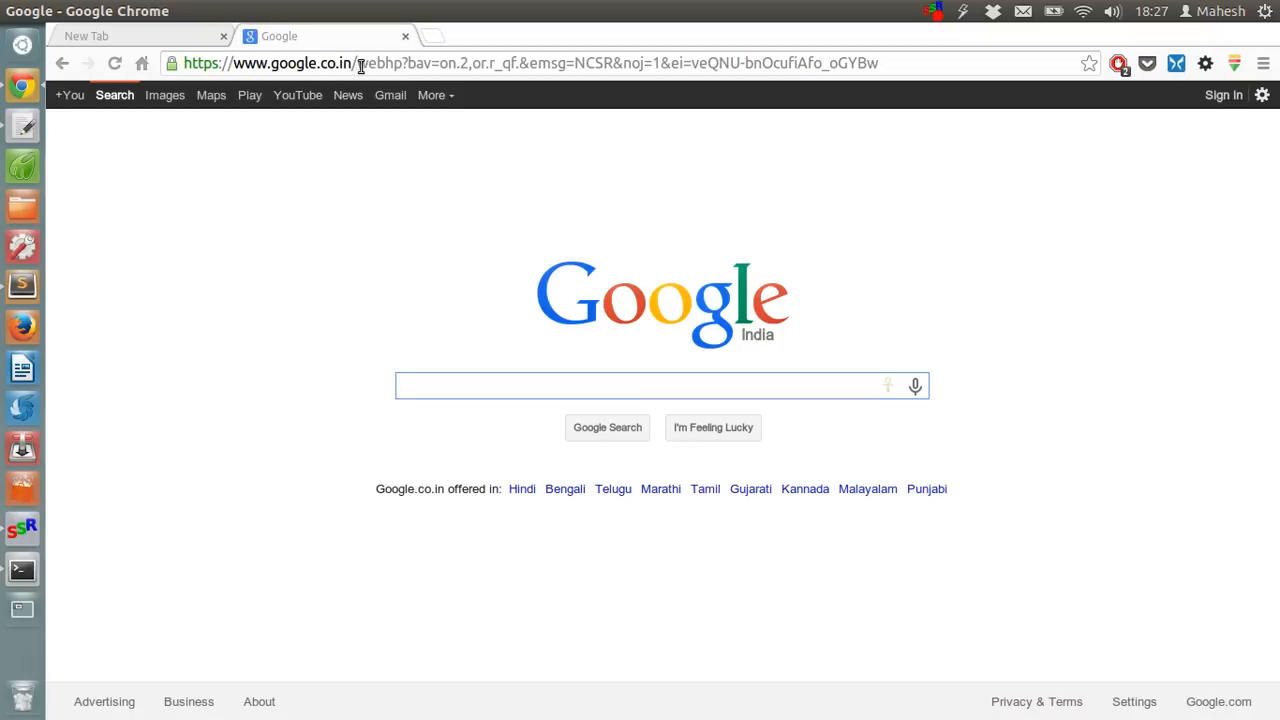
drag(360, 62, 830, 62)
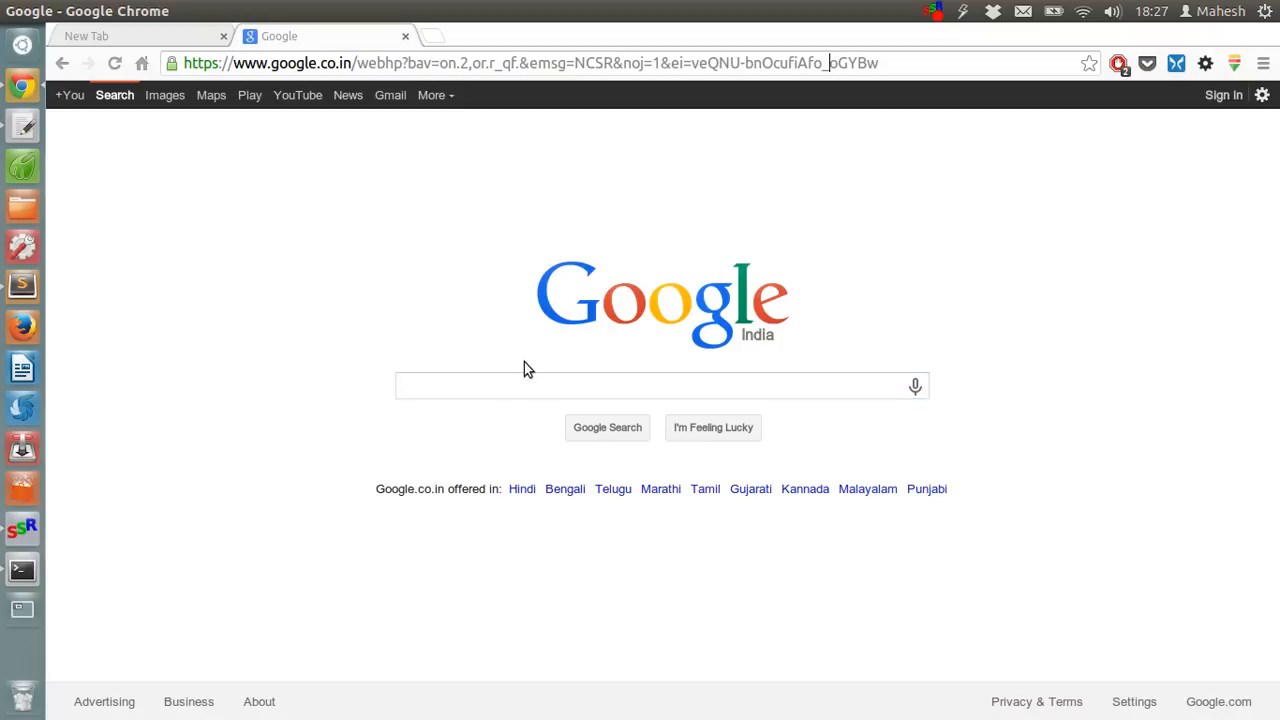
click(660, 386)
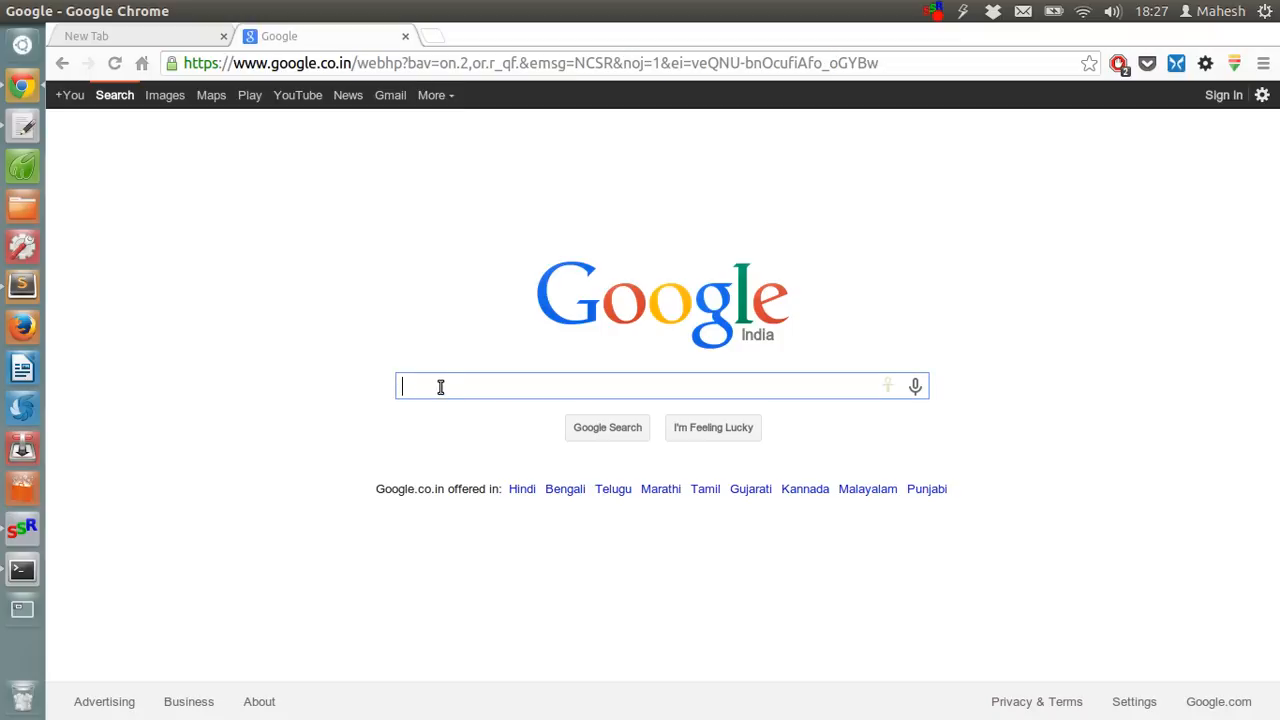
mouse_move(440, 387)
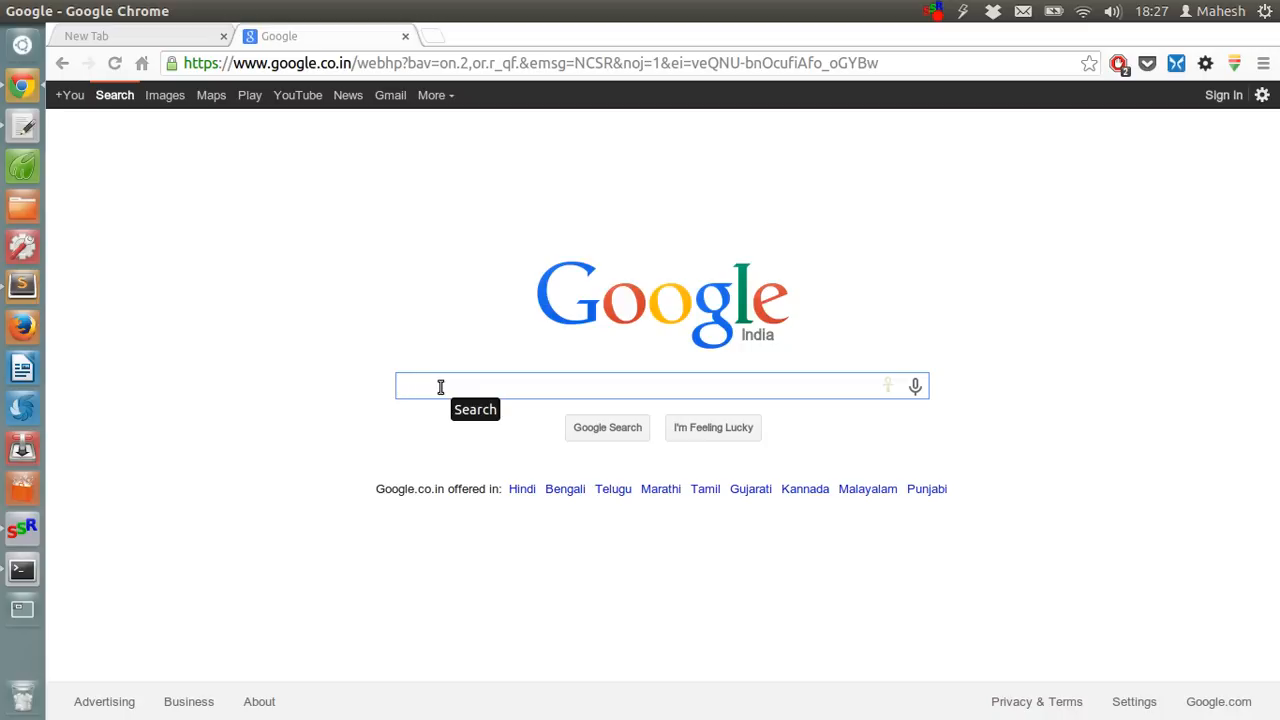
text(white elephan)
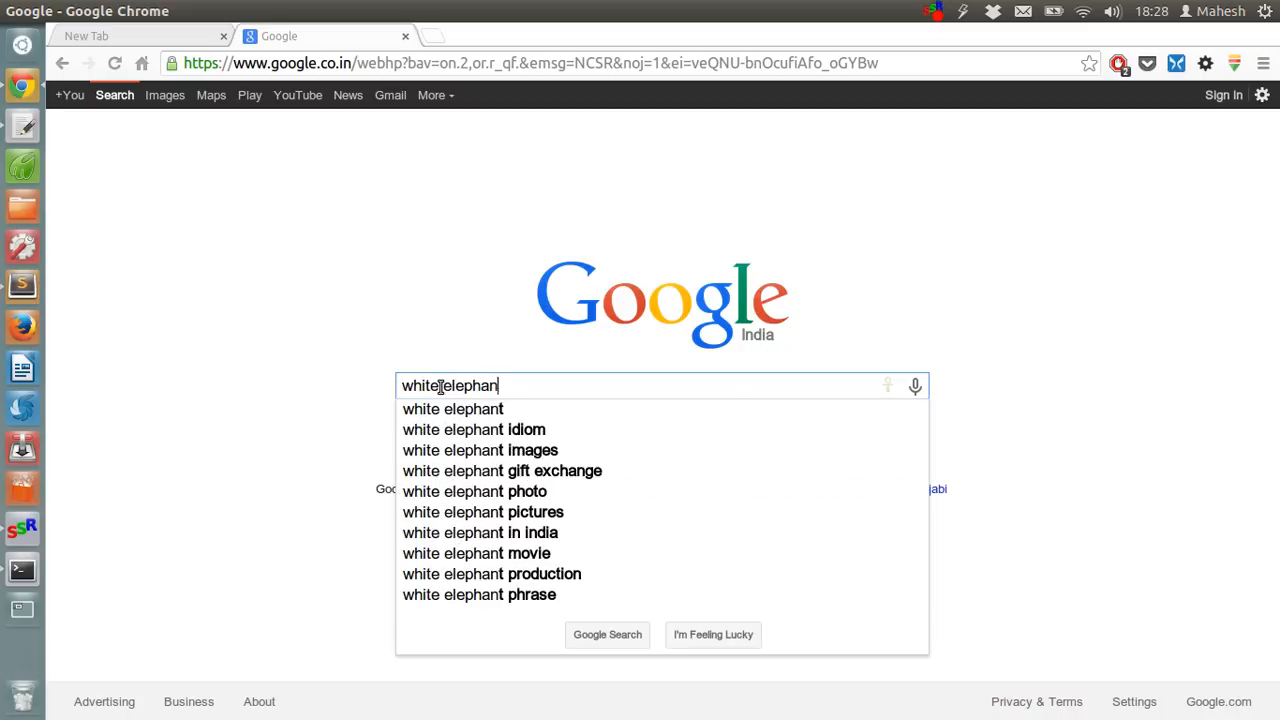
click(607, 634)
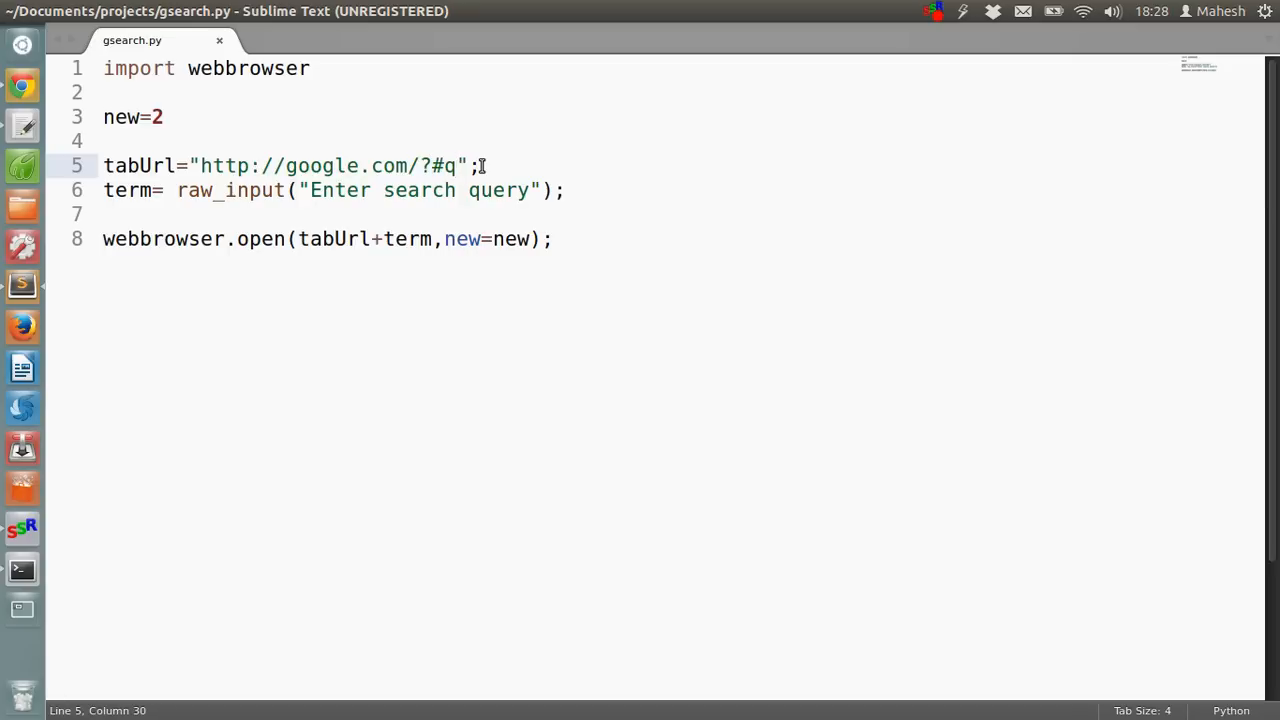
Change the tabUrl ending to '#q=' and save gsearch.py.
text(=)
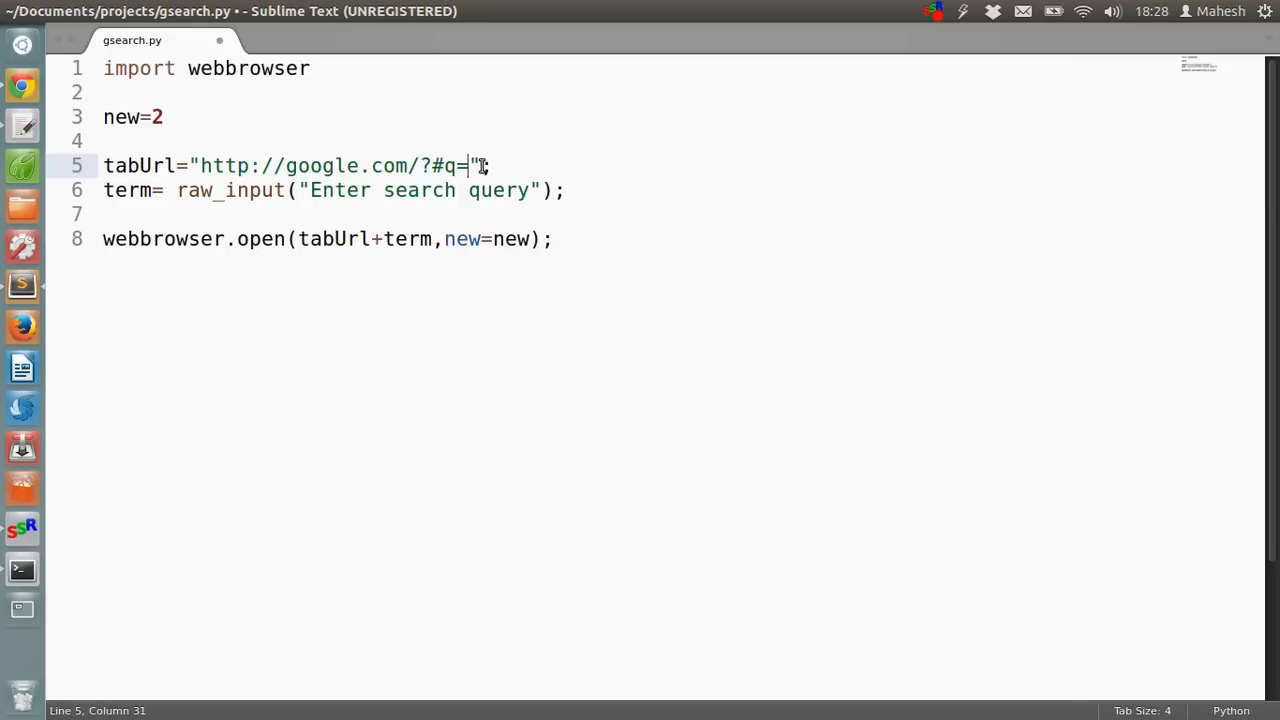
key(ctrl+s)
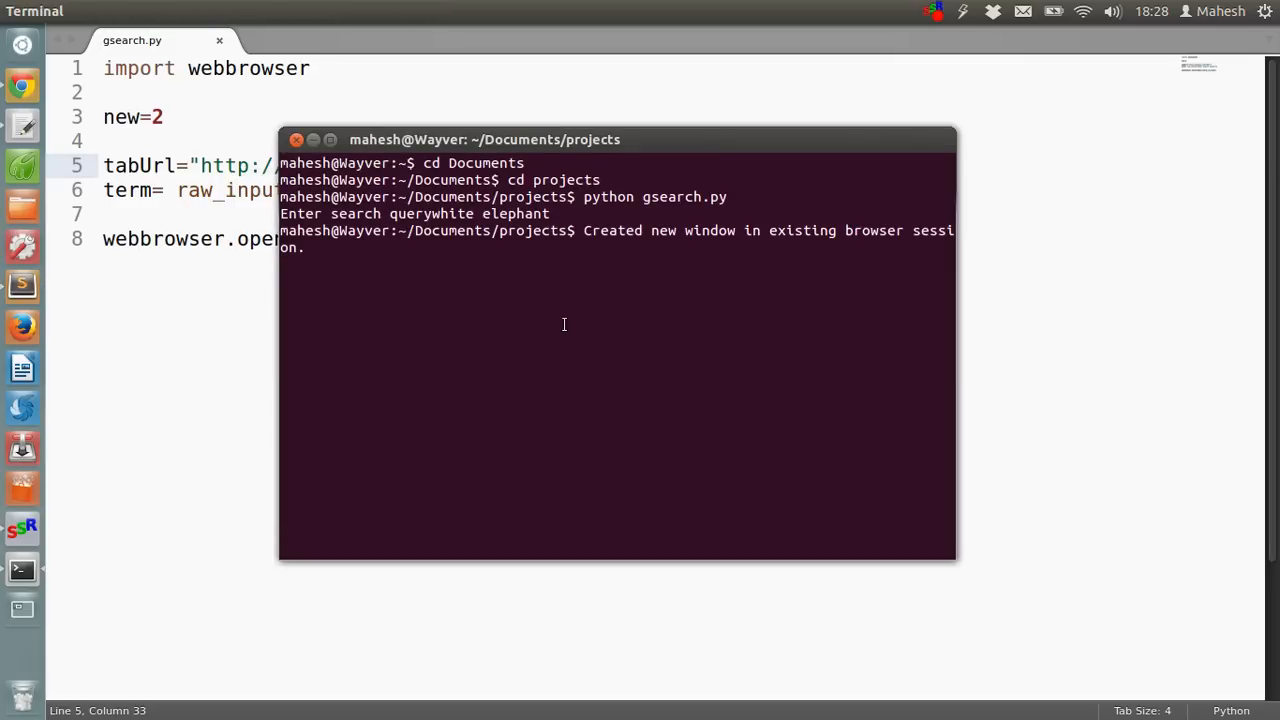
Stop the running script, rerun python gsearch.py and enter 'white elephant'.
key(ctrl+c)
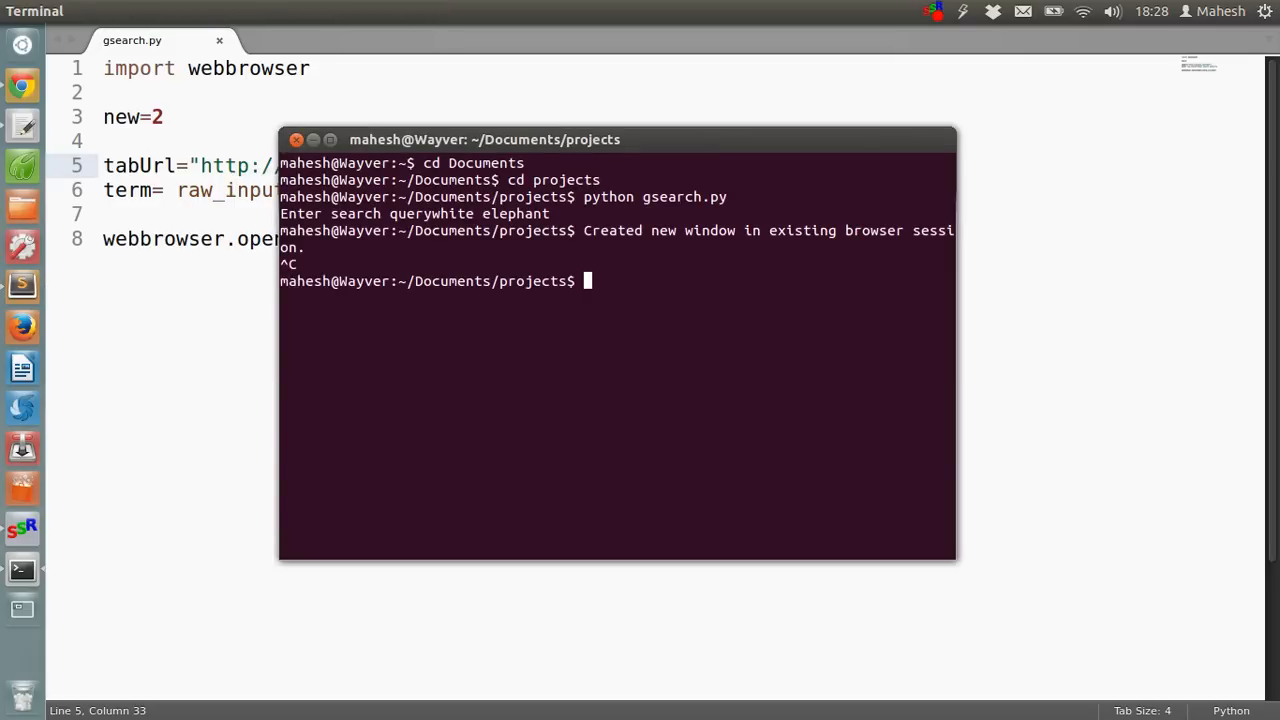
text(python gsearch.py)
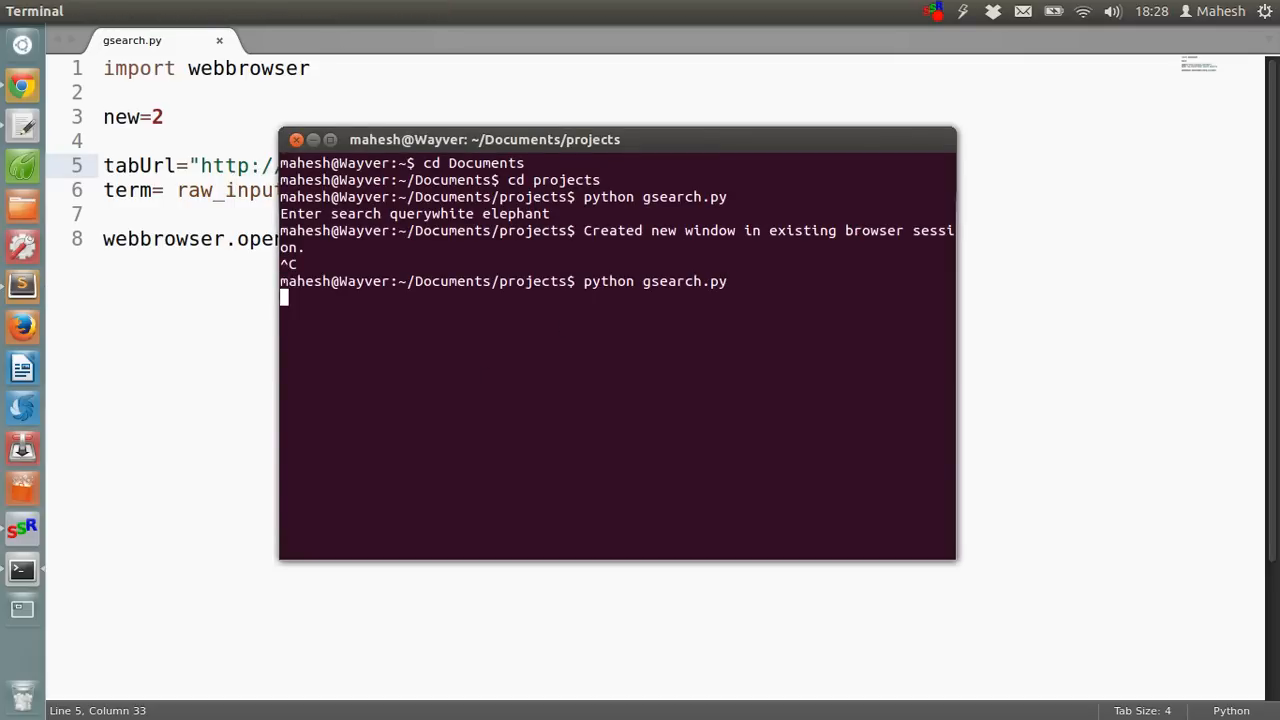
text(white)
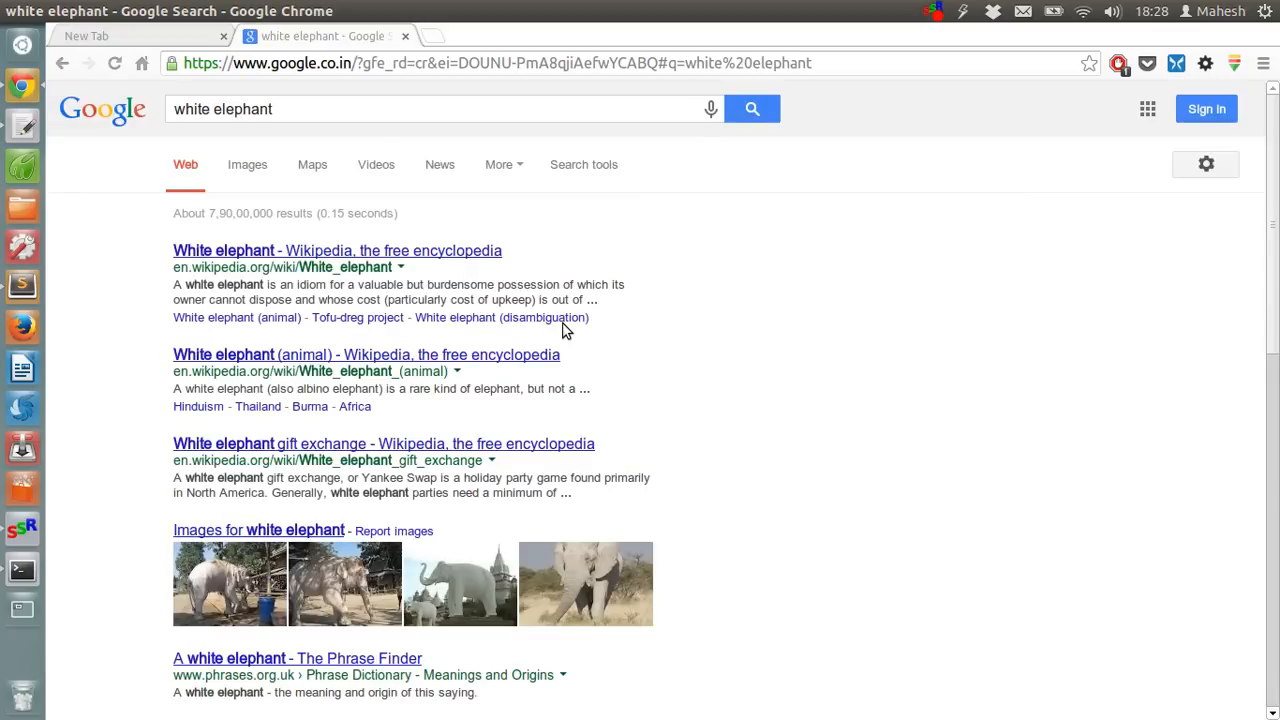
mouse_move(678, 222)
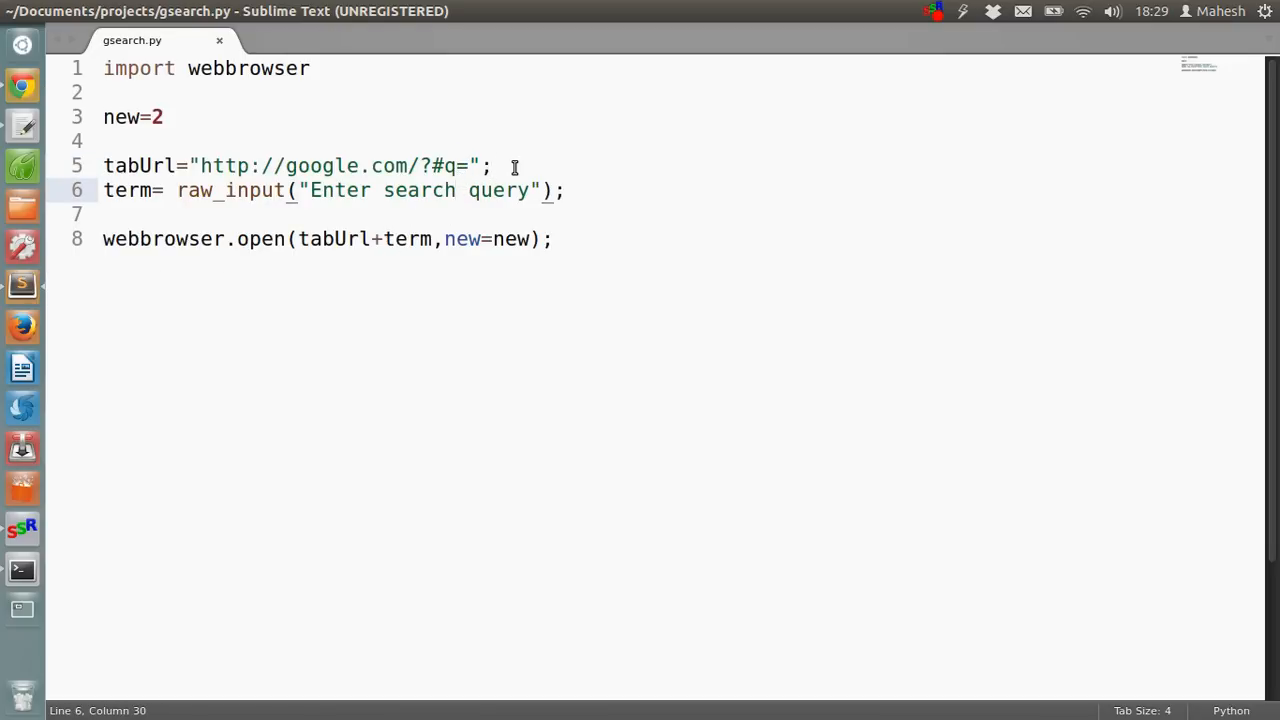
Insert a blank line before the term line, change the prompt to 'Enter search query: ', and save.
key(Return)
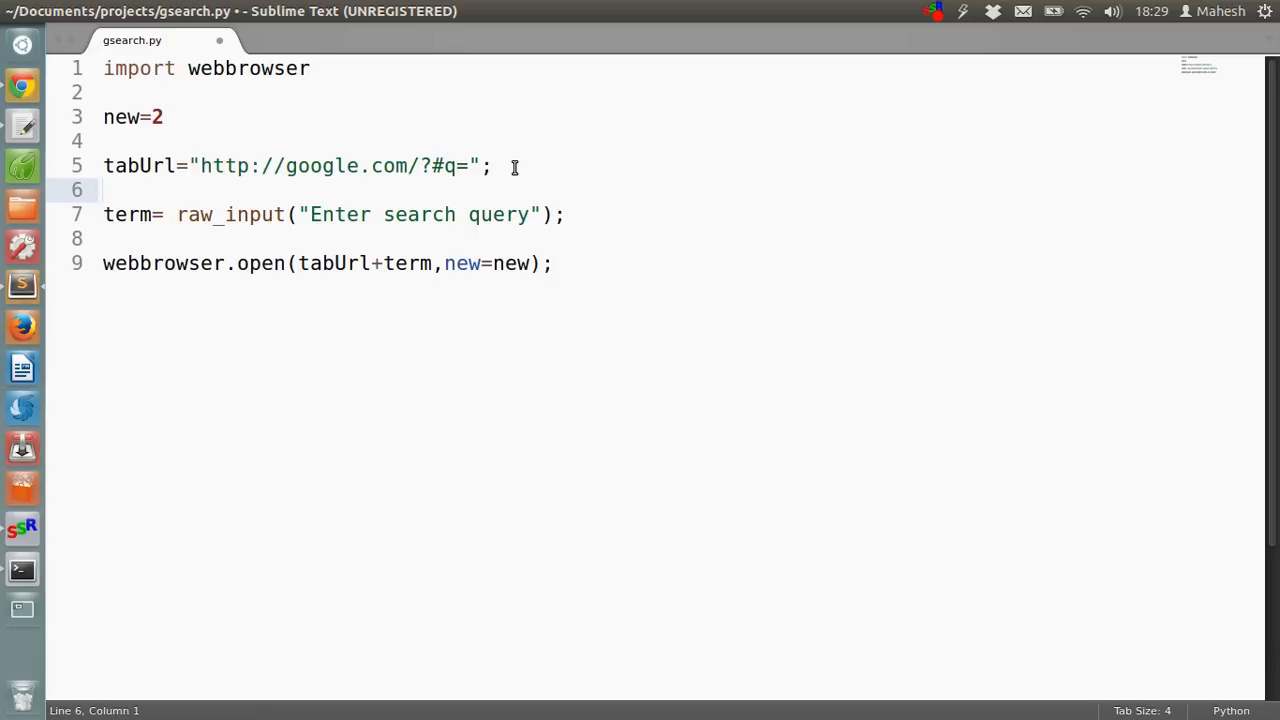
click(104, 190)
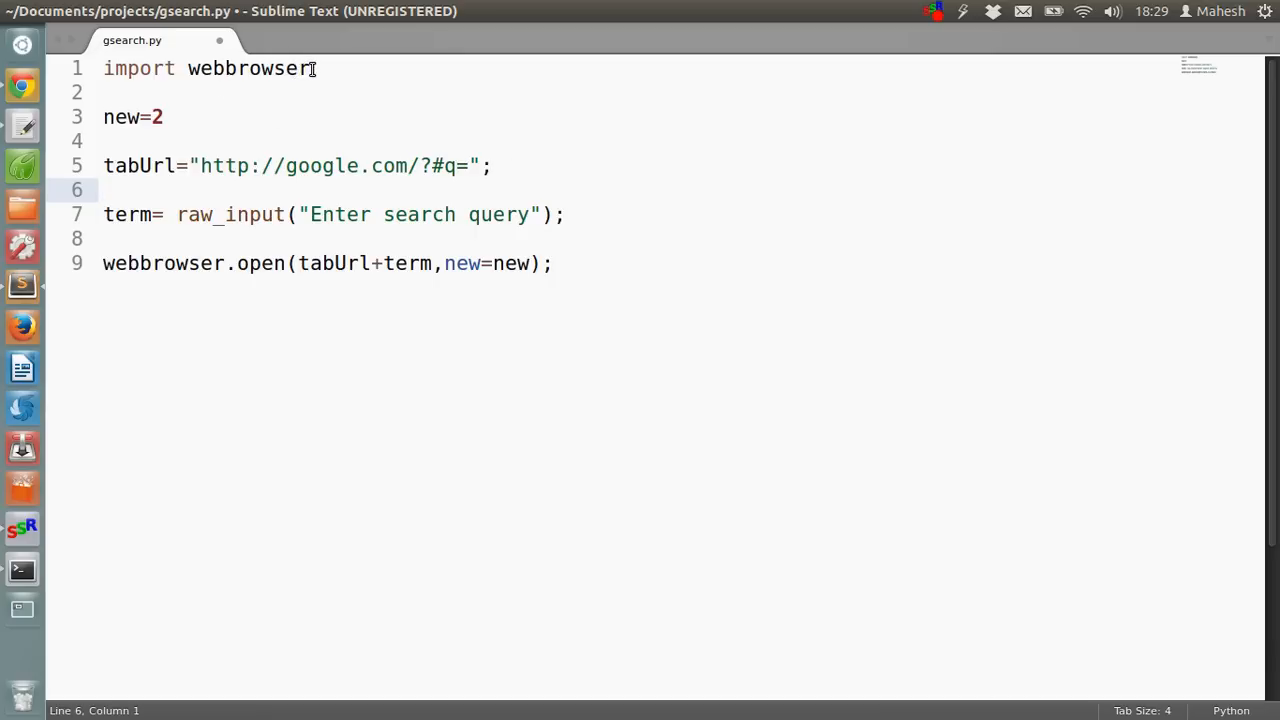
click(110, 117)
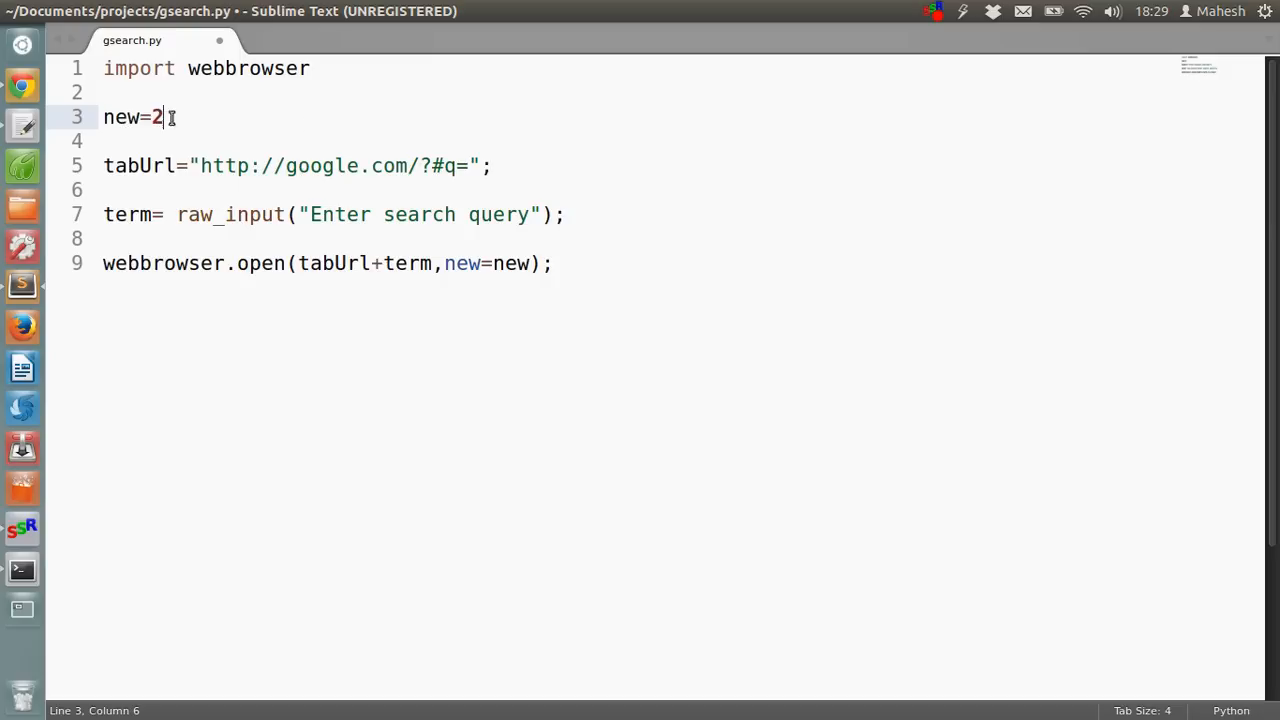
mouse_move(371, 121)
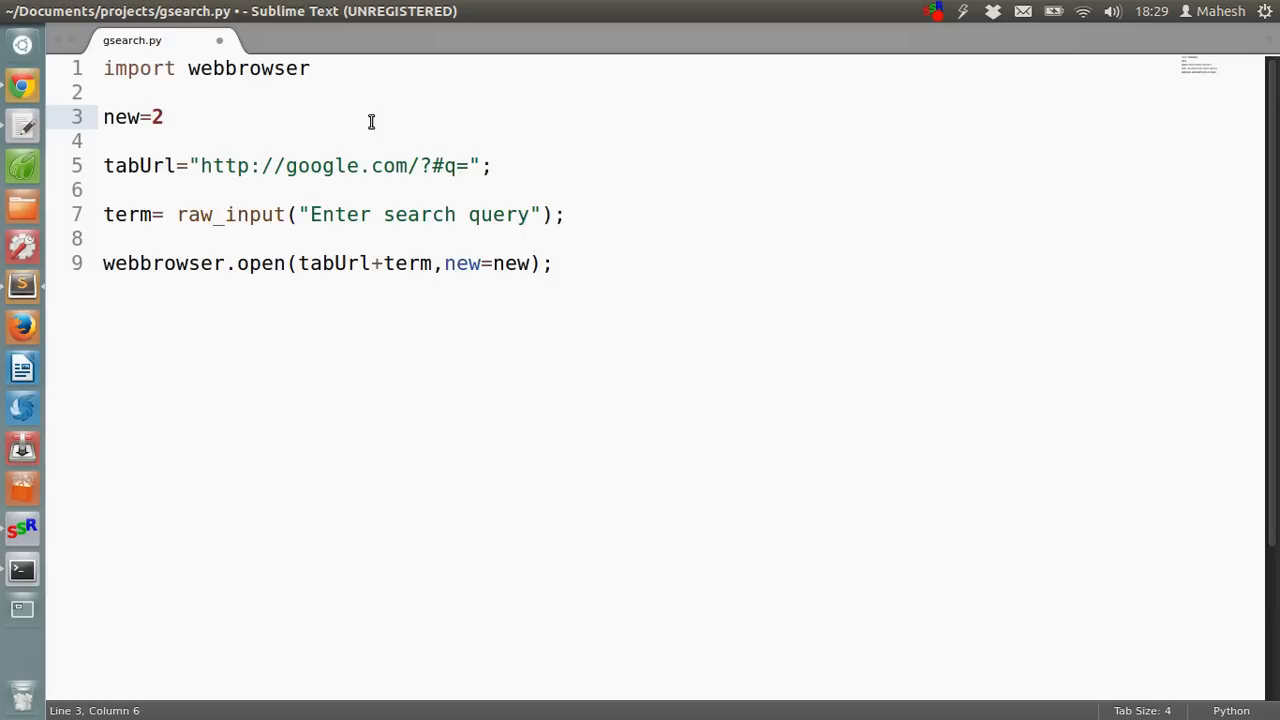
click(163, 117)
text(: )
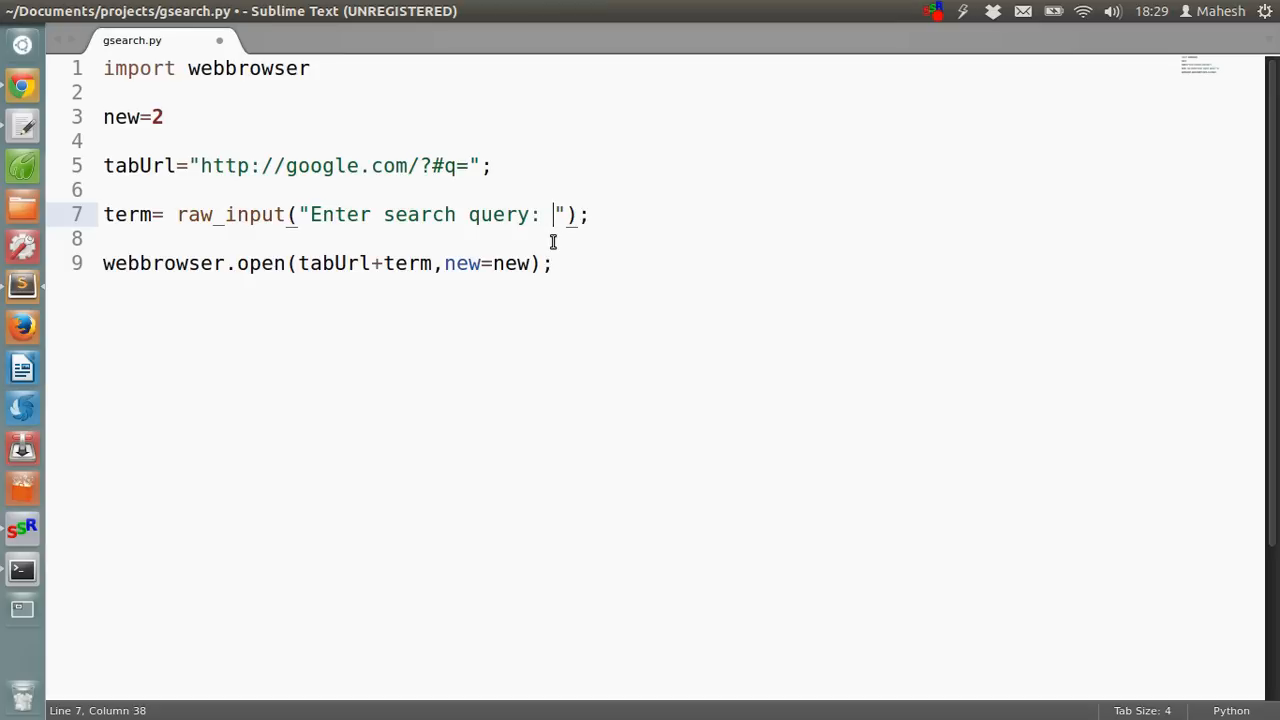
key(ctrl+s)
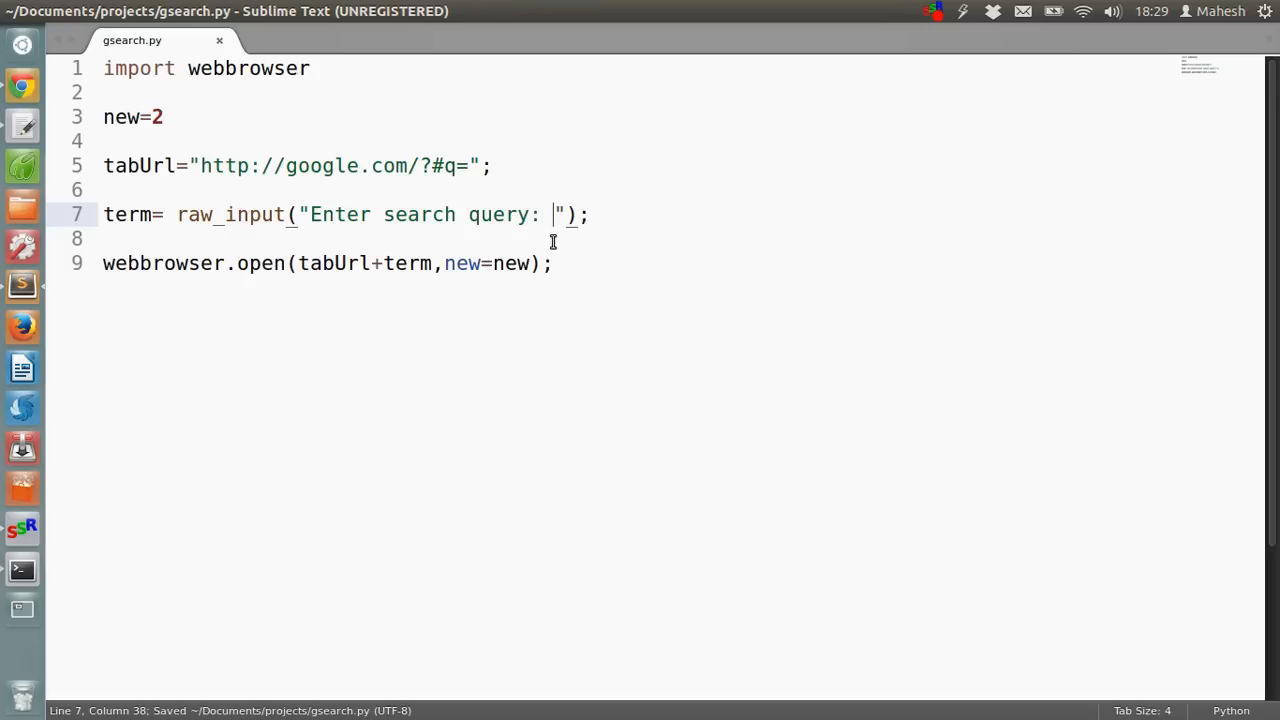
mouse_move(634, 214)
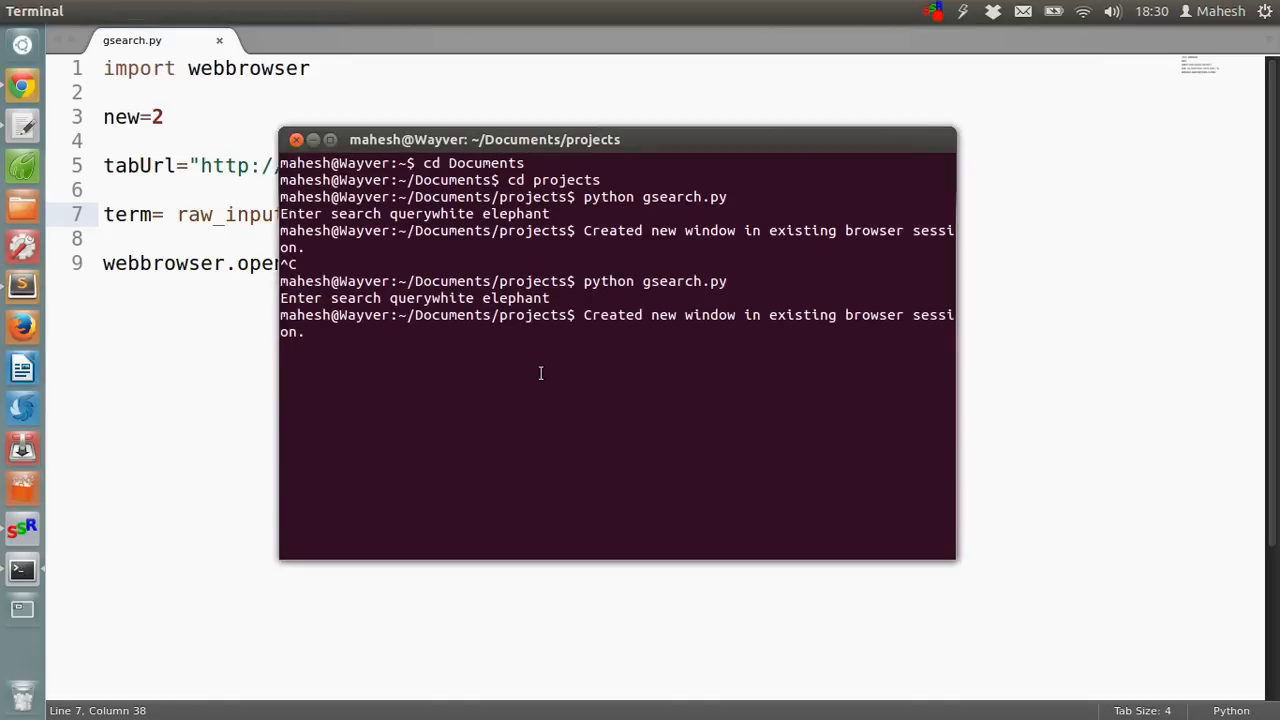
Stop the previous run, rerun python gsearch.py and search for 'ubuntu'.
key(ctrl+c)
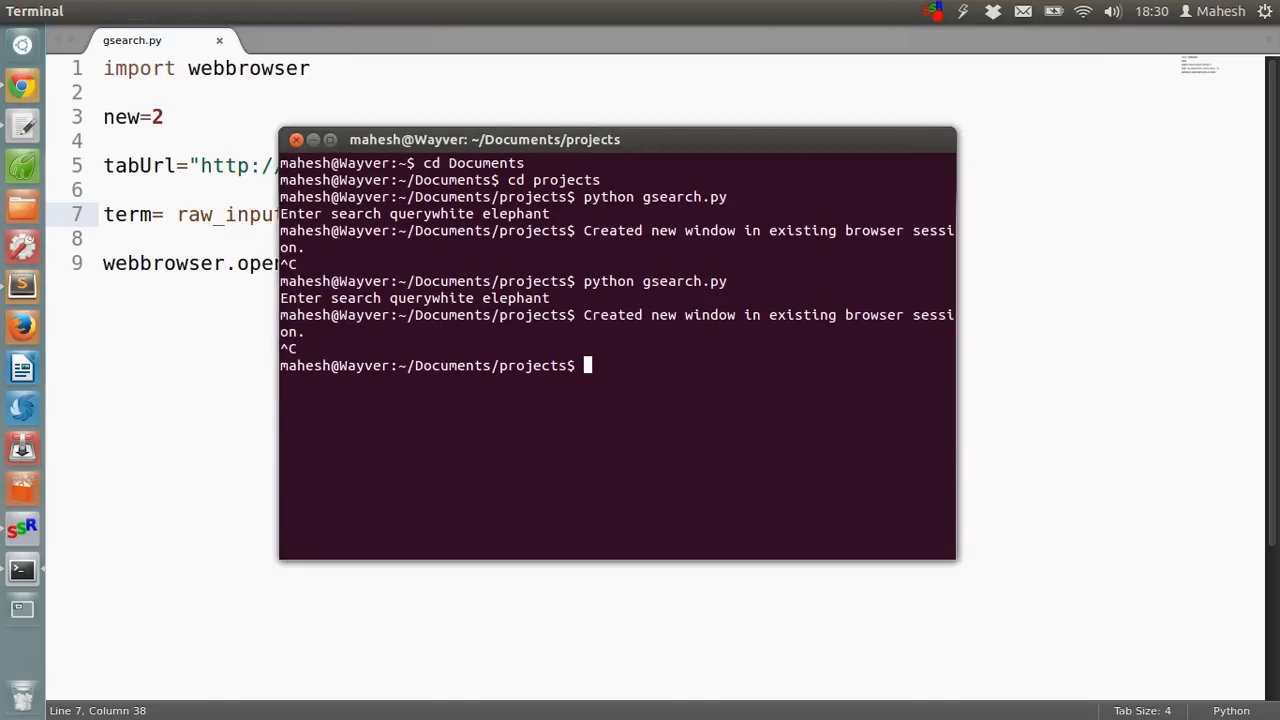
text(python gsearch.py)
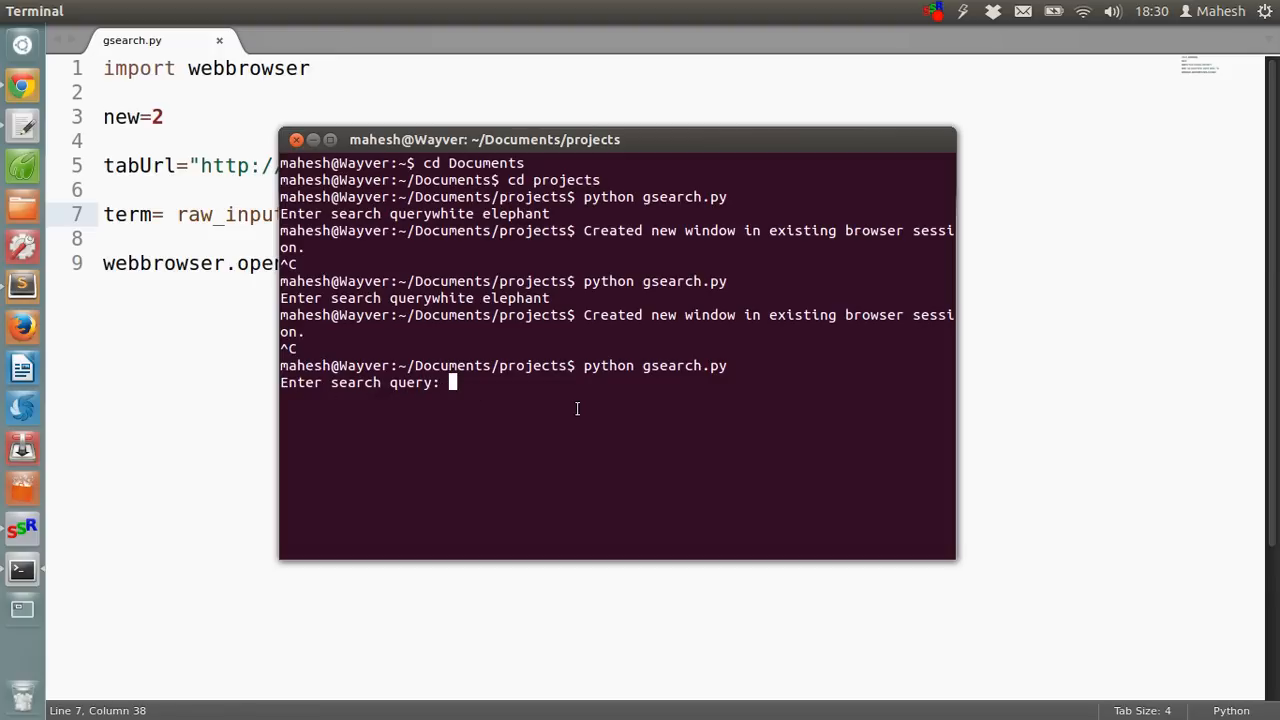
text(ubuntu)
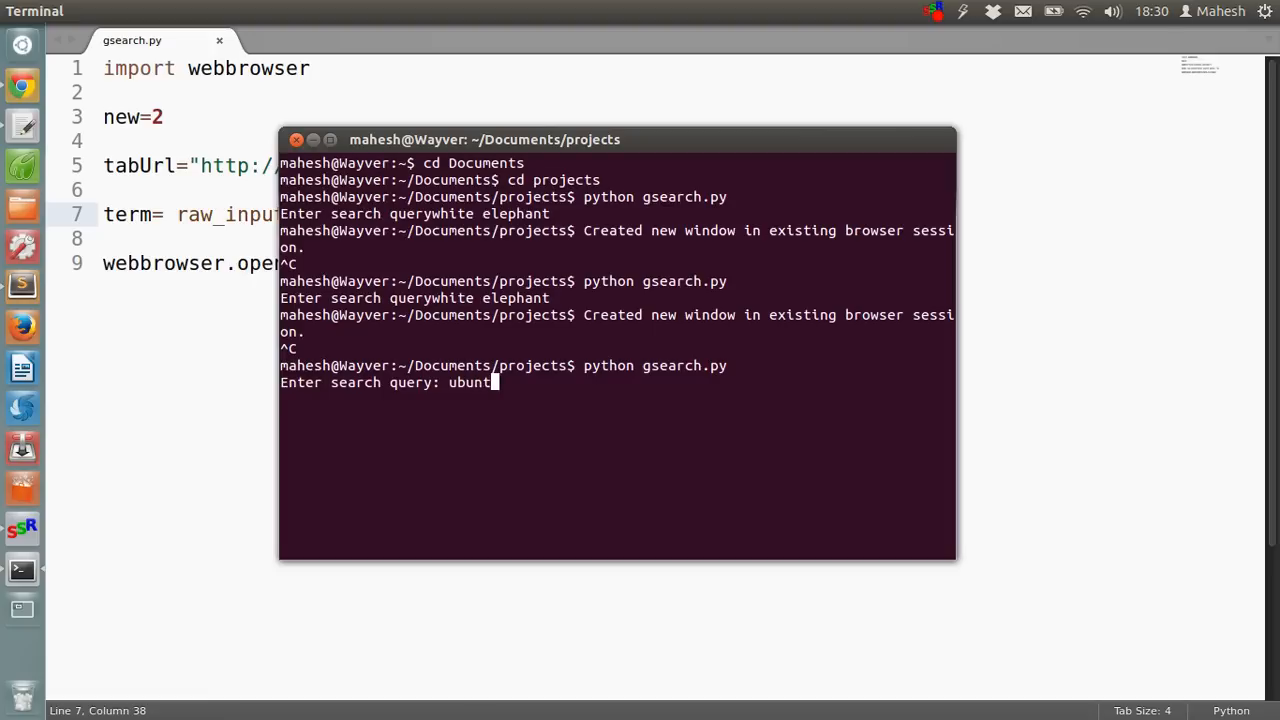
text(u)
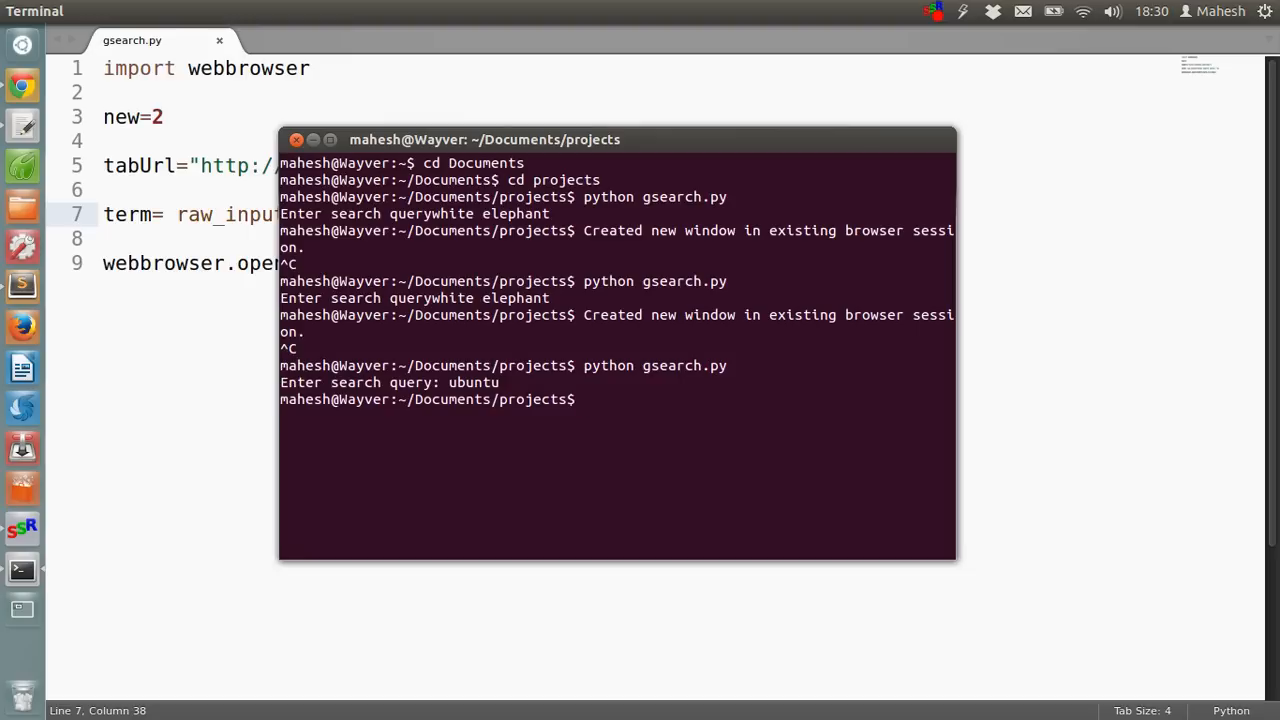
click(321, 36)
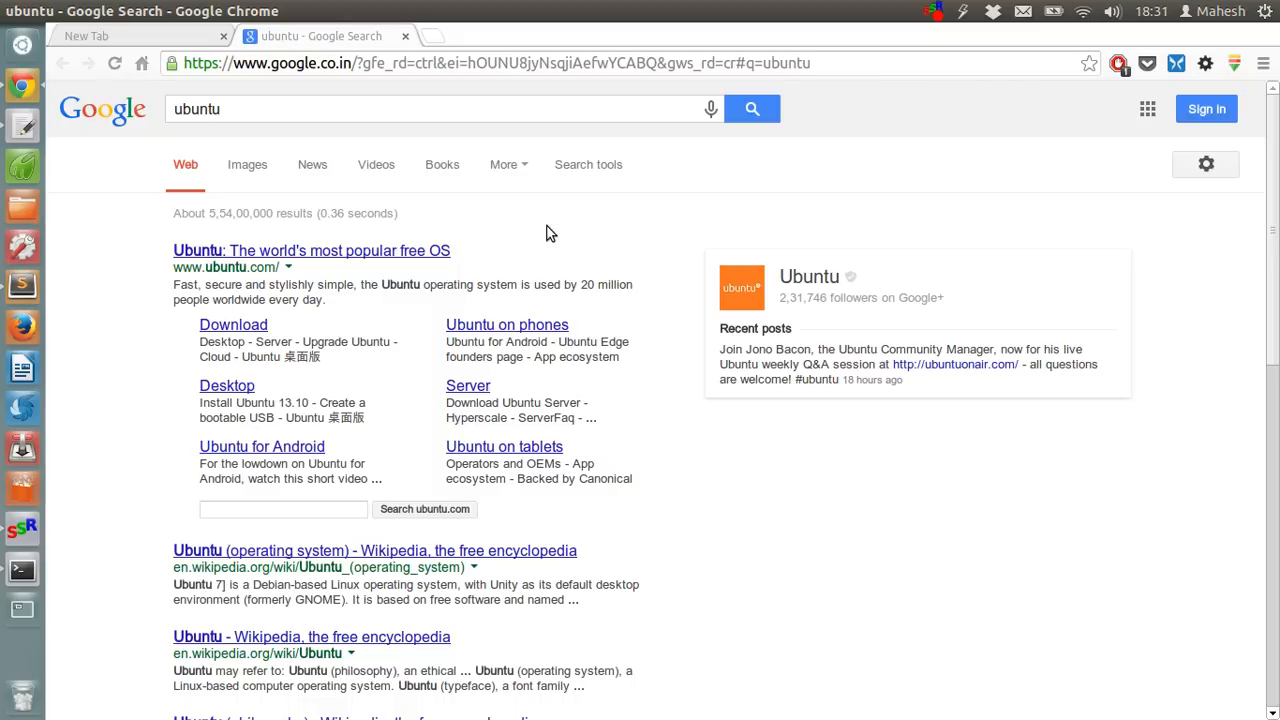
mouse_move(22, 528)
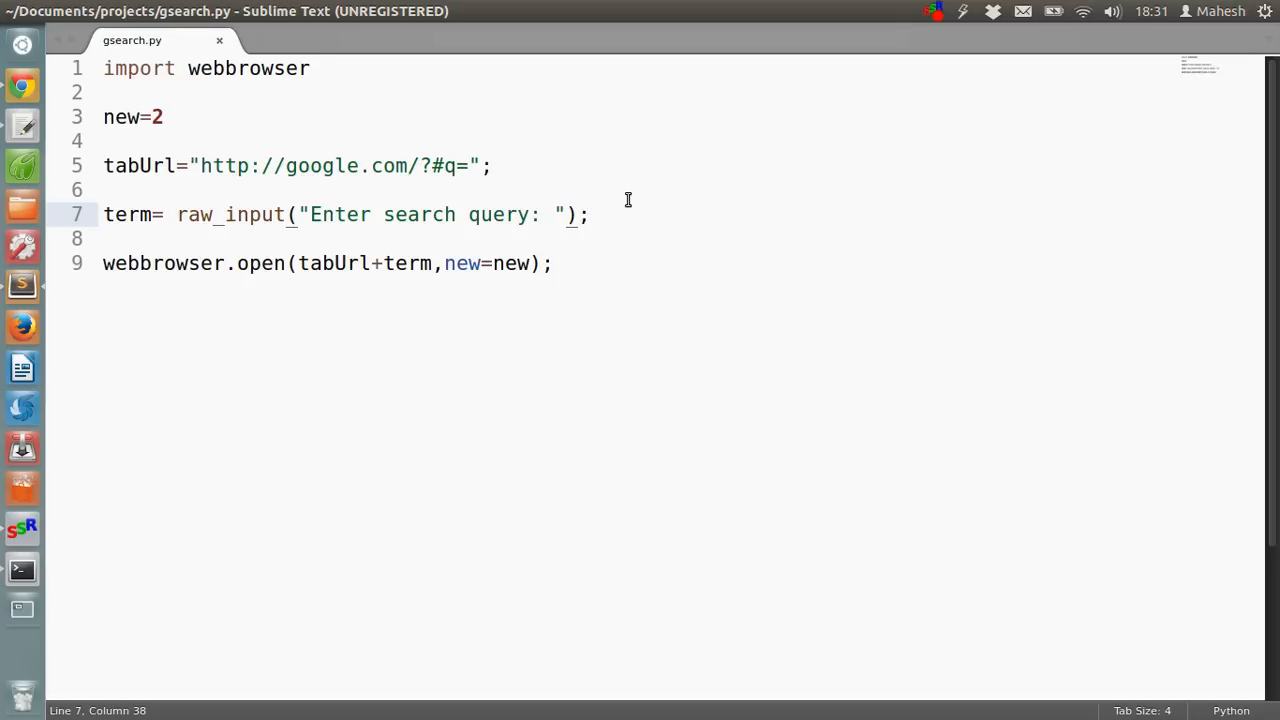
Return to the Sublime Text window showing the completed gsearch.py script.
click(550, 214)
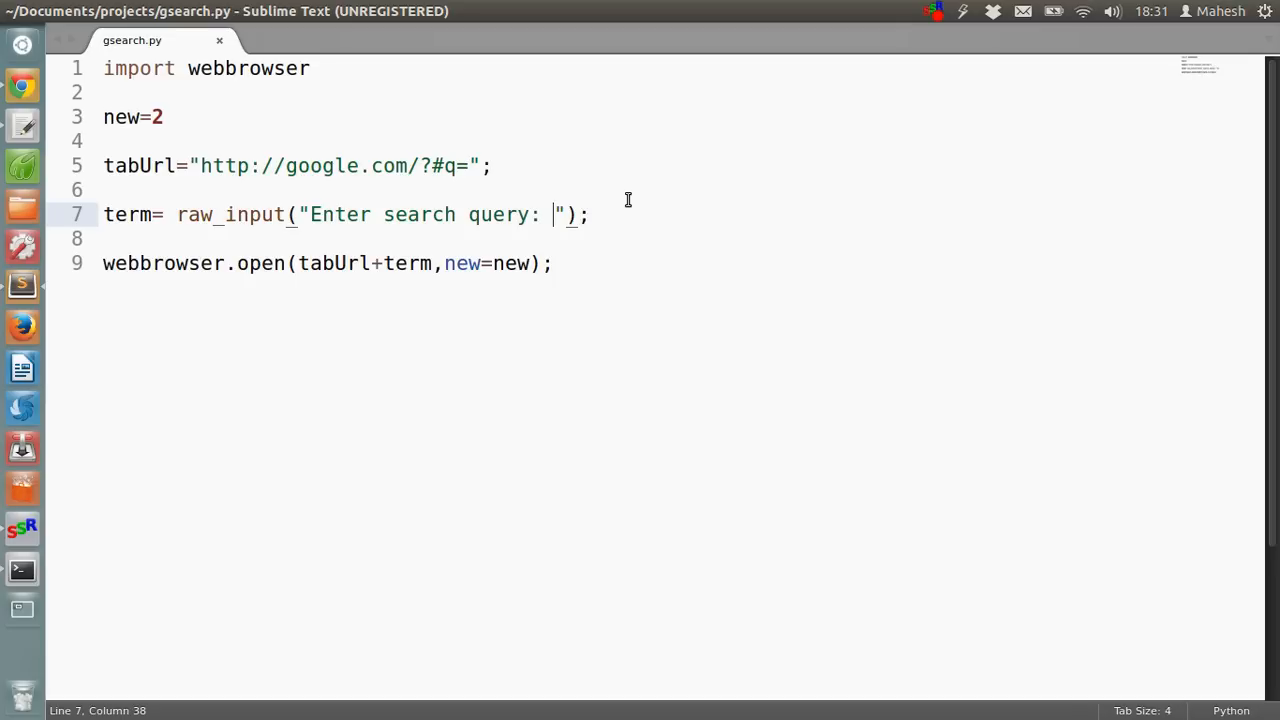